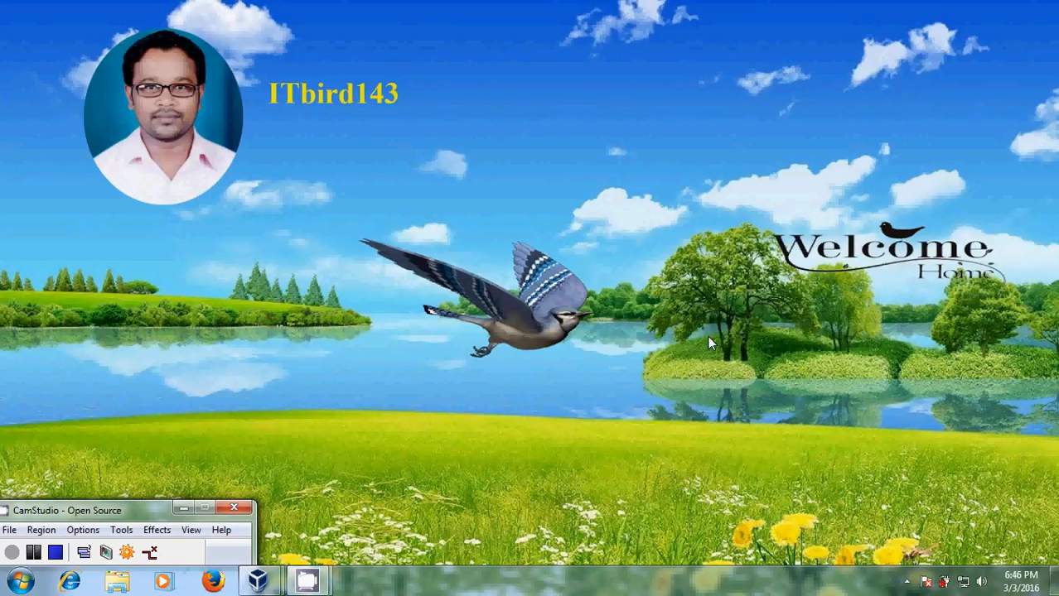
pyautogui.moveTo(321, 122)
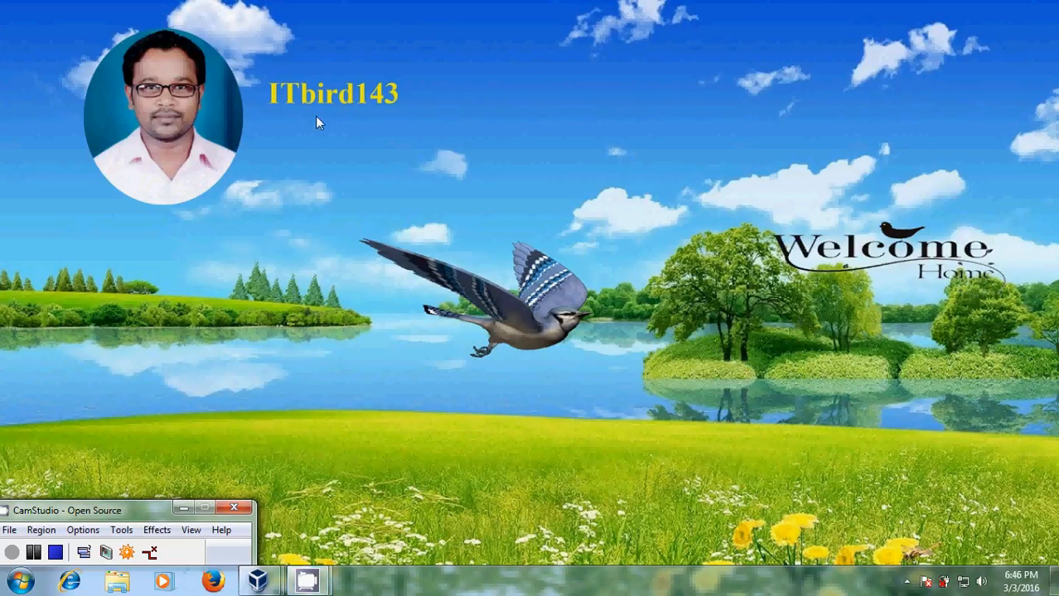
pyautogui.moveTo(363, 130)
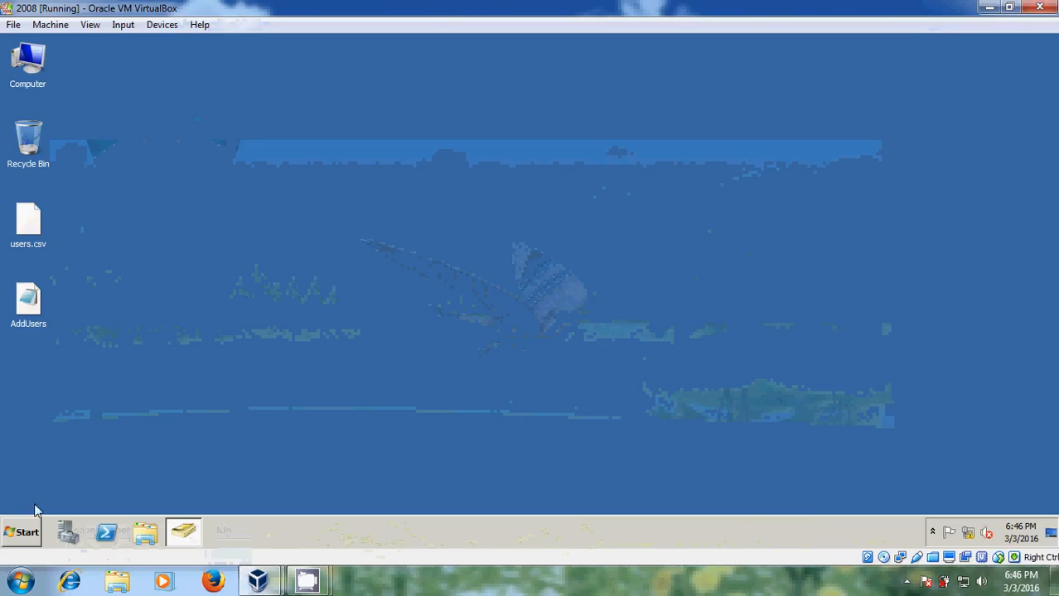
# Step: Launch Active Directory Users and Computers from Start and expand localunit to show its child units
pyautogui.click(21, 531)
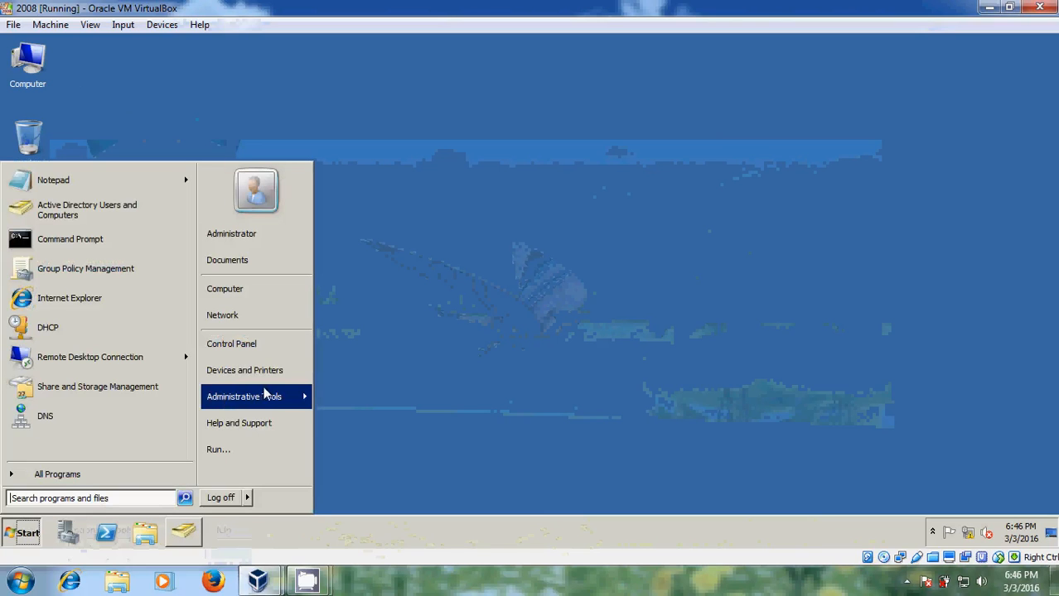
pyautogui.click(244, 398)
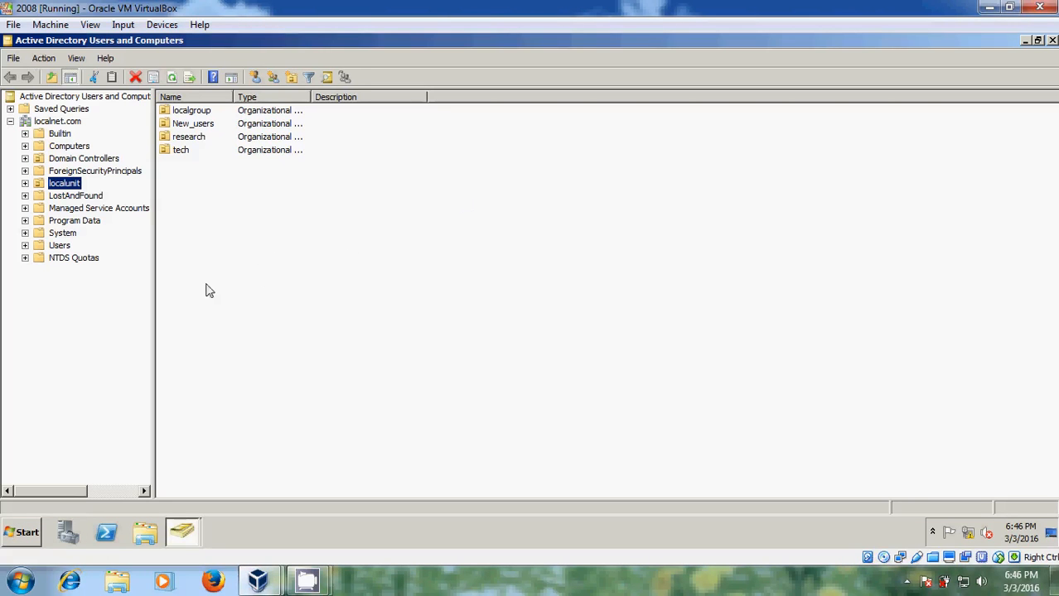
pyautogui.click(25, 182)
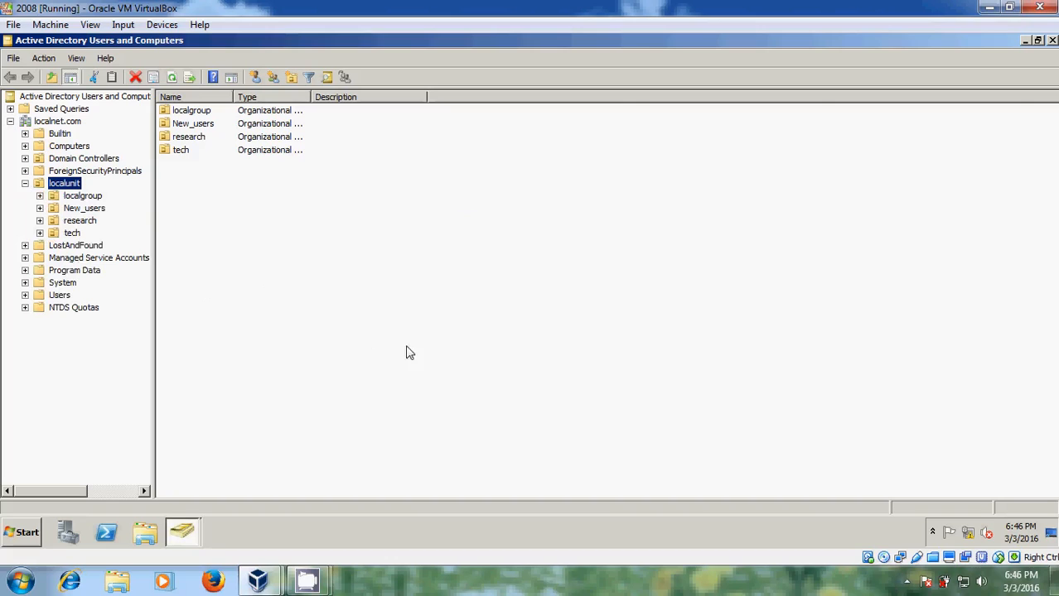
pyautogui.moveTo(414, 347)
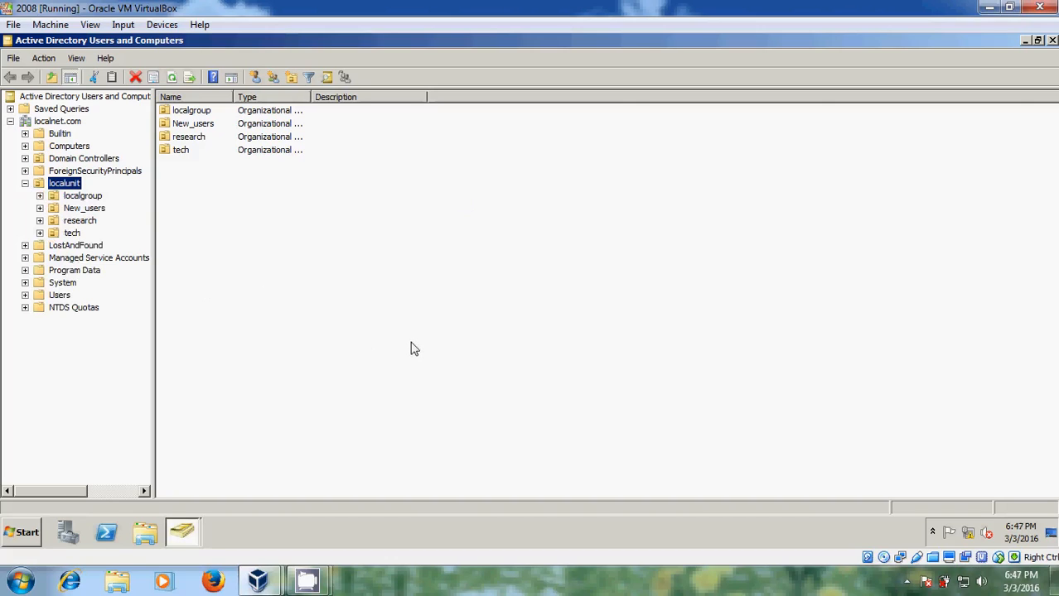
pyautogui.moveTo(110, 214)
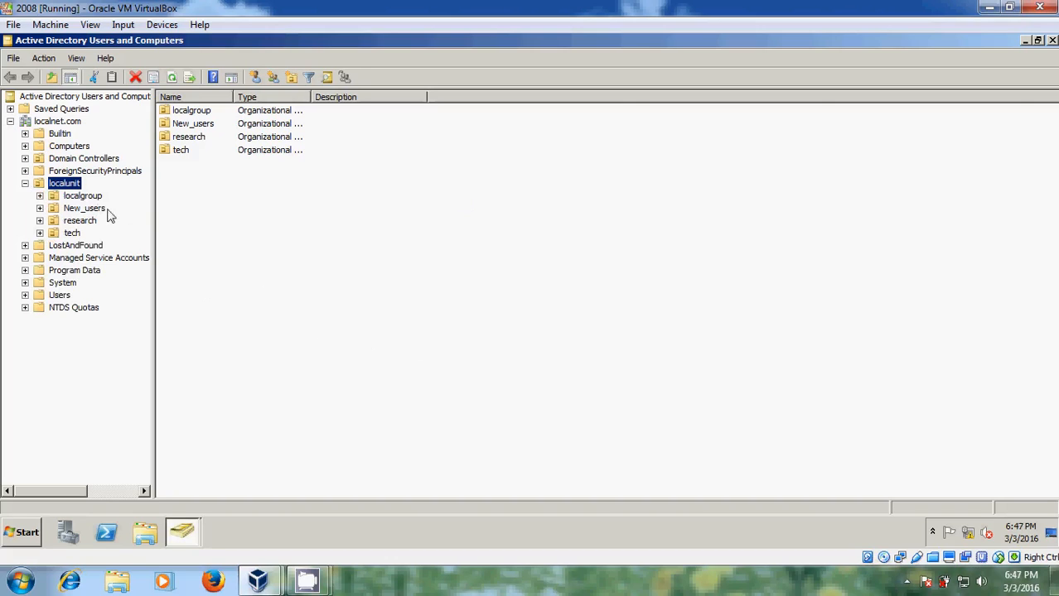
# Step: Create OU usersnew under localunit with accidental-deletion protection turned off
pyautogui.rightClick(64, 182)
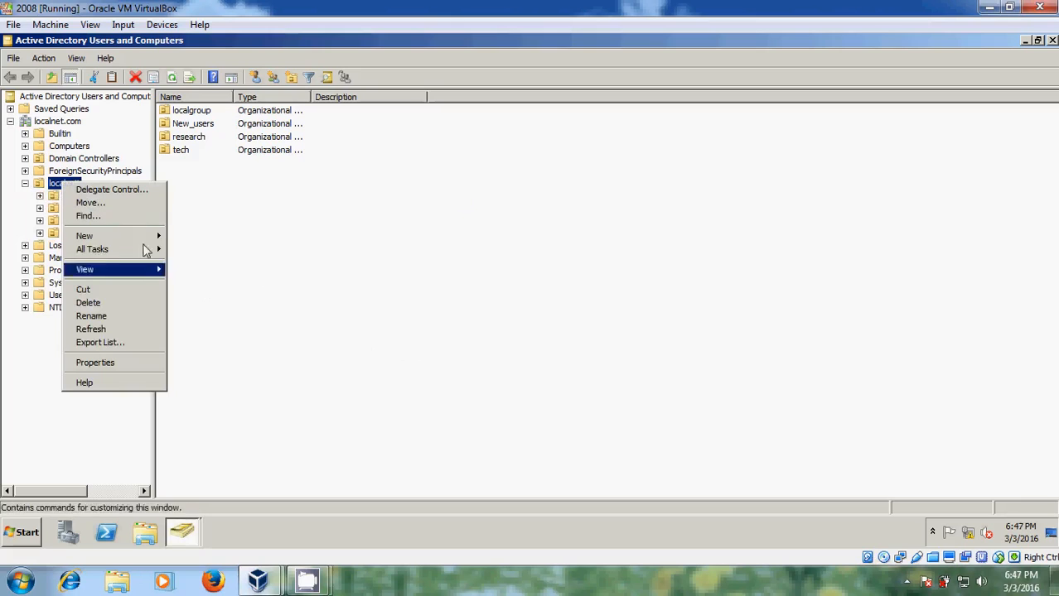
pyautogui.moveTo(85, 236)
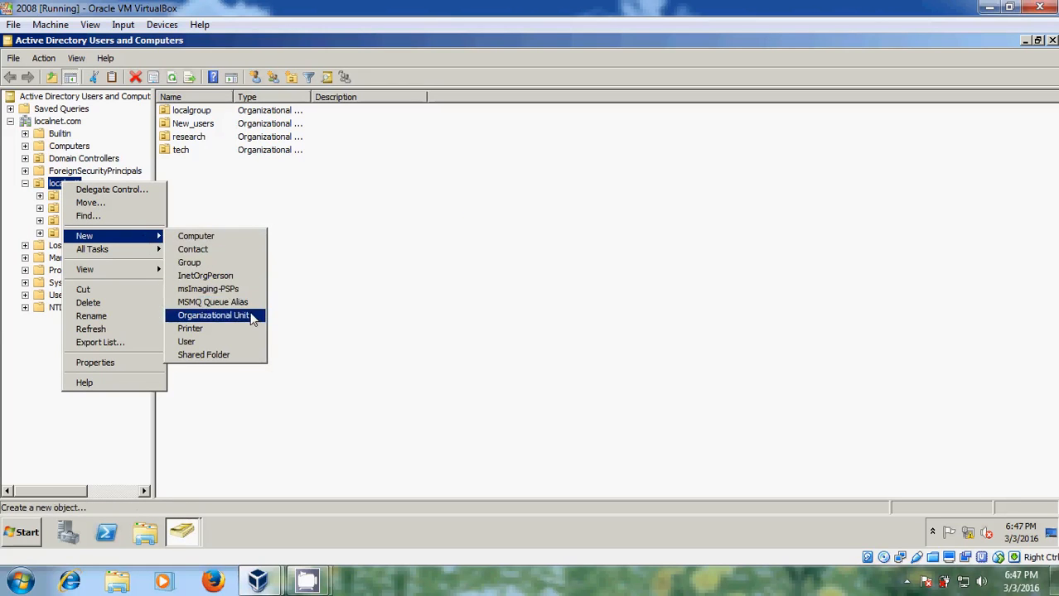
pyautogui.click(212, 315)
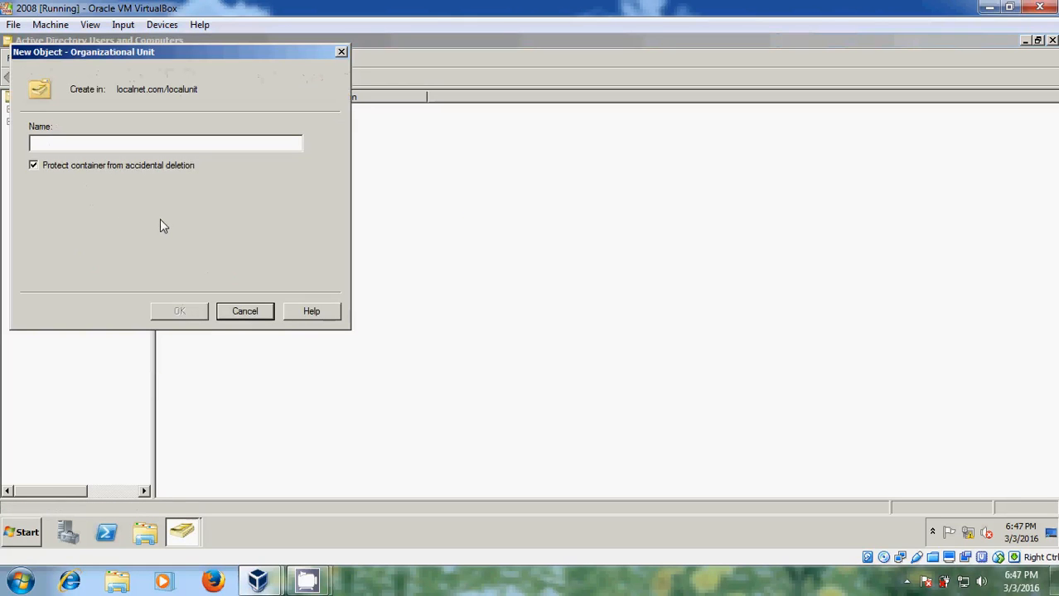
pyautogui.write('usernew')
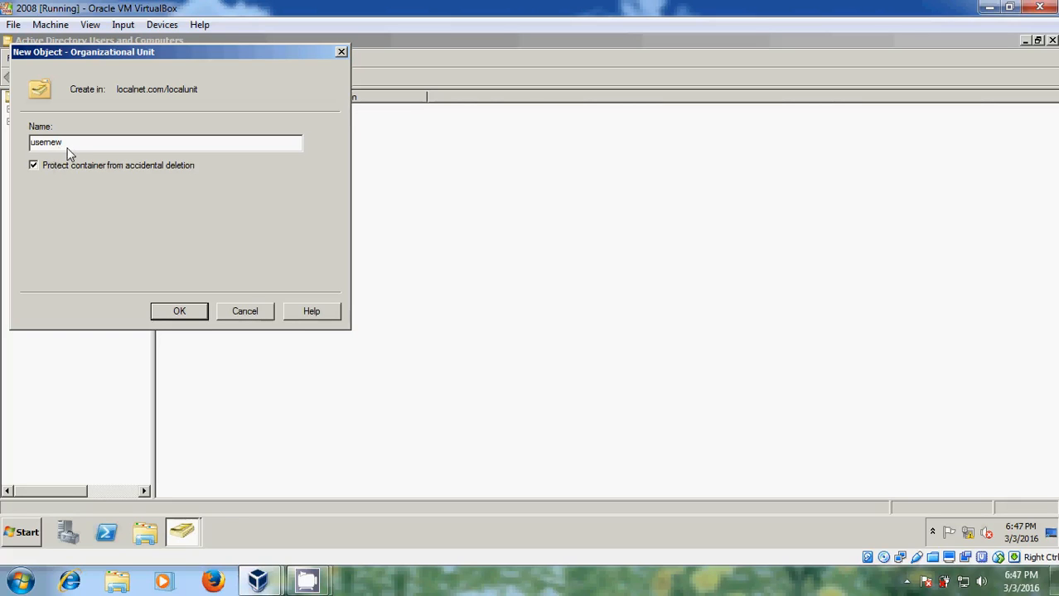
pyautogui.press('BackSpace')
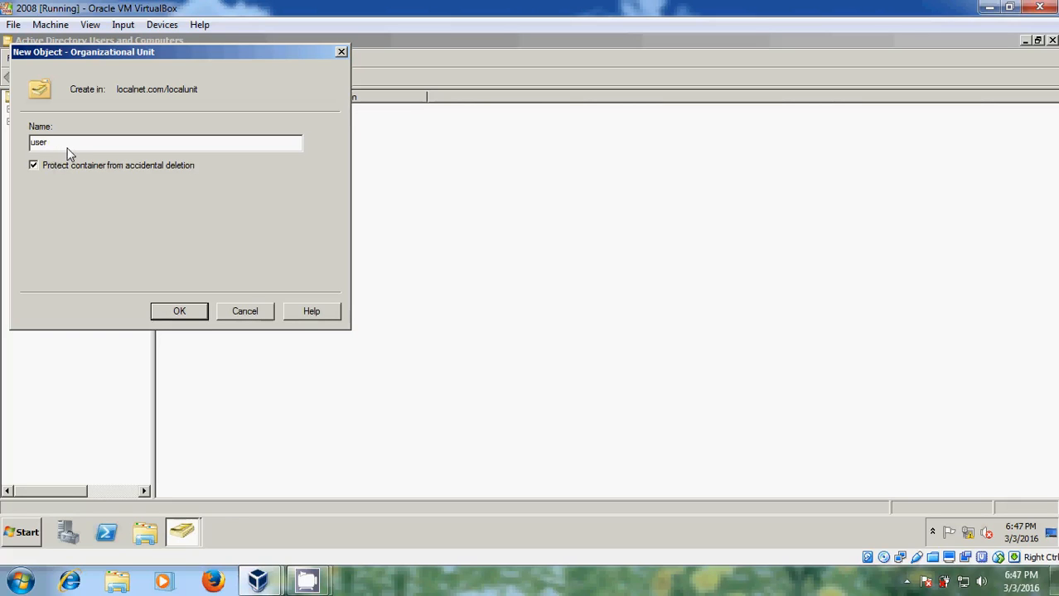
pyautogui.write('snew')
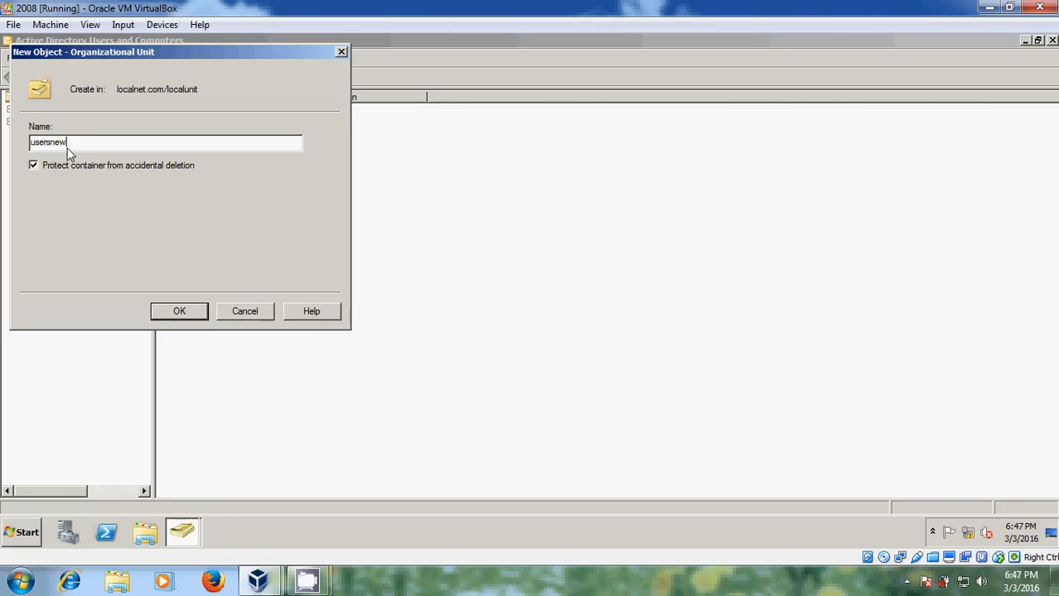
pyautogui.click(33, 165)
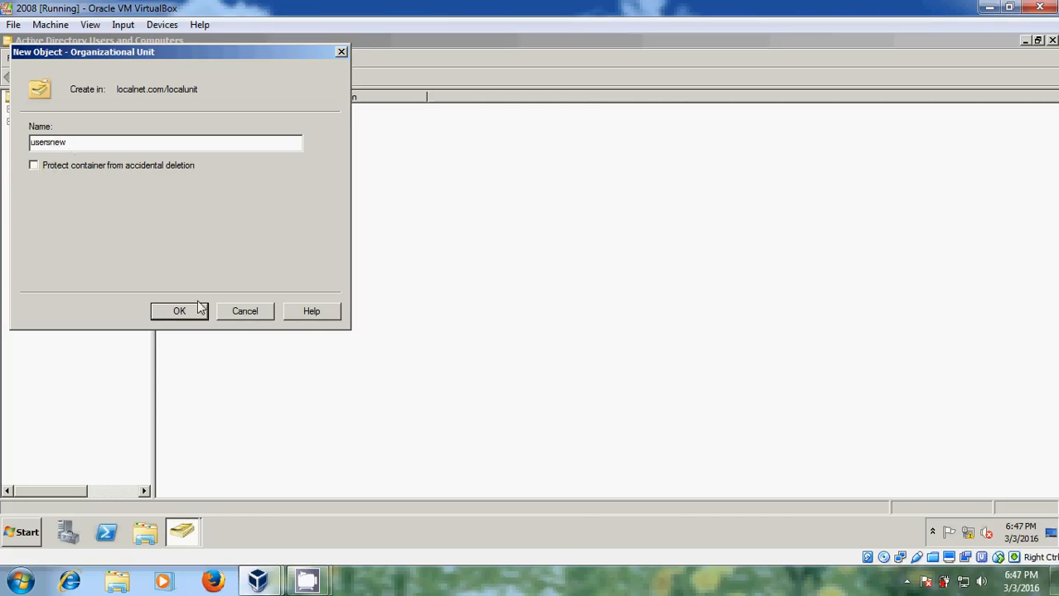
pyautogui.click(179, 312)
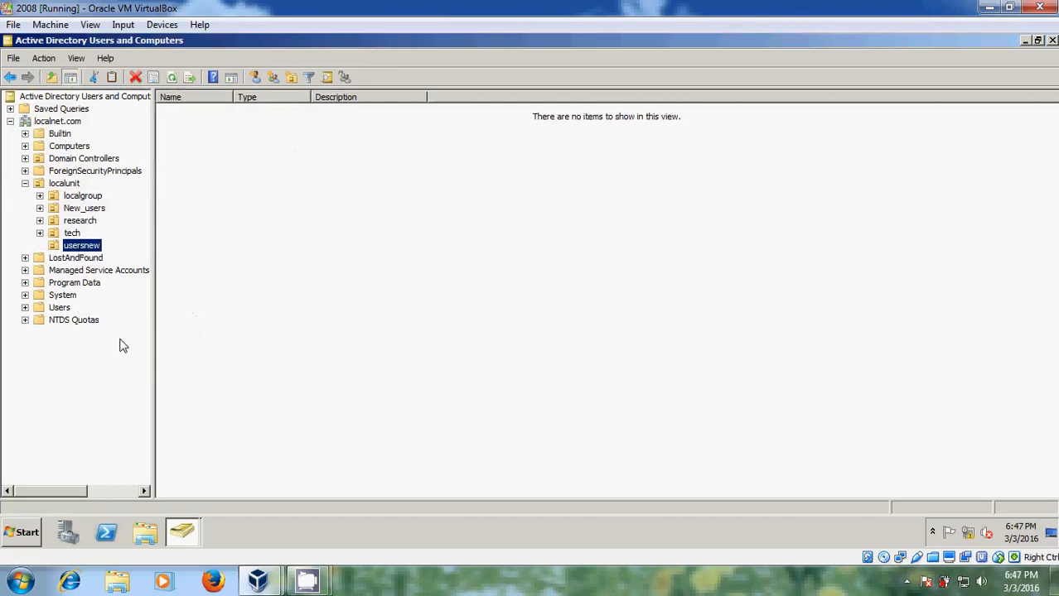
pyautogui.moveTo(175, 298)
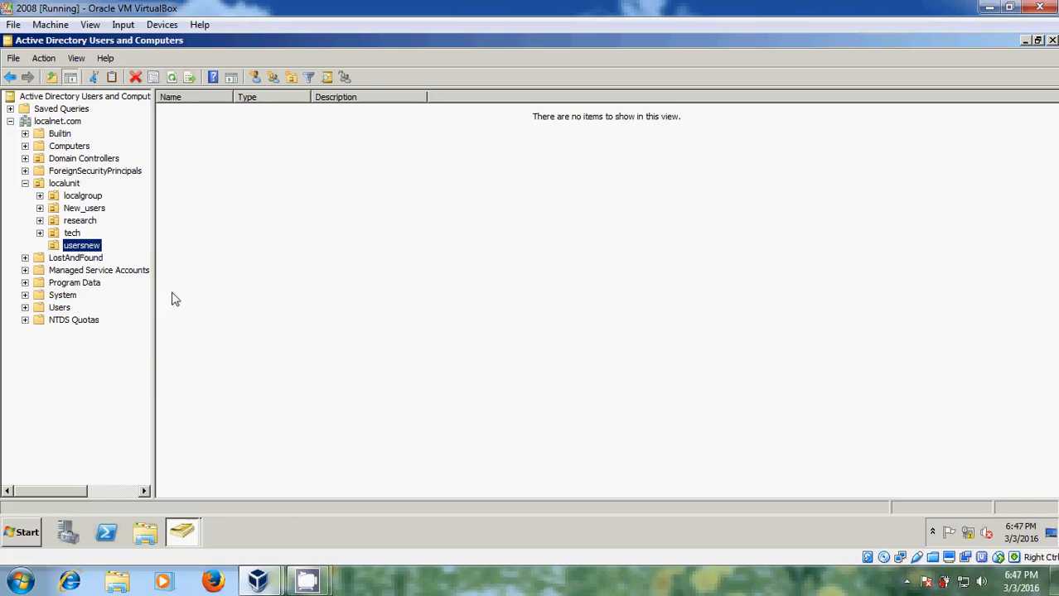
pyautogui.moveTo(191, 241)
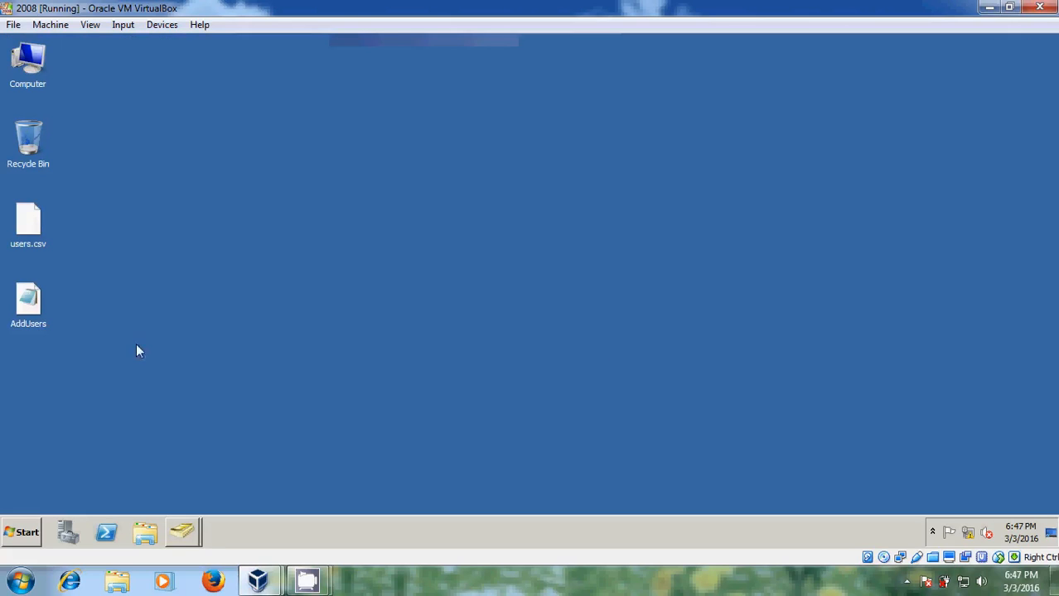
pyautogui.rightClick(28, 219)
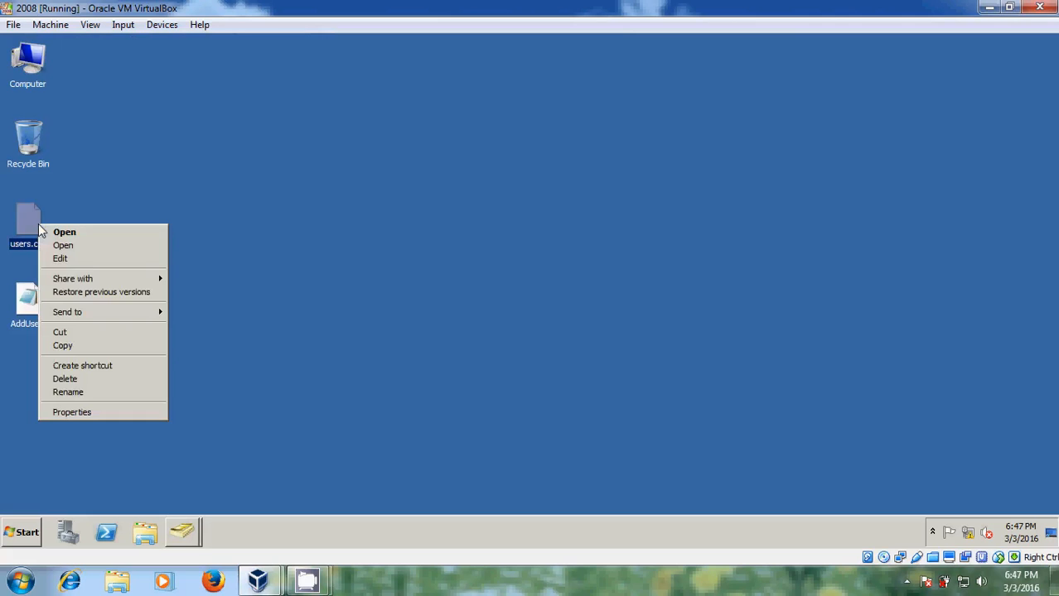
pyautogui.moveTo(60, 258)
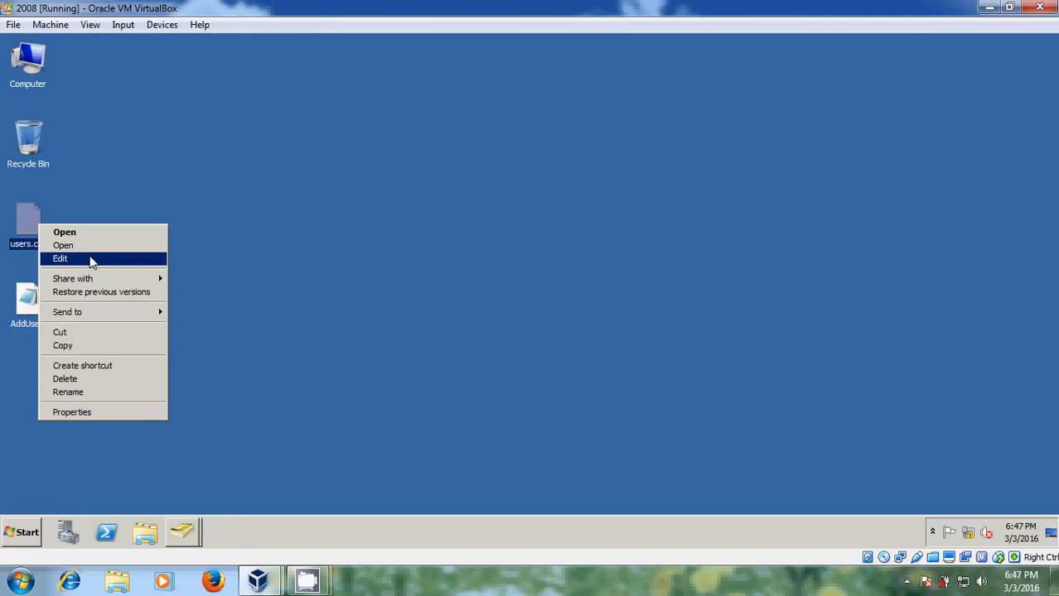
pyautogui.click(60, 258)
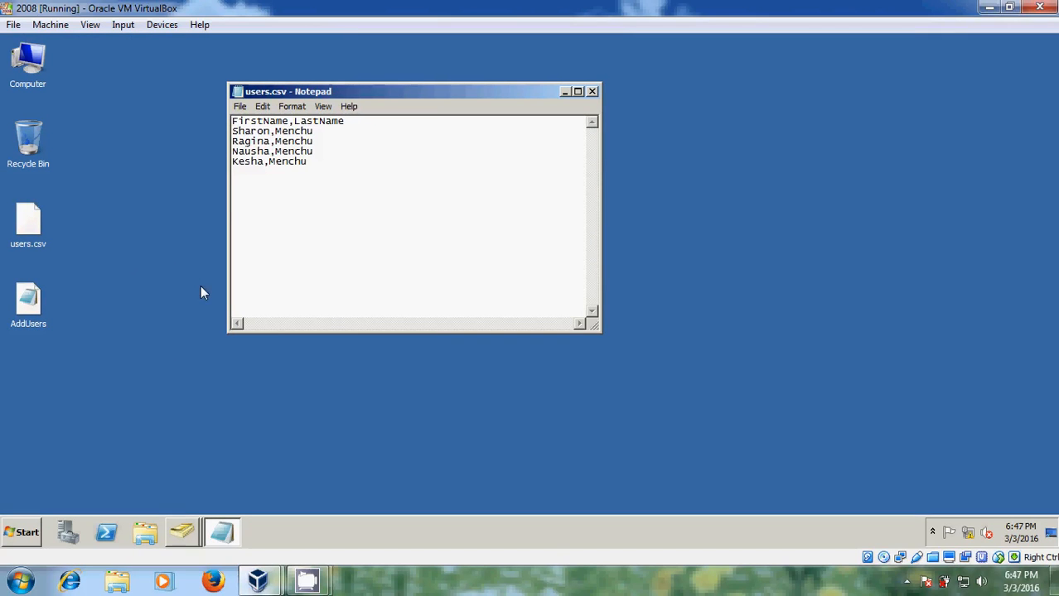
pyautogui.moveTo(313, 252)
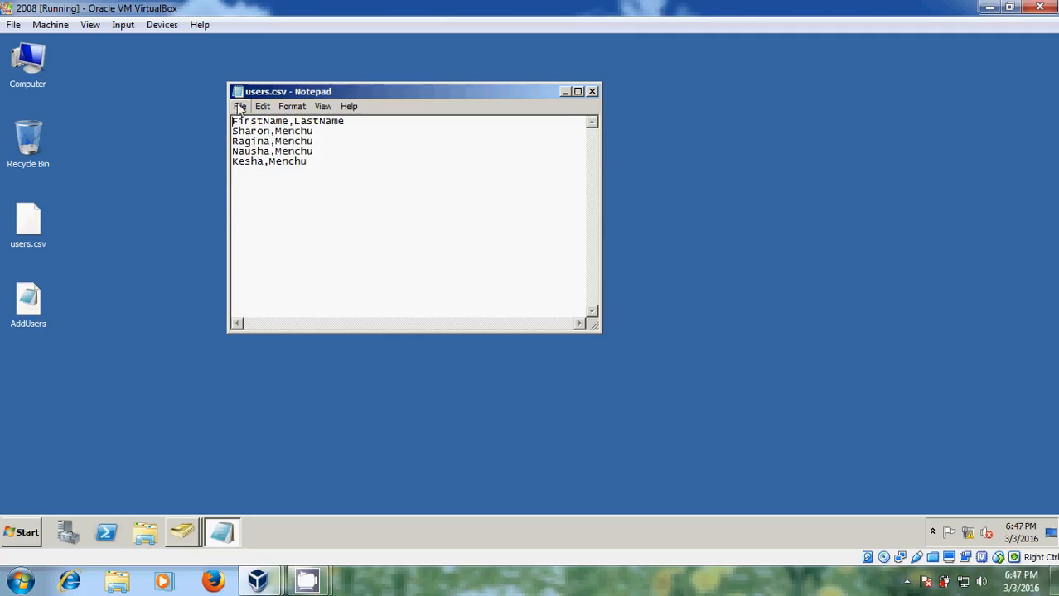
pyautogui.click(240, 106)
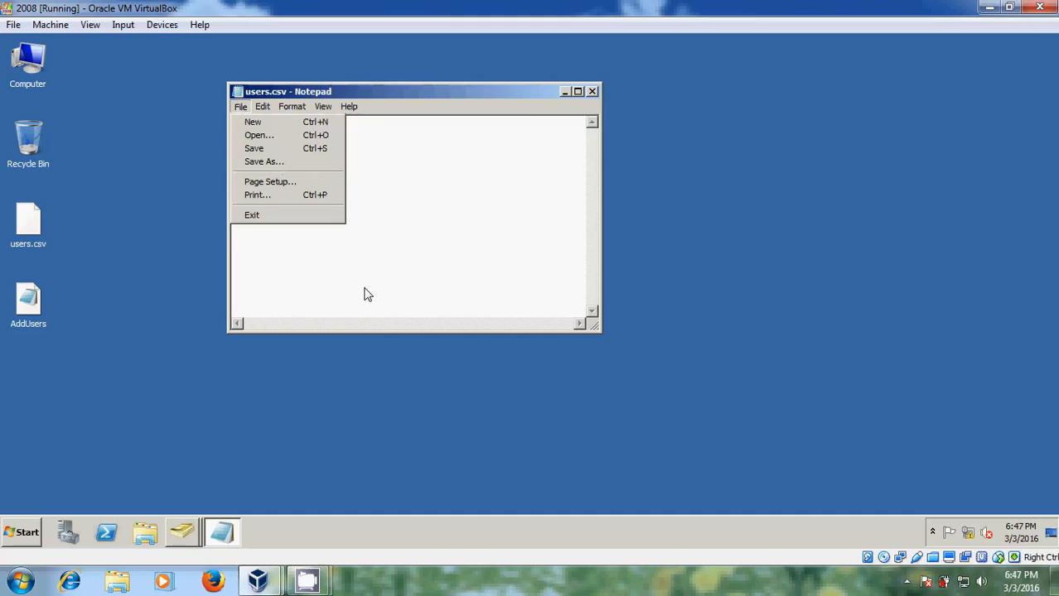
pyautogui.click(252, 215)
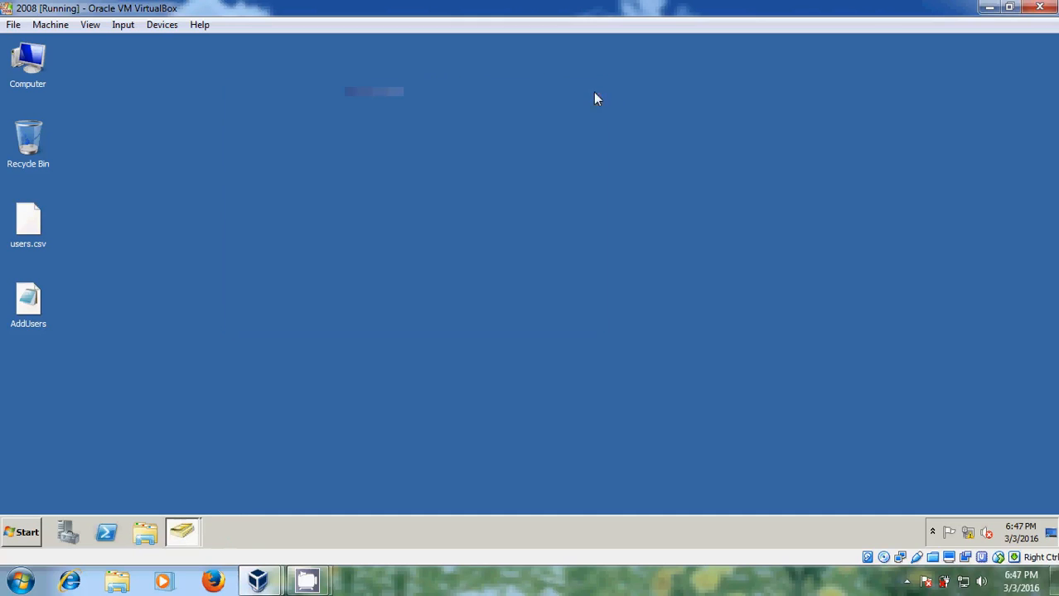
pyautogui.rightClick(28, 299)
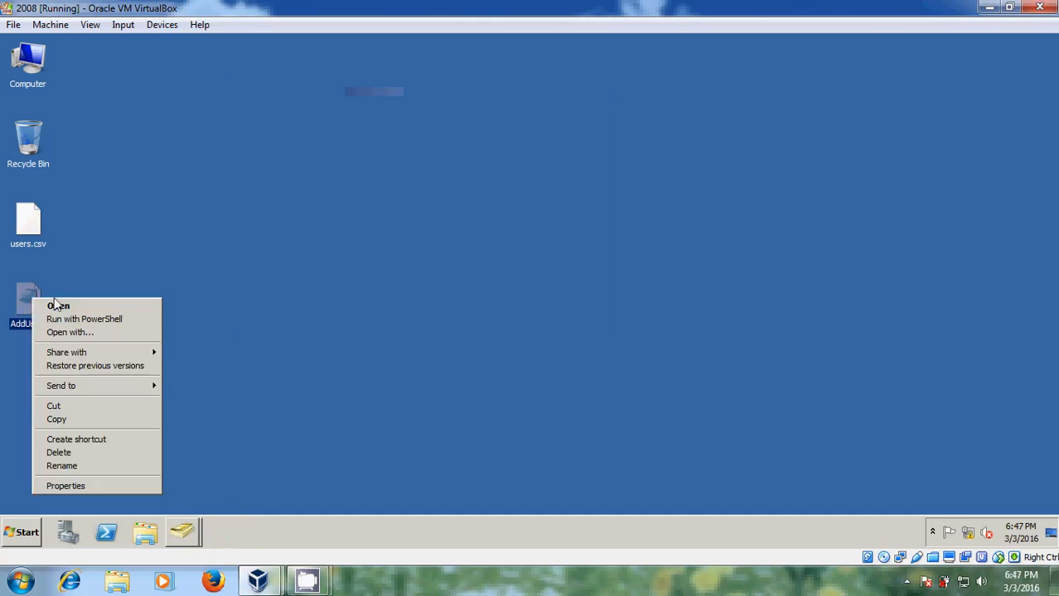
pyautogui.click(58, 304)
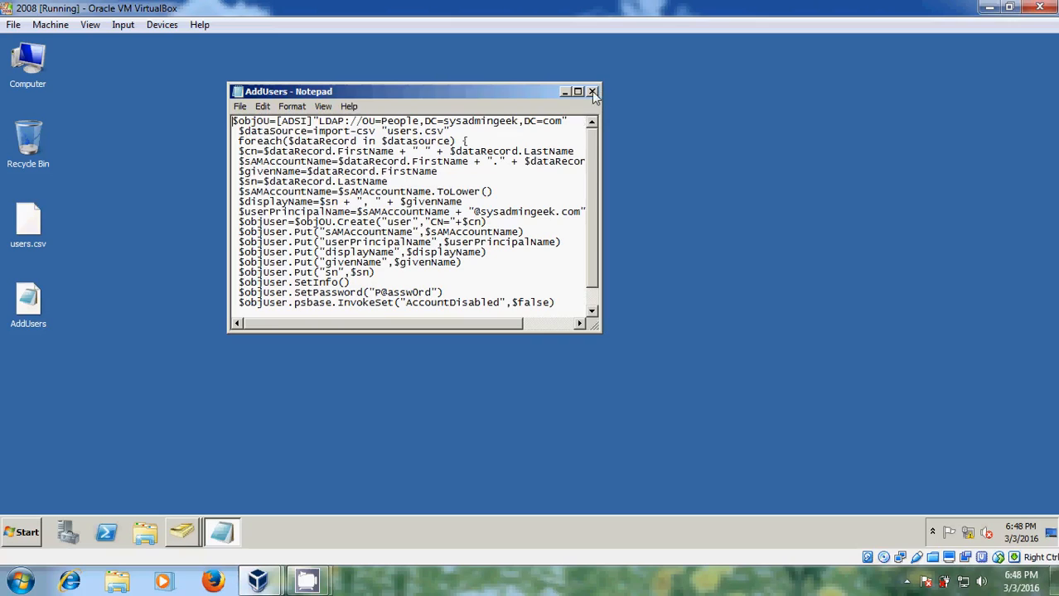
pyautogui.click(593, 91)
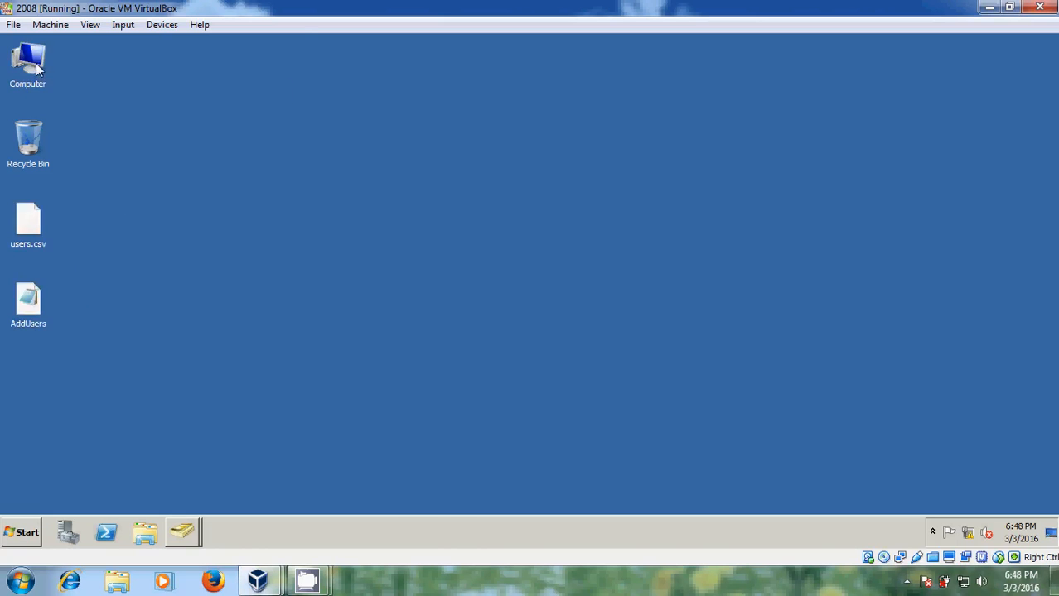
# Step: Navigate from Computer through Local Disk (C:) and bin into the scripts folder
pyautogui.doubleClick(27, 63)
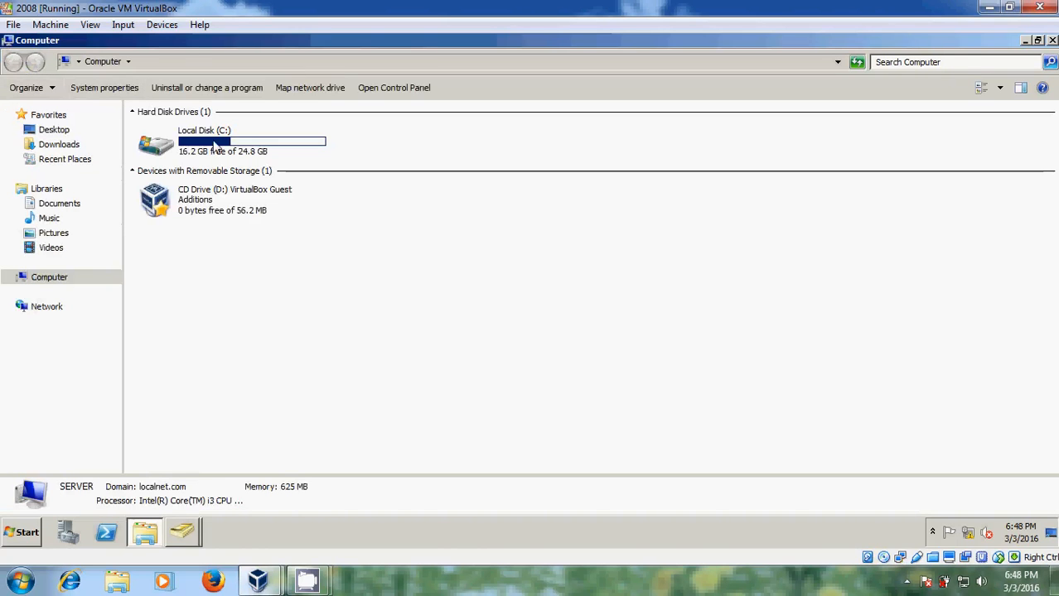
pyautogui.doubleClick(202, 146)
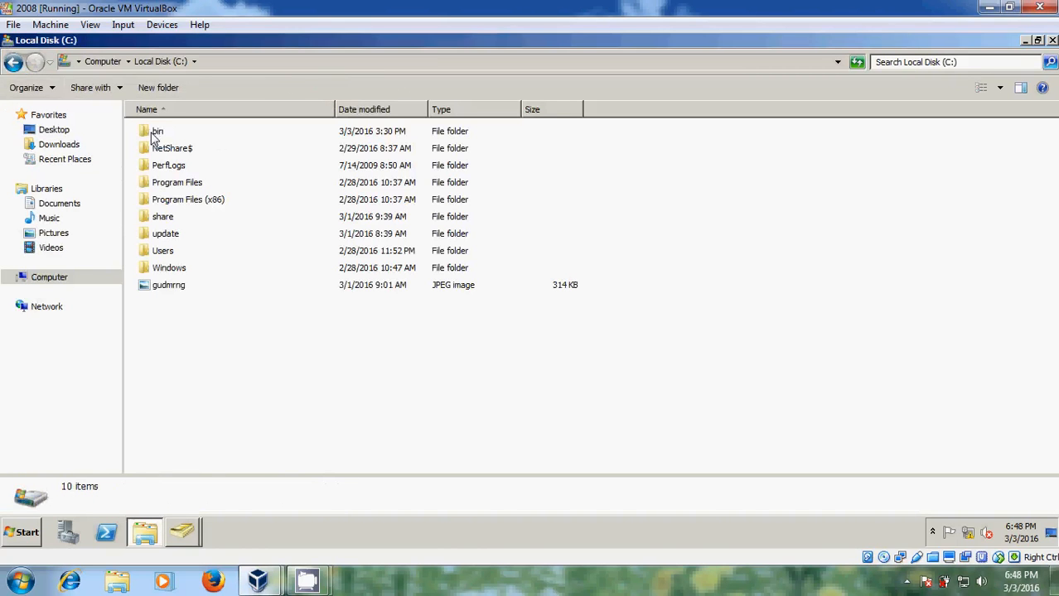
pyautogui.doubleClick(156, 131)
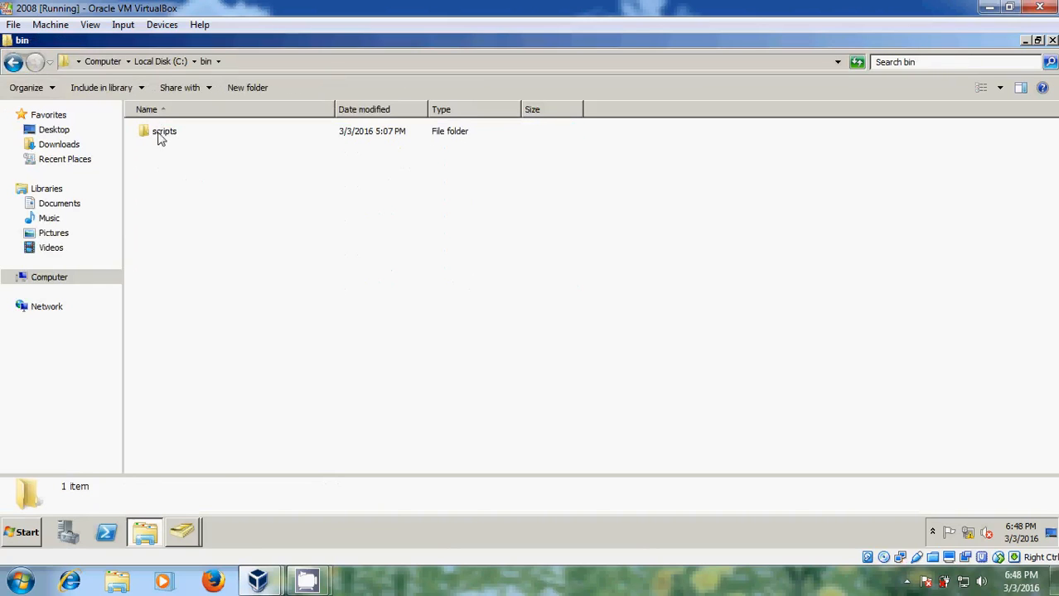
pyautogui.doubleClick(164, 131)
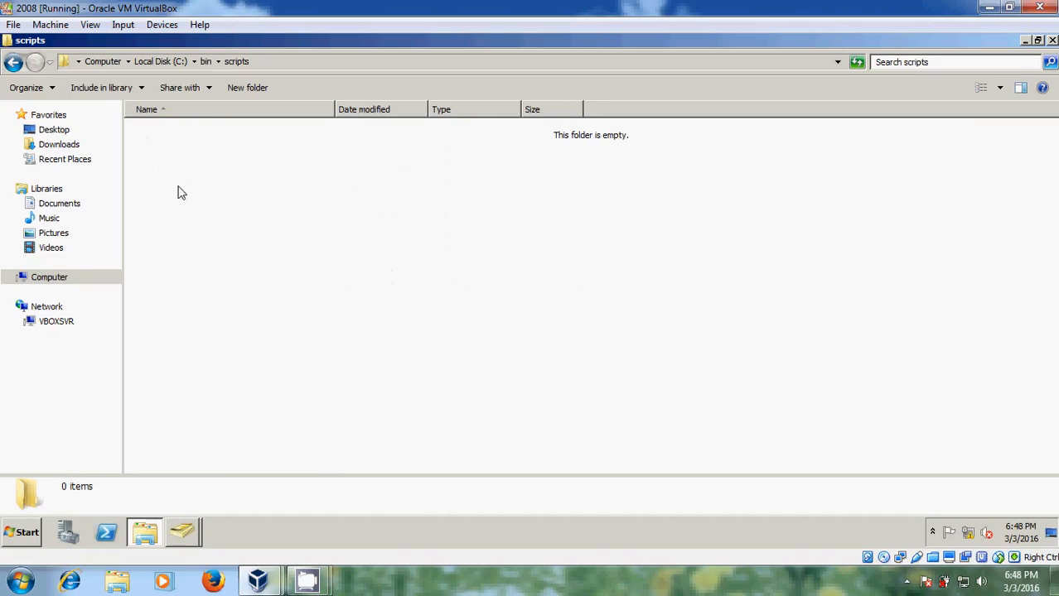
# Step: Paste AddUsers and users.csv into C:\bin\scripts and minimize Explorer to the desktop
pyautogui.rightClick(182, 192)
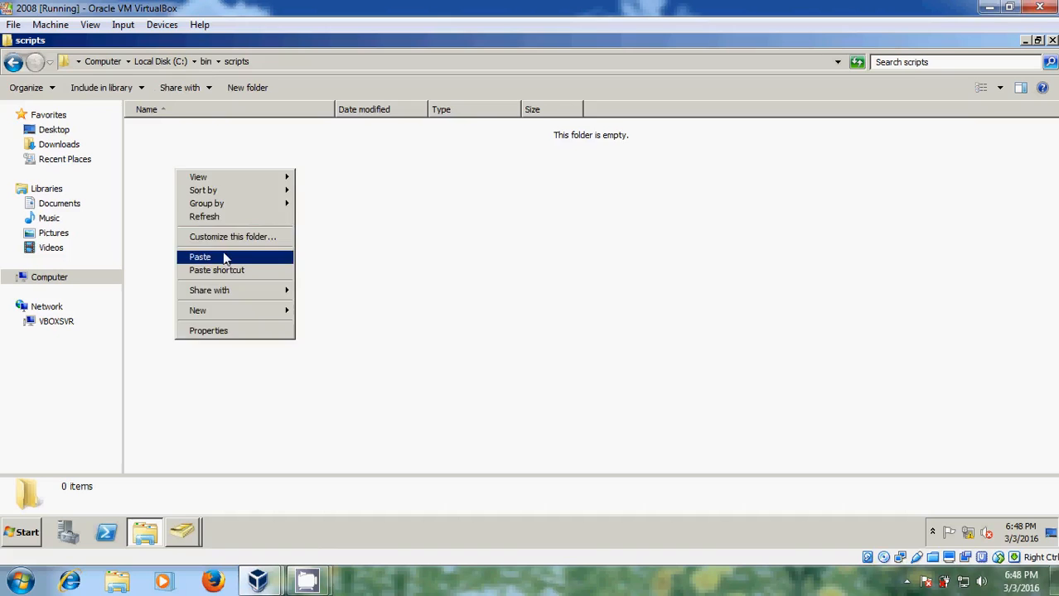
pyautogui.click(199, 257)
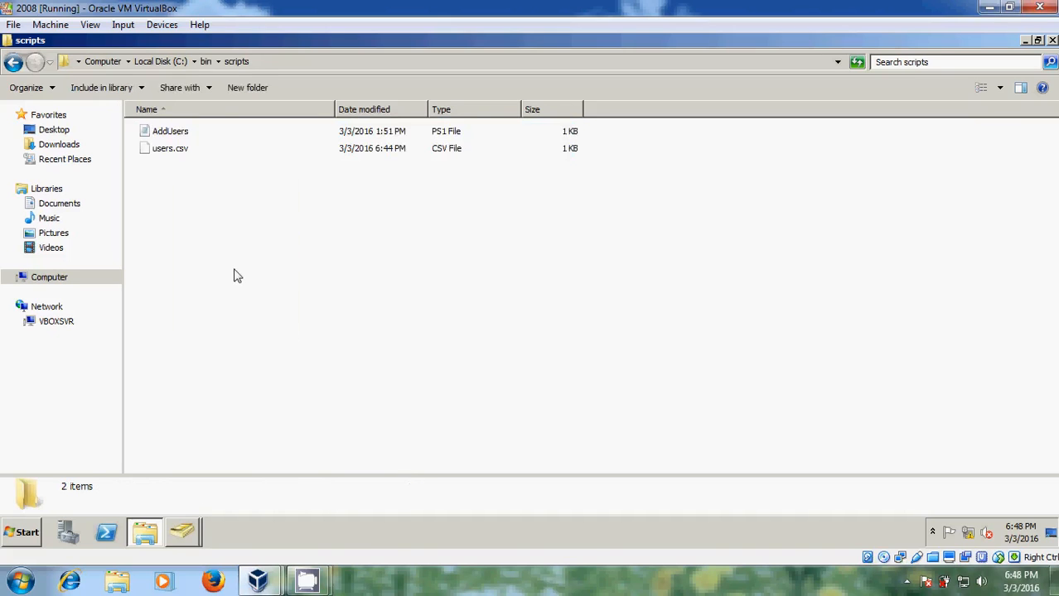
pyautogui.moveTo(302, 373)
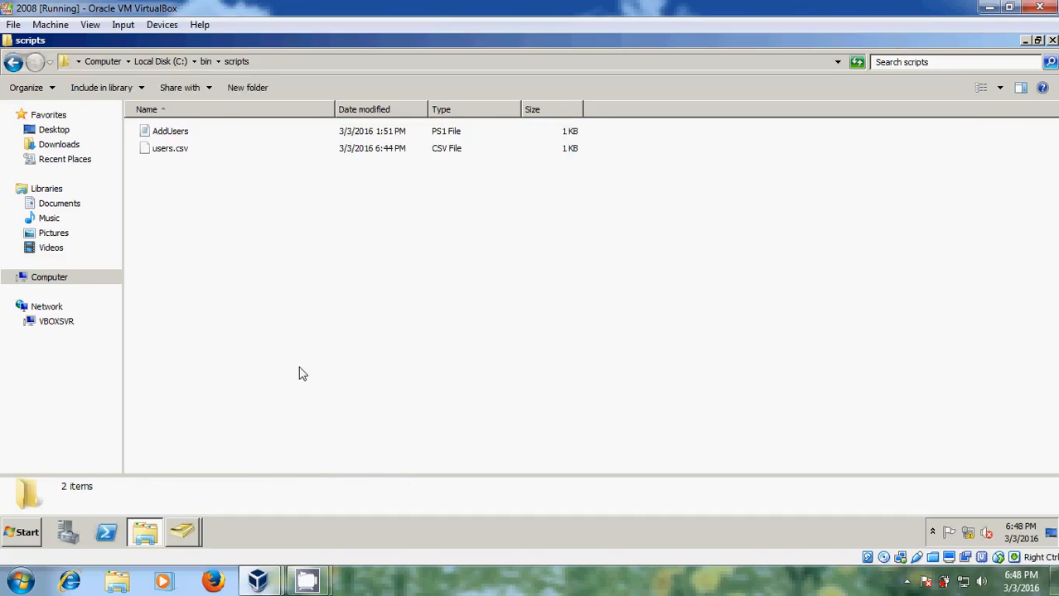
pyautogui.moveTo(856, 134)
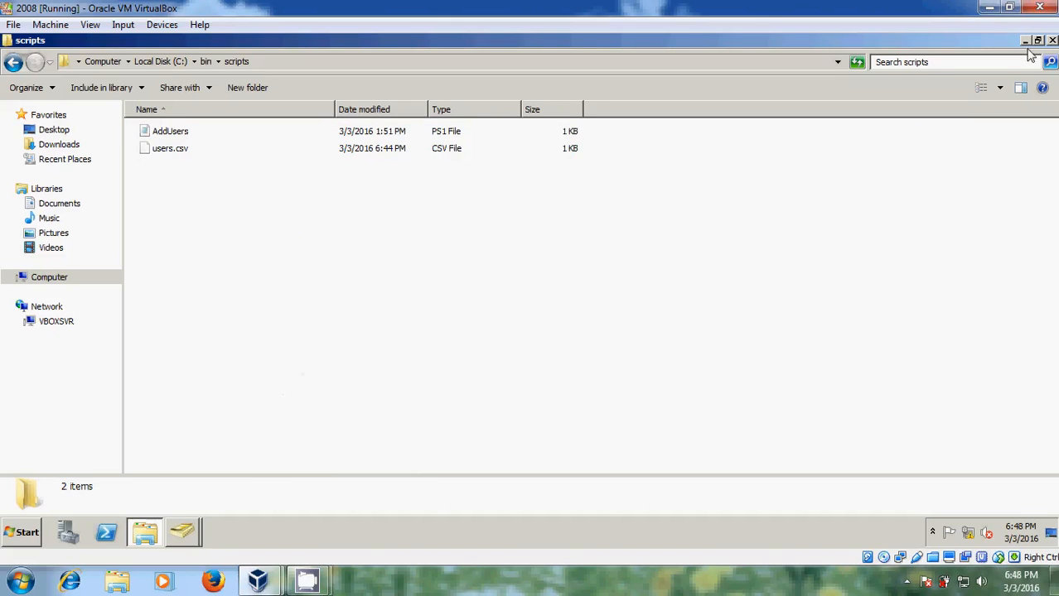
pyautogui.click(1024, 40)
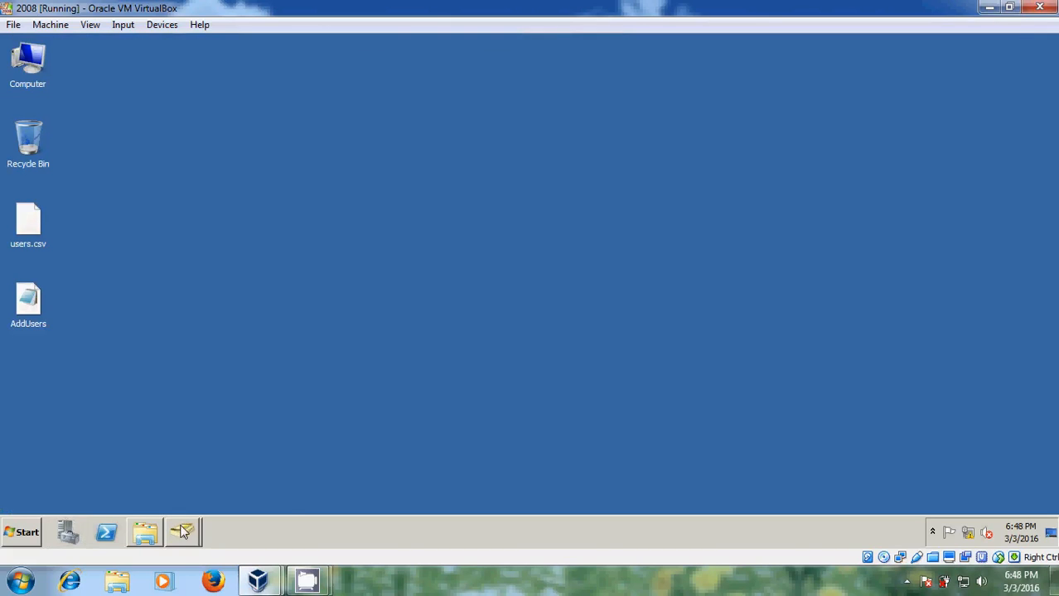
# Step: Show the New_users OU's properties with its Attribute Editor list in Active Directory Users and Computers
pyautogui.click(182, 532)
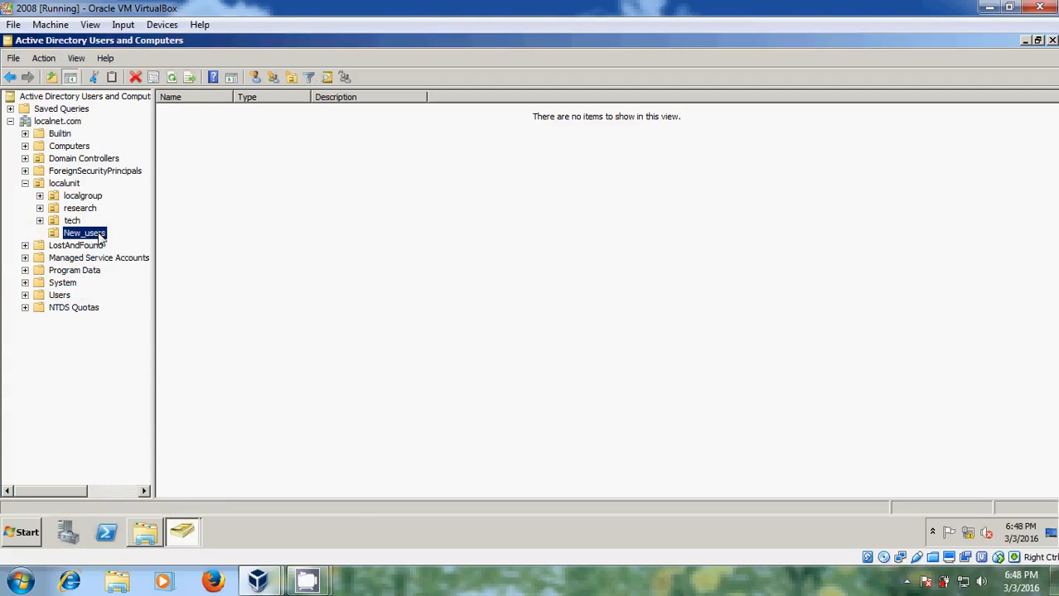
pyautogui.rightClick(83, 232)
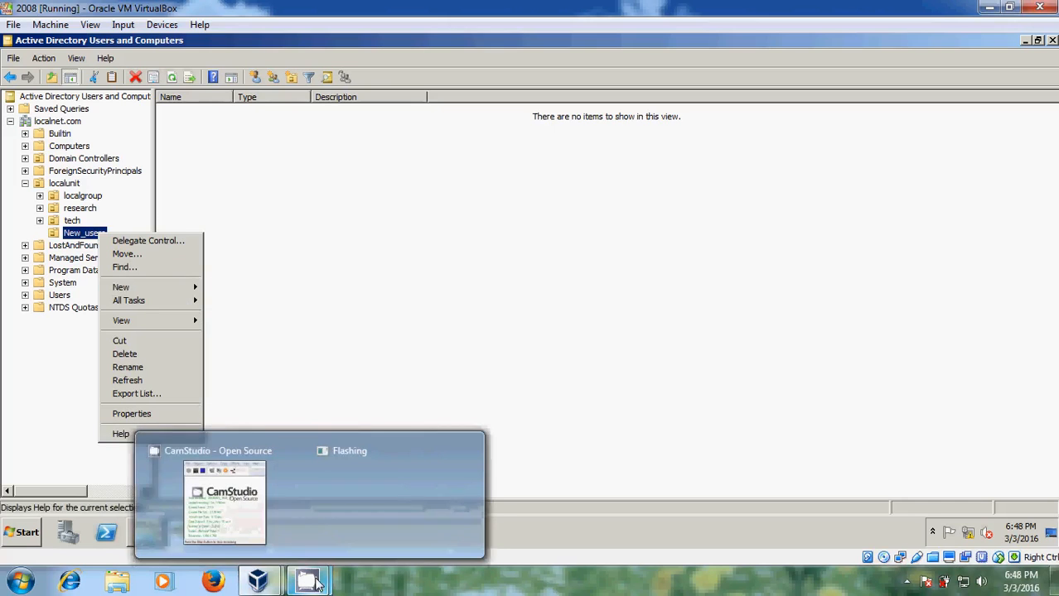
pyautogui.click(224, 500)
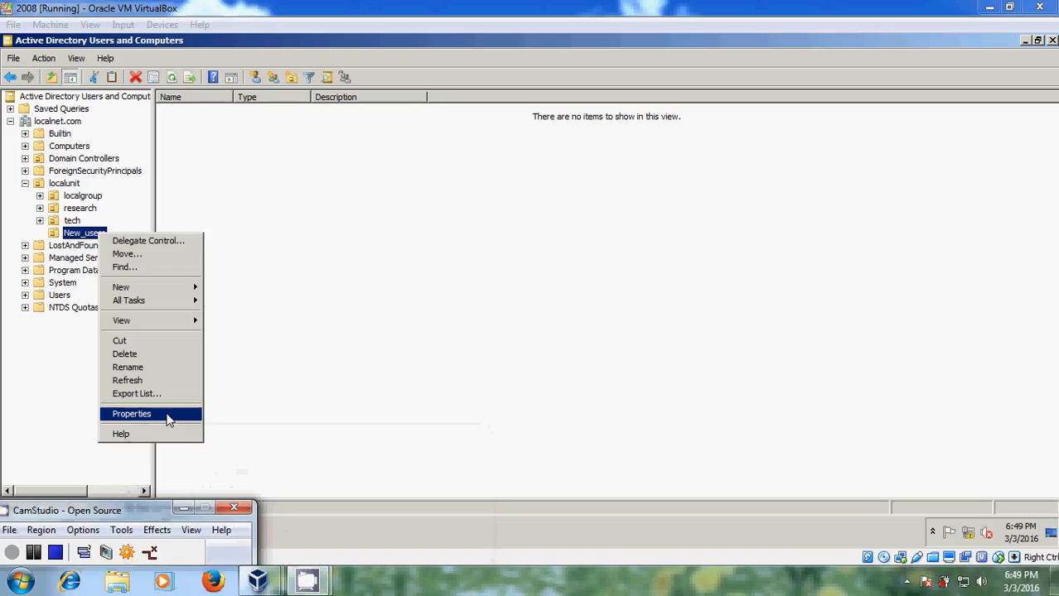
pyautogui.click(131, 414)
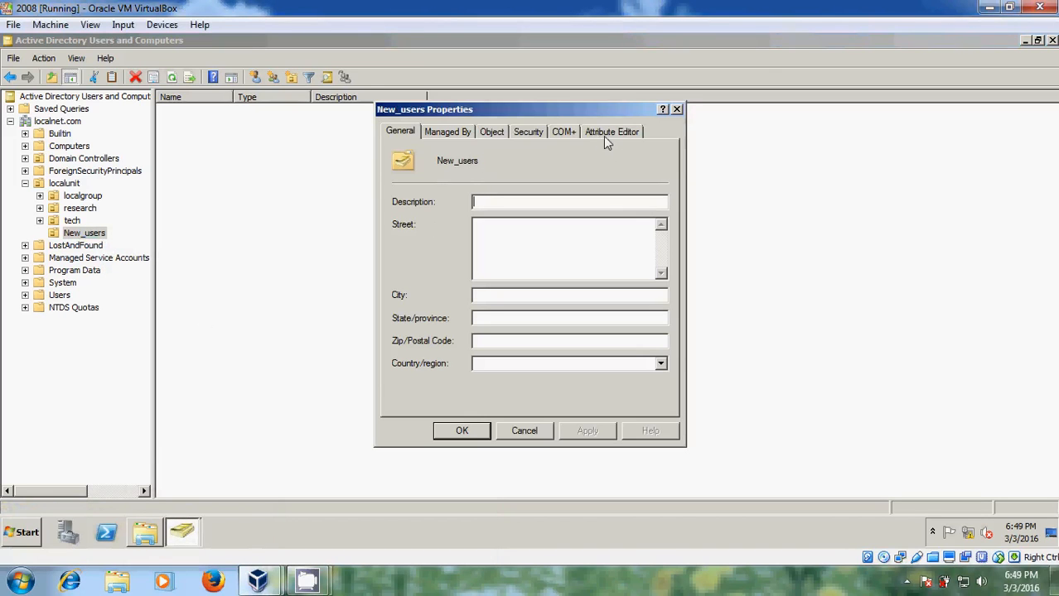
pyautogui.click(611, 131)
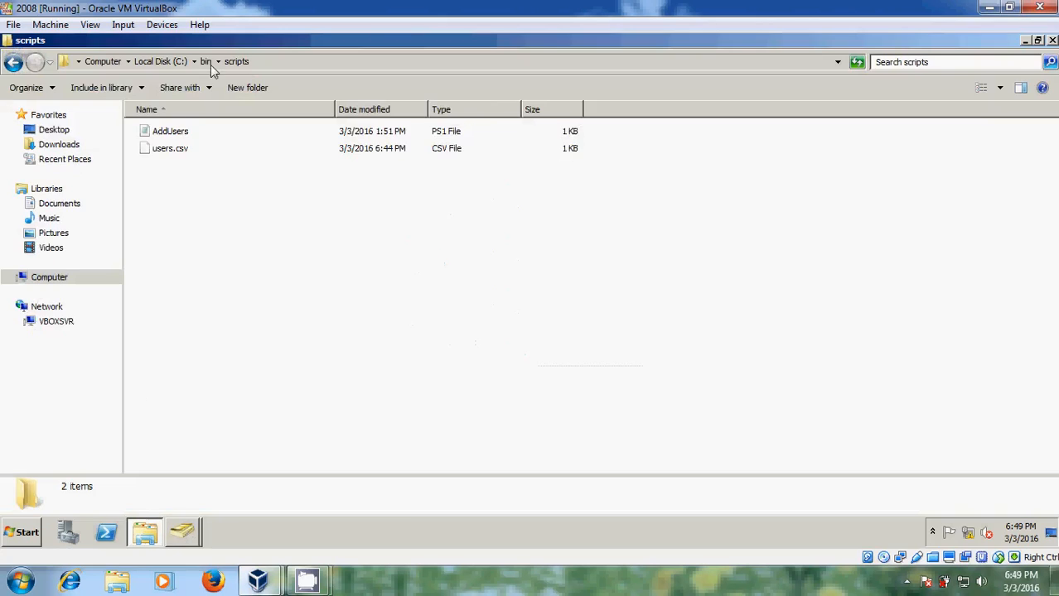
# Step: Open AddUsers.ps1 from the scripts folder in Notepad
pyautogui.rightClick(171, 131)
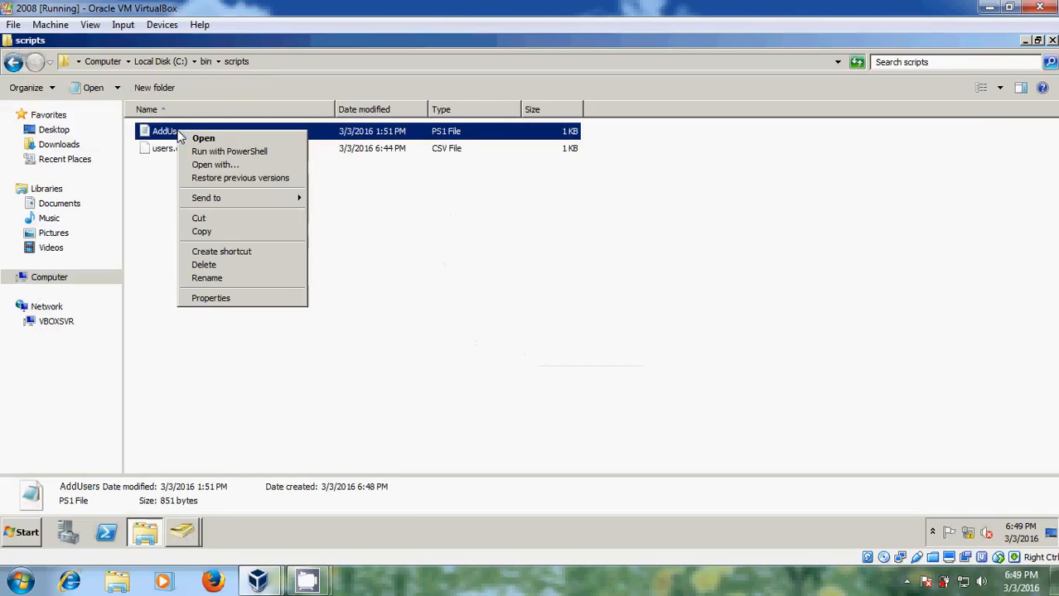
pyautogui.click(202, 137)
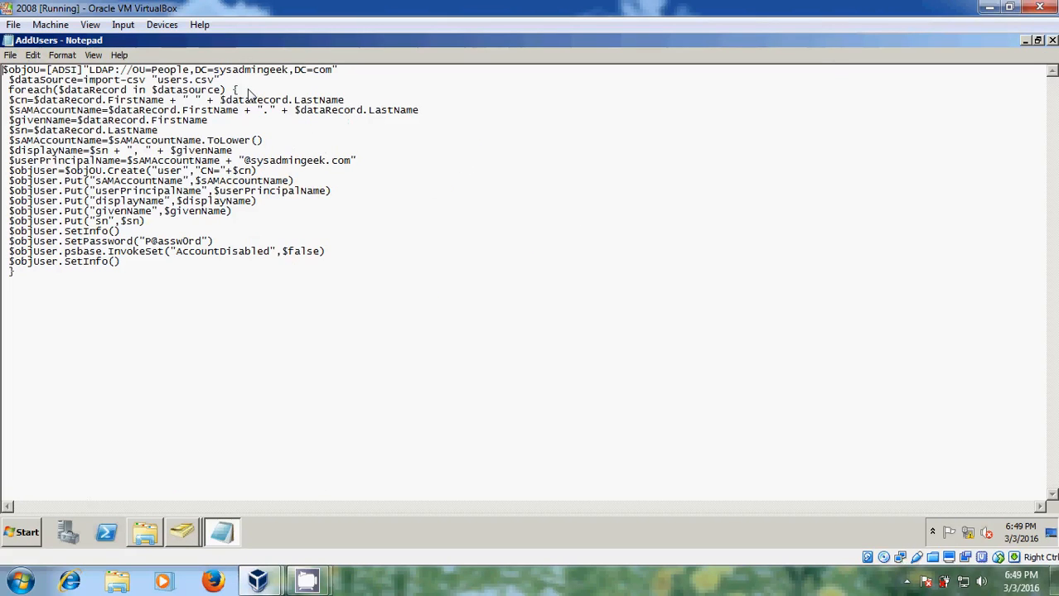
pyautogui.moveTo(278, 86)
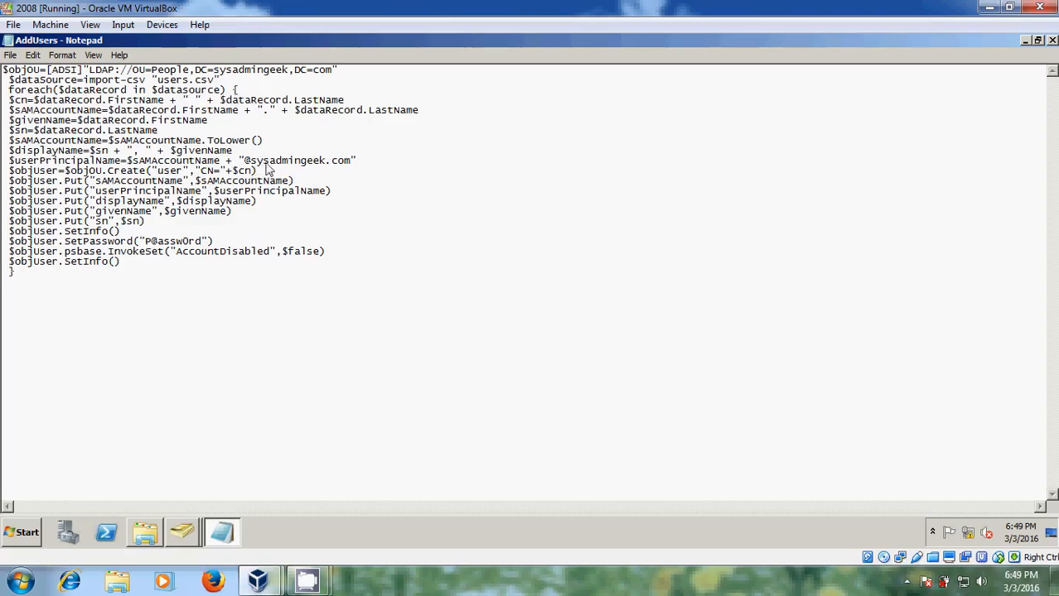
pyautogui.moveTo(311, 169)
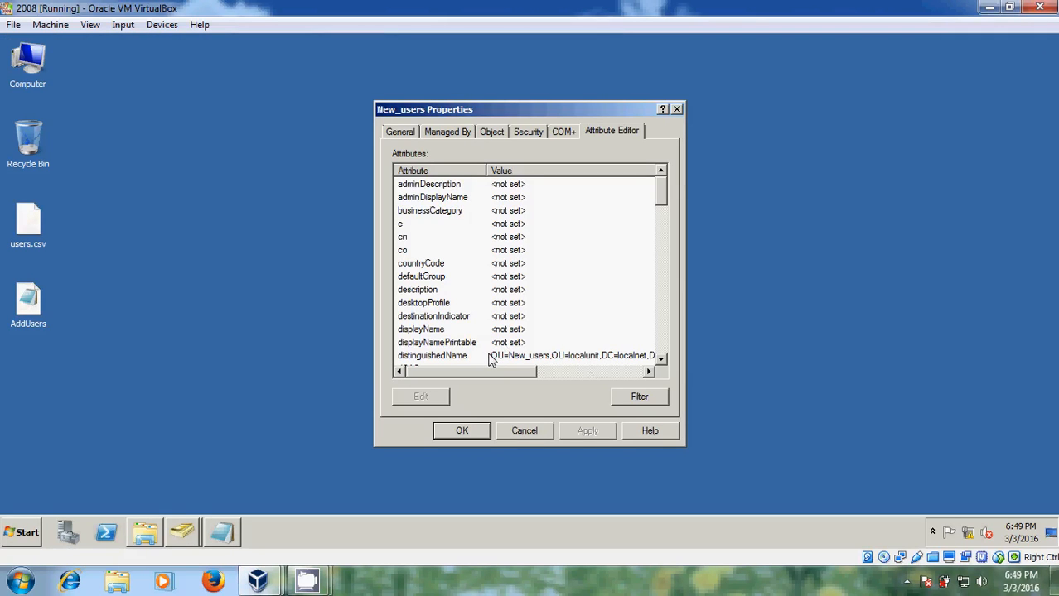
pyautogui.moveTo(444, 351)
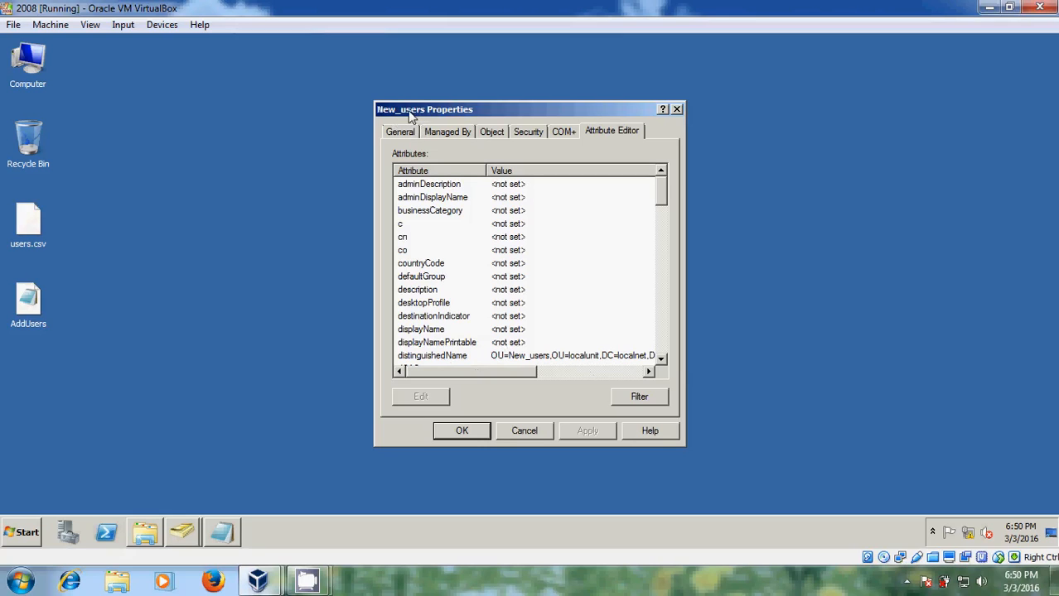
pyautogui.moveTo(530, 363)
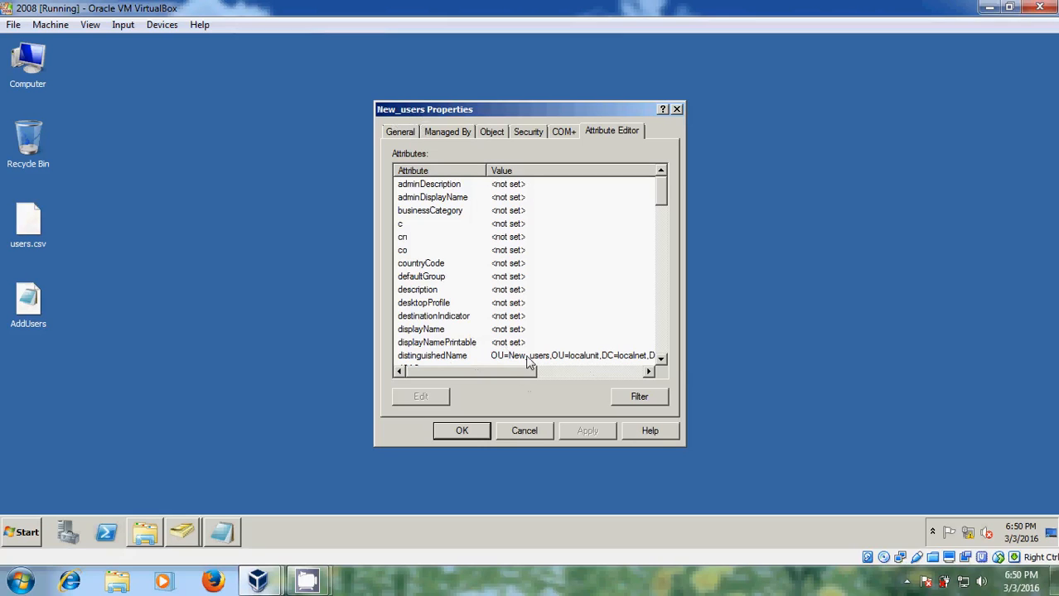
# Step: View the New_users distinguishedName value and switch back to the scripts folder
pyautogui.click(430, 354)
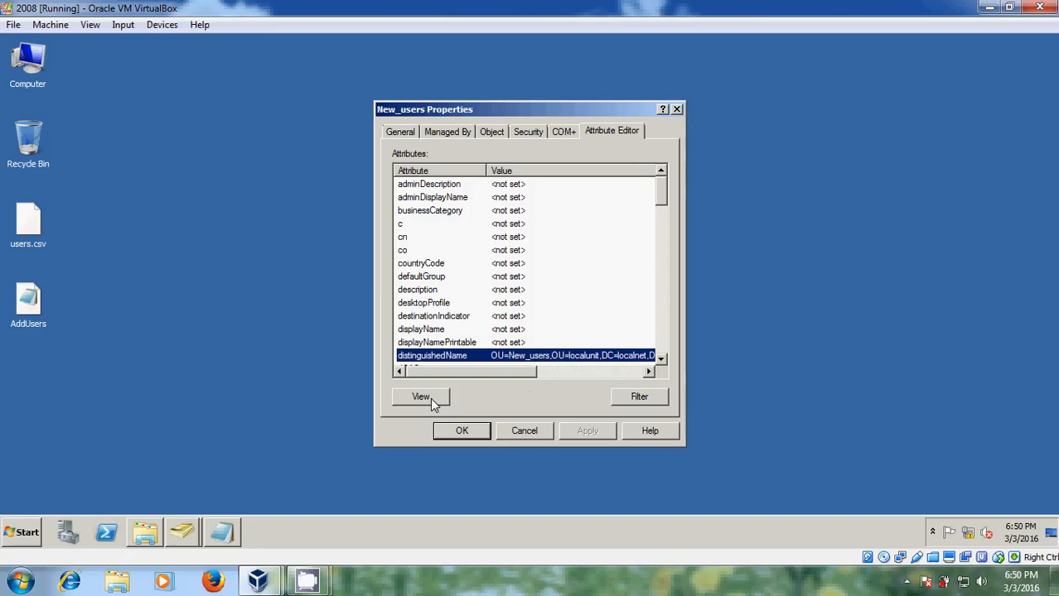
pyautogui.click(421, 396)
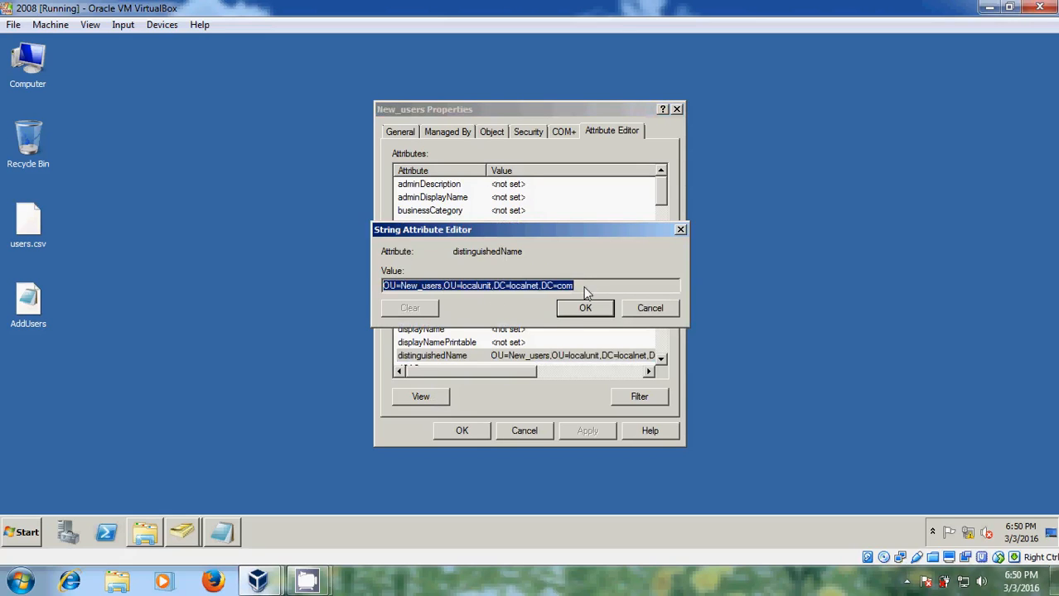
pyautogui.moveTo(300, 487)
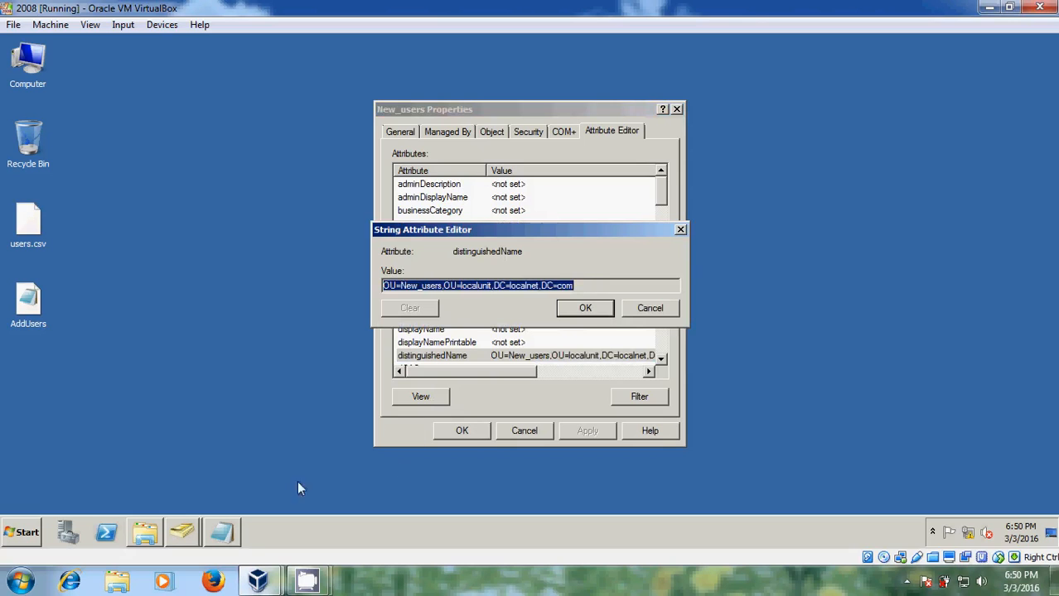
pyautogui.click(144, 533)
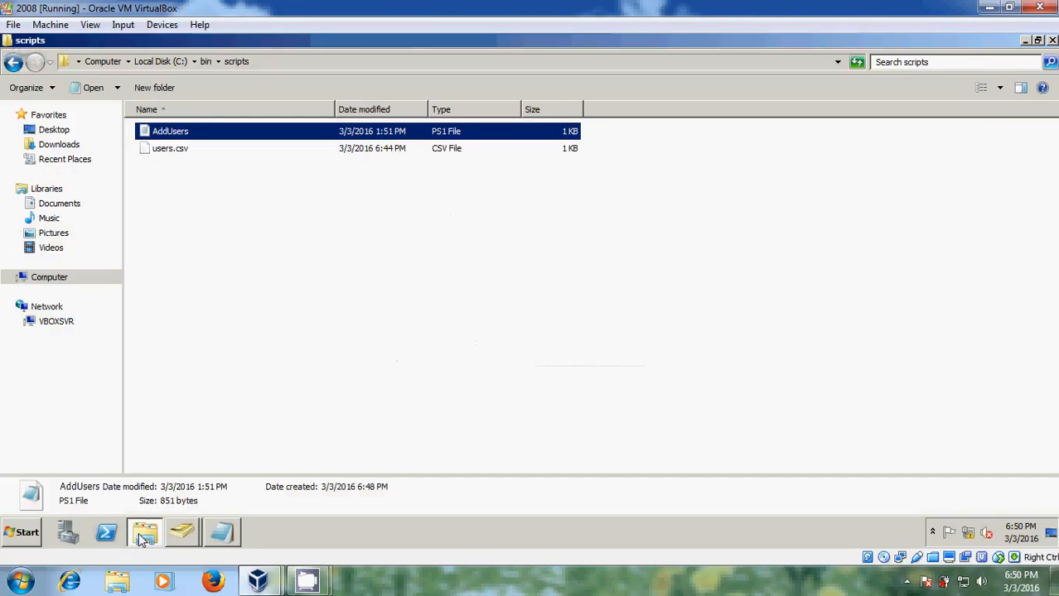
# Step: Replace the script's LDAP path with OU=New_users,OU=localunit,DC=localnet,DC=com
pyautogui.doubleClick(171, 131)
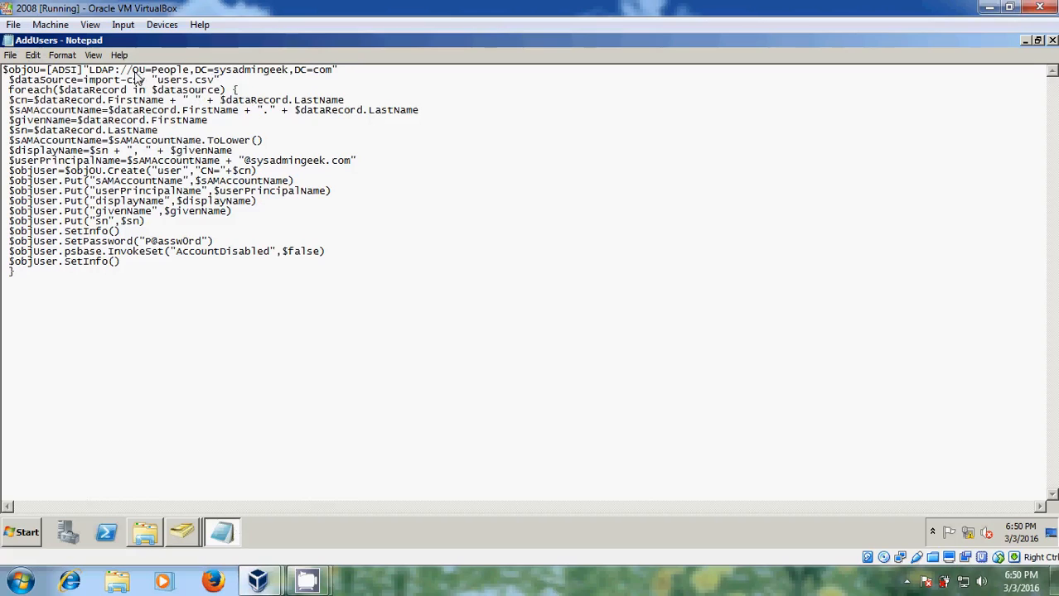
pyautogui.moveTo(133, 69); pyautogui.dragTo(291, 69)
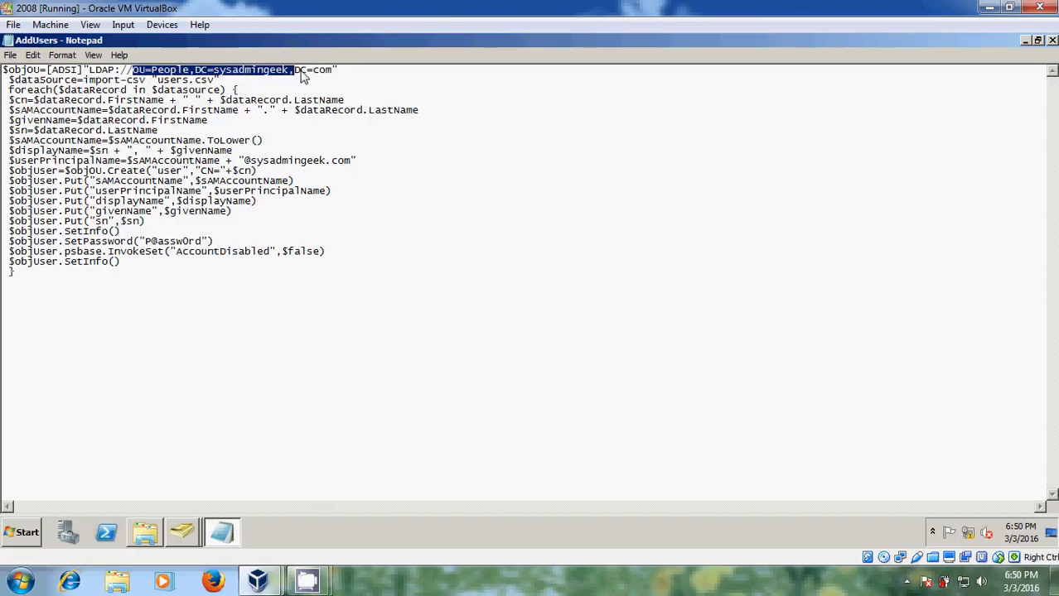
pyautogui.moveTo(290, 70); pyautogui.dragTo(331, 69)
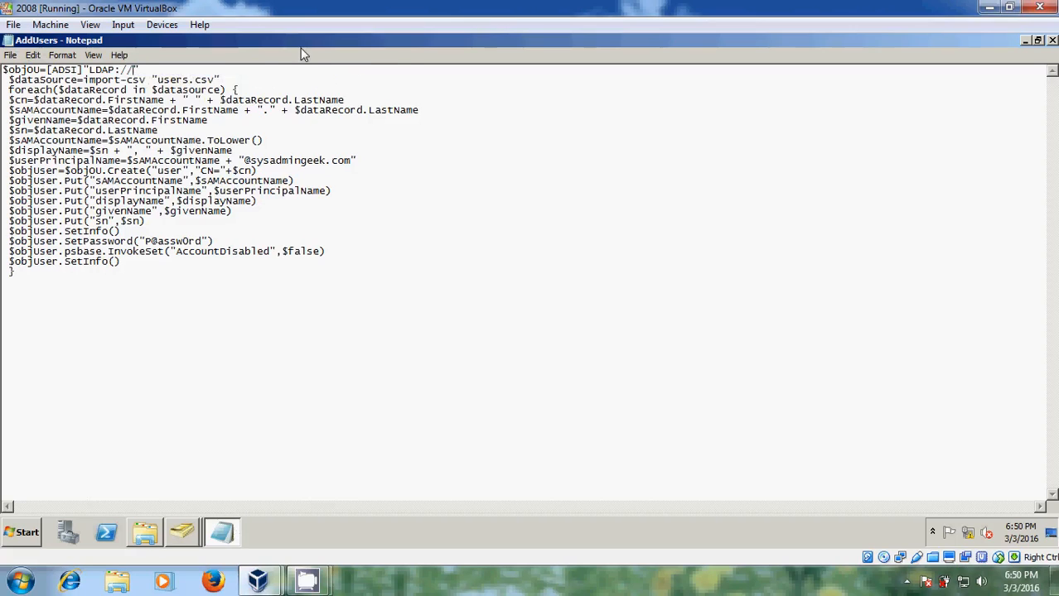
pyautogui.write('OU=New_users,OU=localunit,DC=localnet,DC=com')
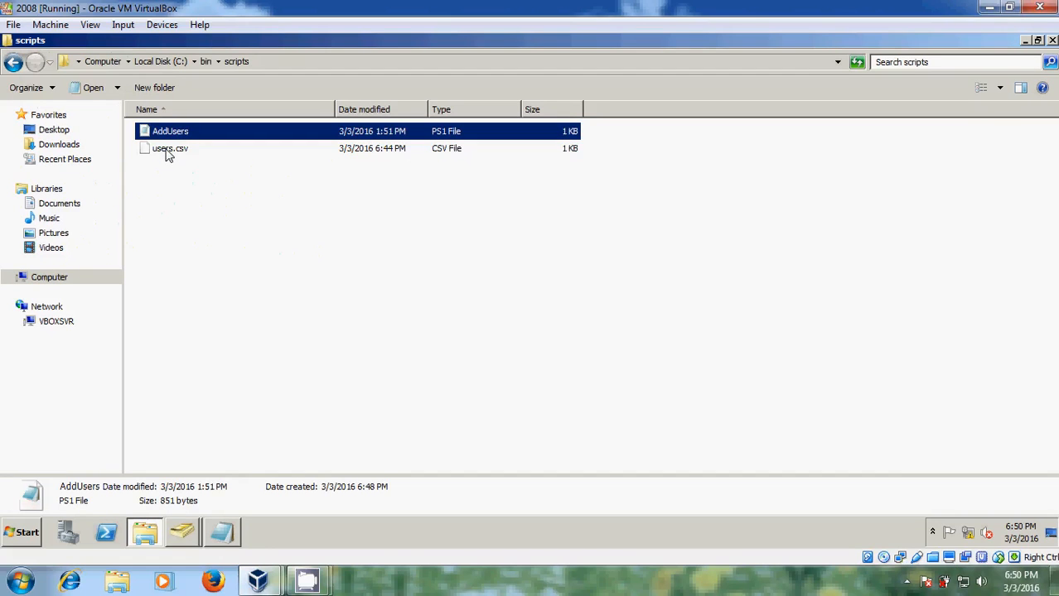
pyautogui.click(171, 149)
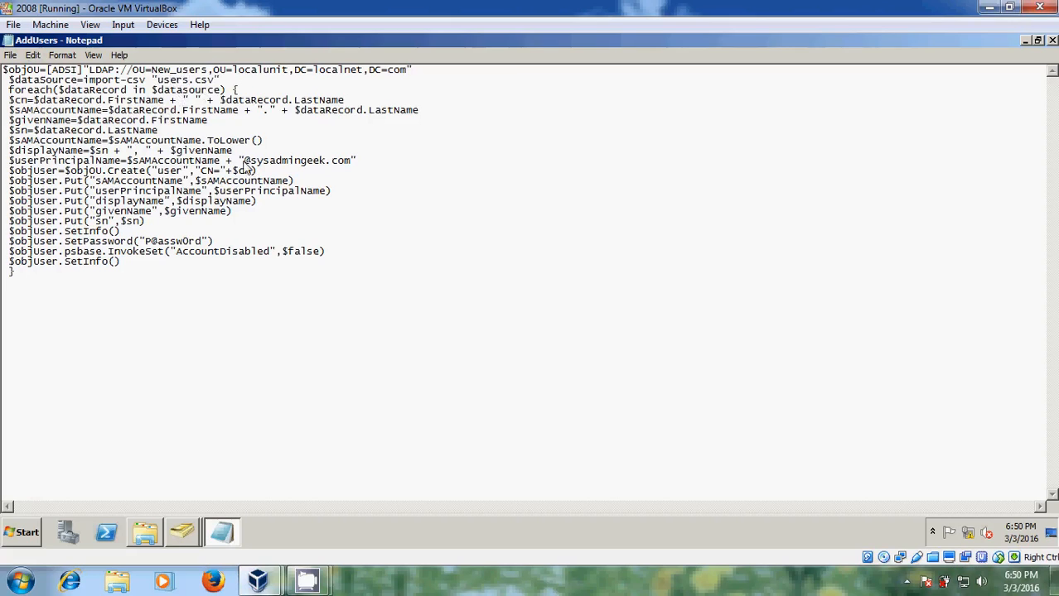
pyautogui.moveTo(40, 170)
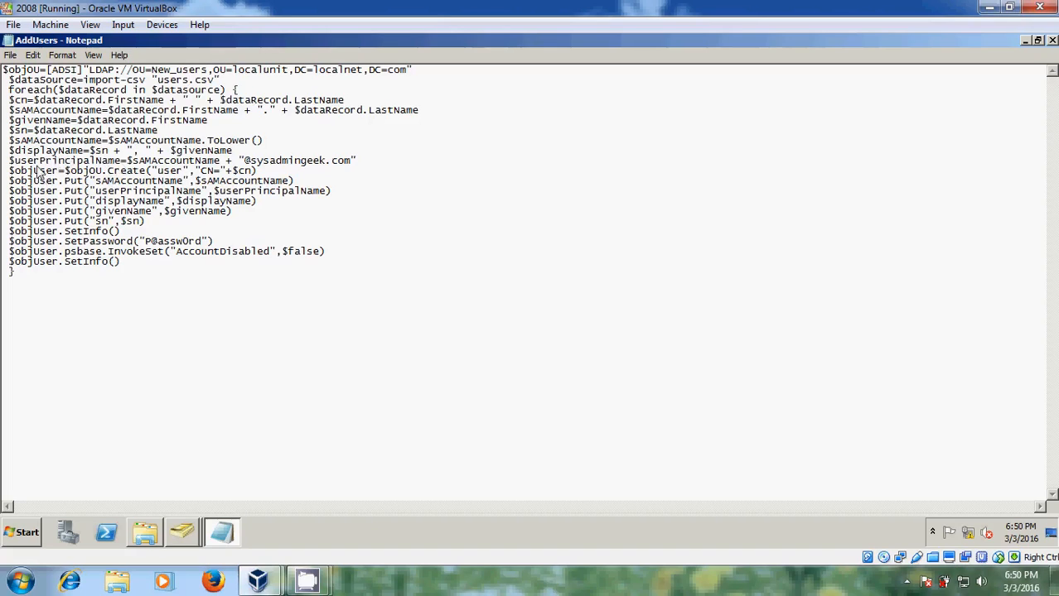
pyautogui.moveTo(183, 179)
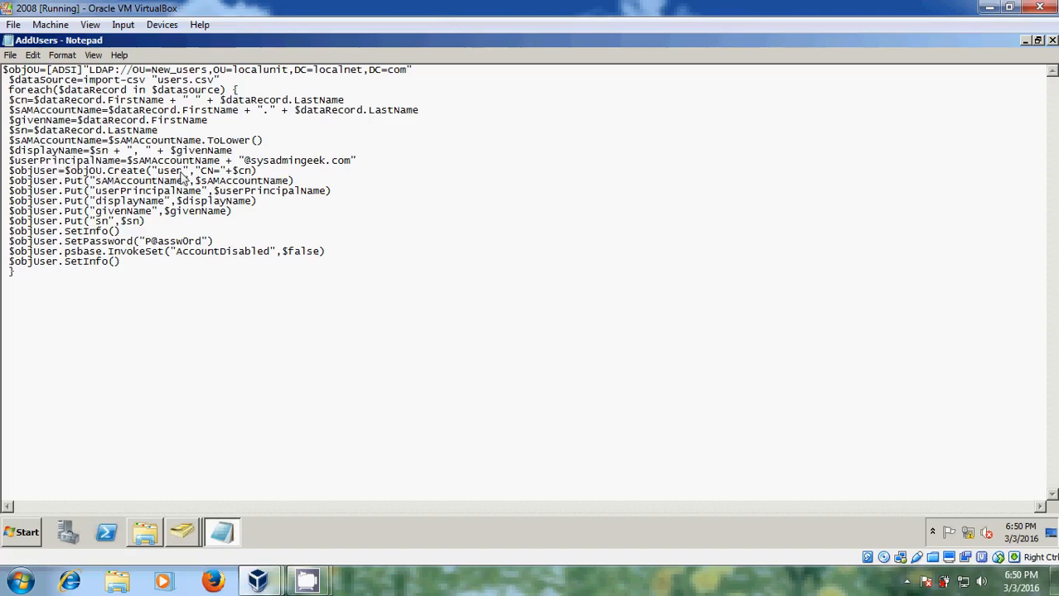
pyautogui.moveTo(501, 242)
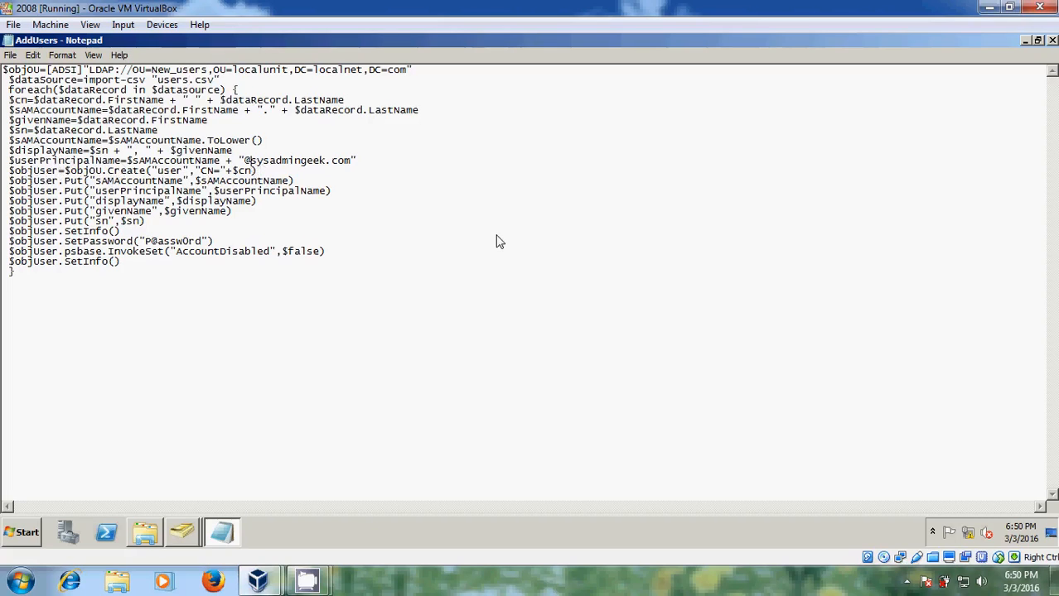
# Step: Edit the userPrincipalName domain text and check the directory console before returning to the script
pyautogui.write('mingeek.com')
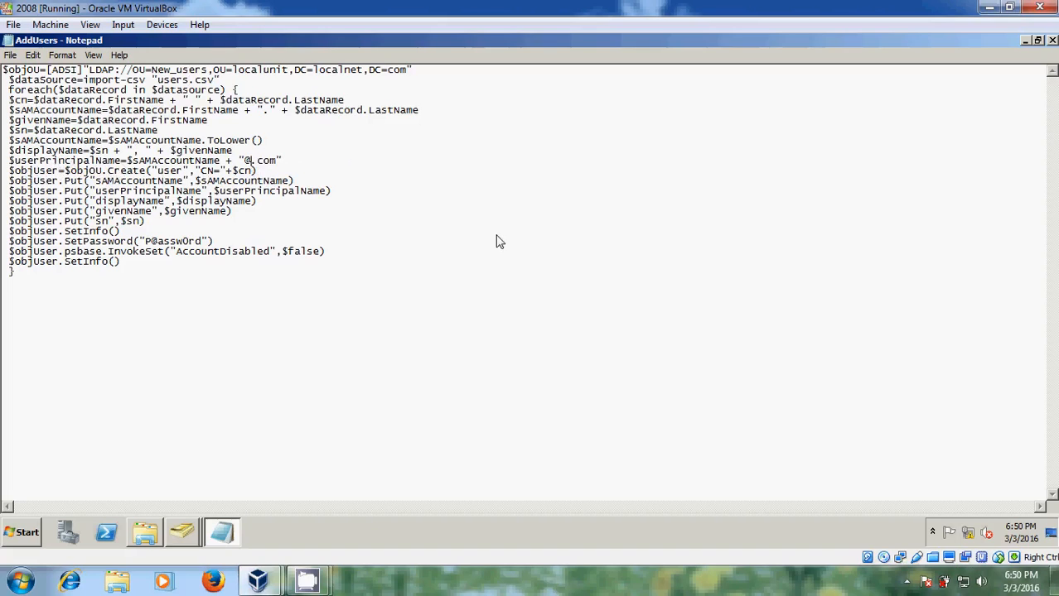
pyautogui.click(182, 532)
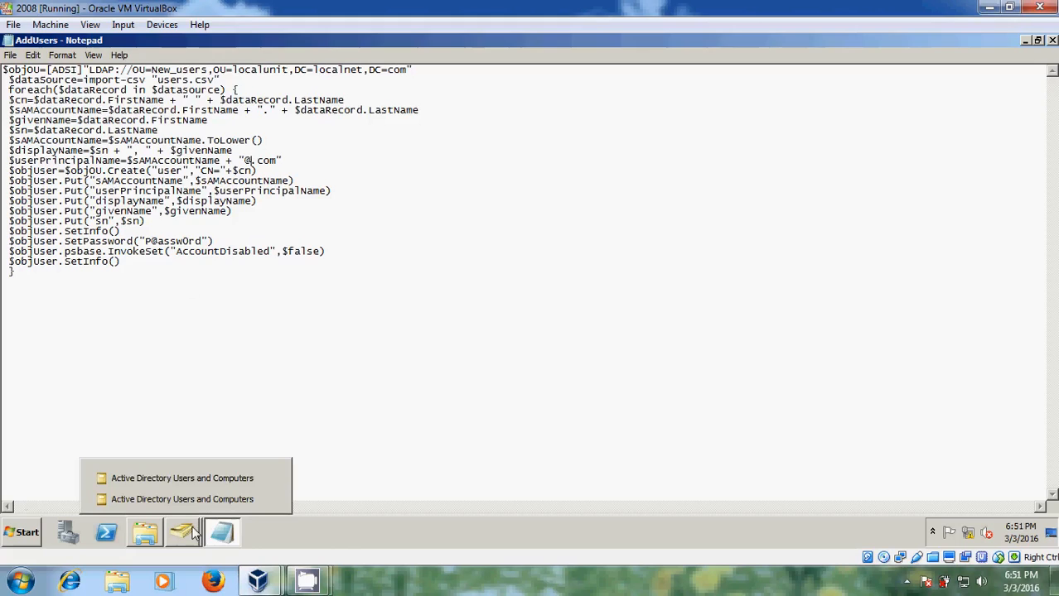
pyautogui.click(182, 478)
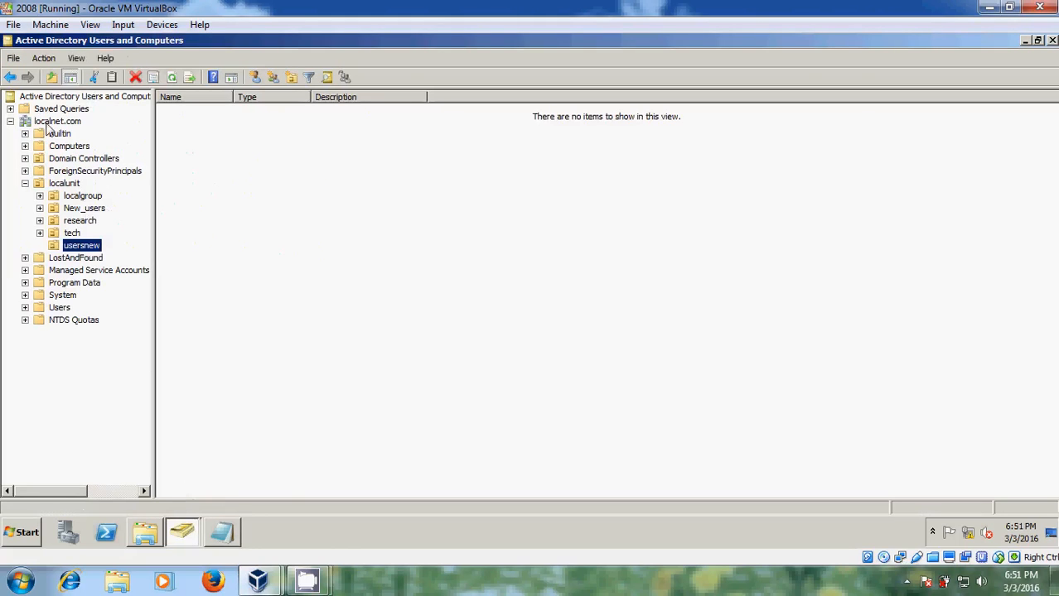
pyautogui.click(222, 534)
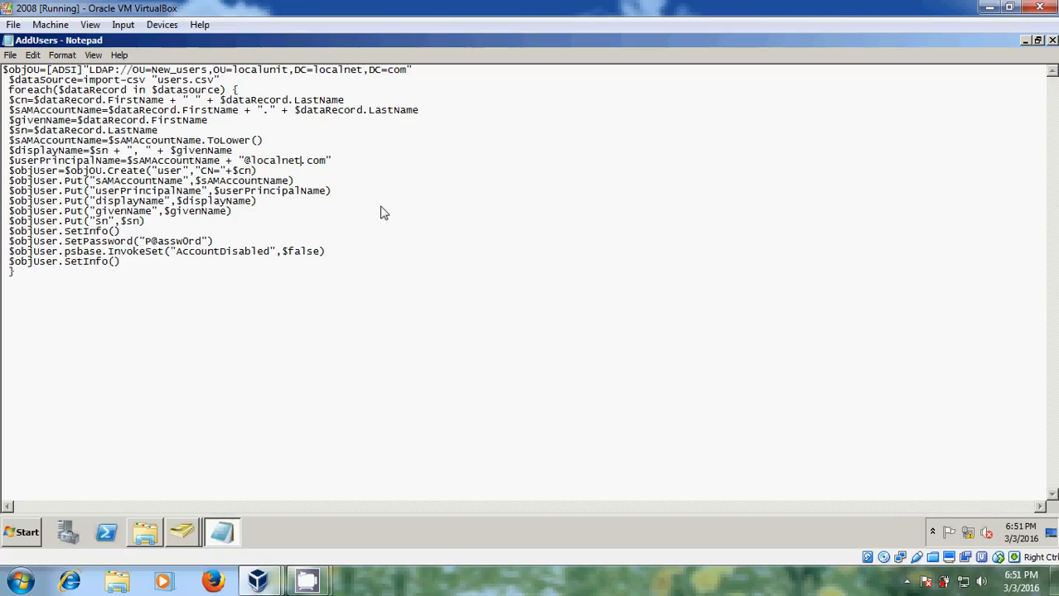
pyautogui.moveTo(282, 143)
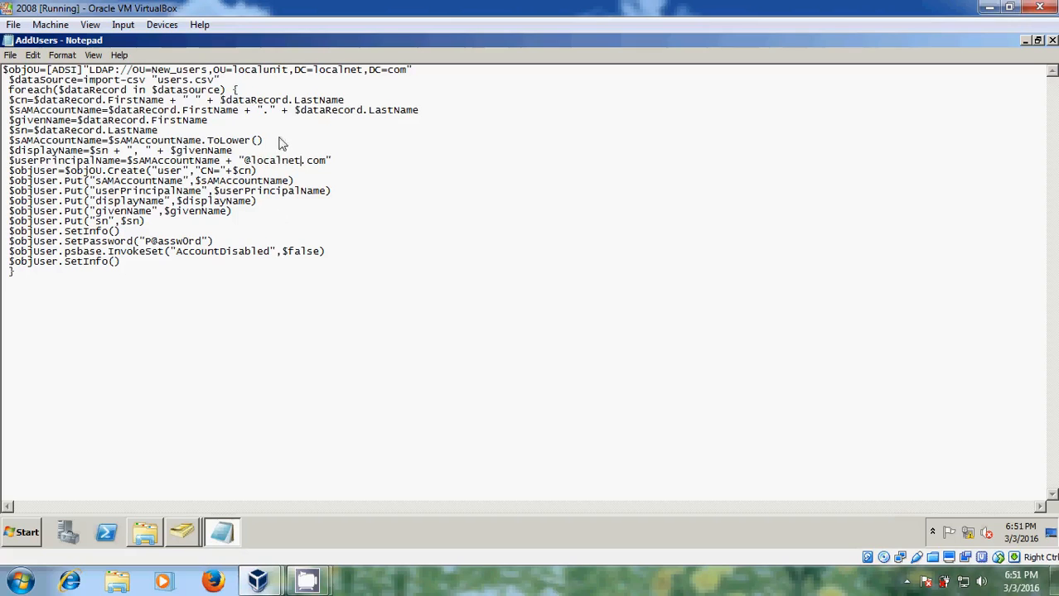
pyautogui.moveTo(152, 263)
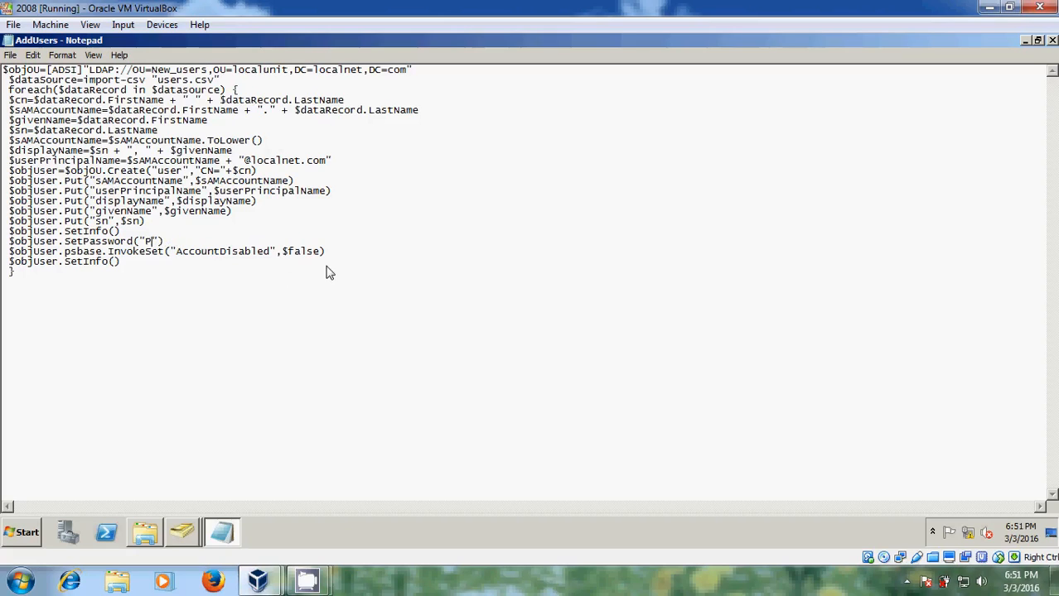
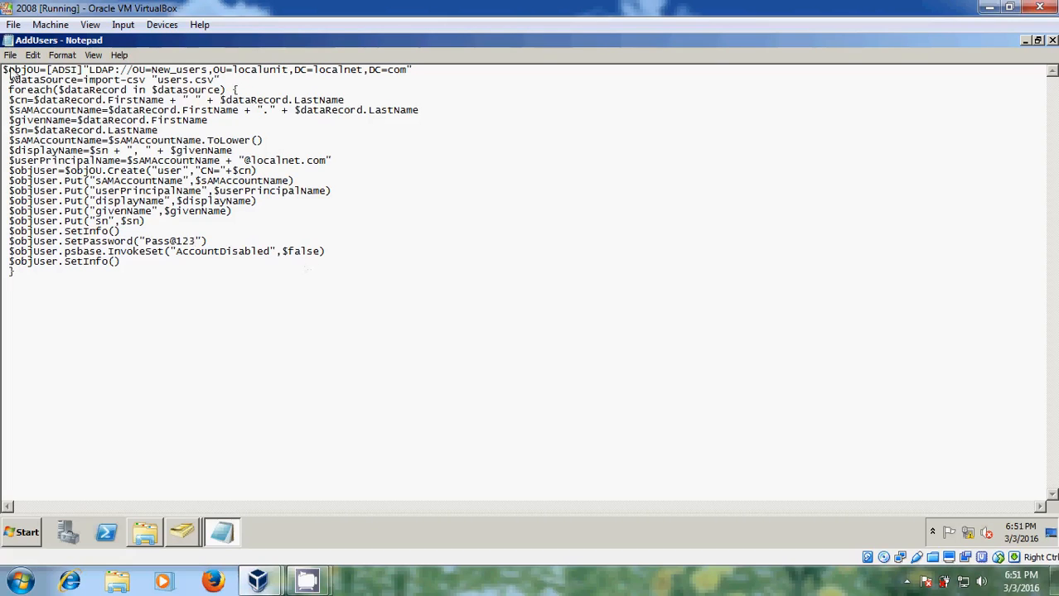
pyautogui.click(10, 54)
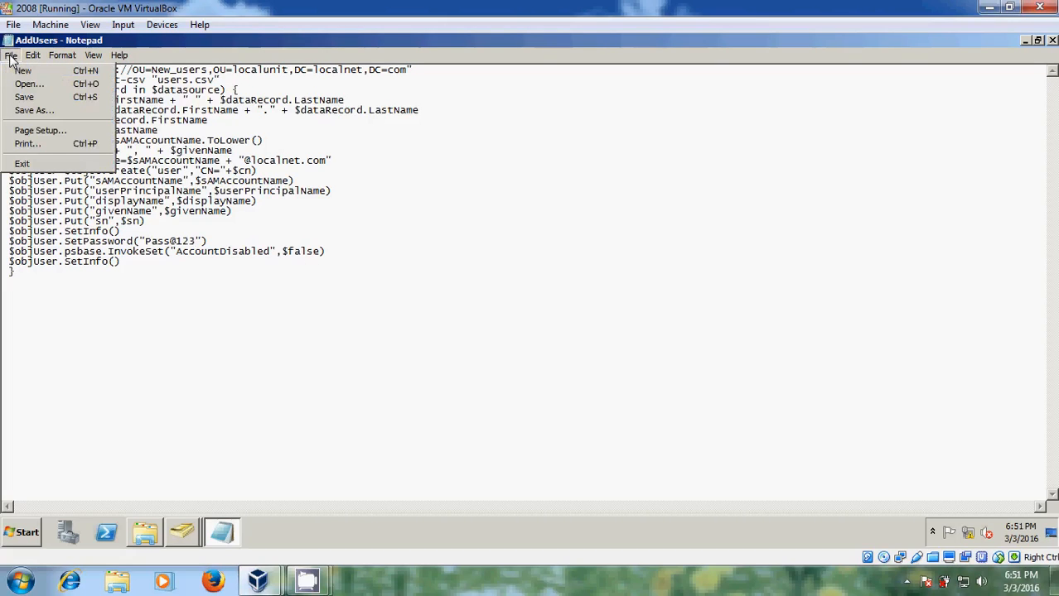
pyautogui.moveTo(23, 96)
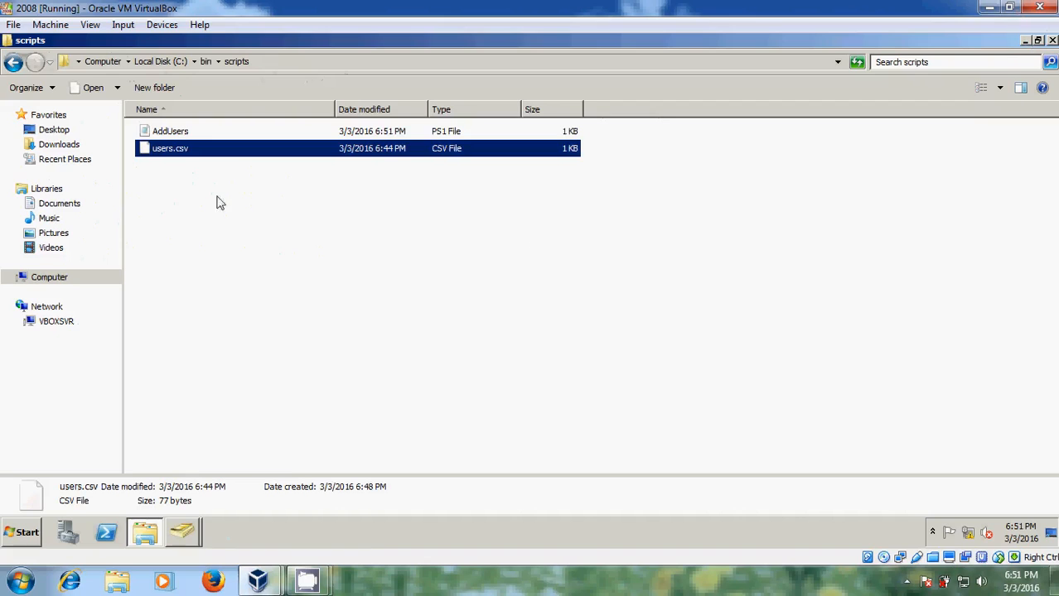
pyautogui.moveTo(172, 136)
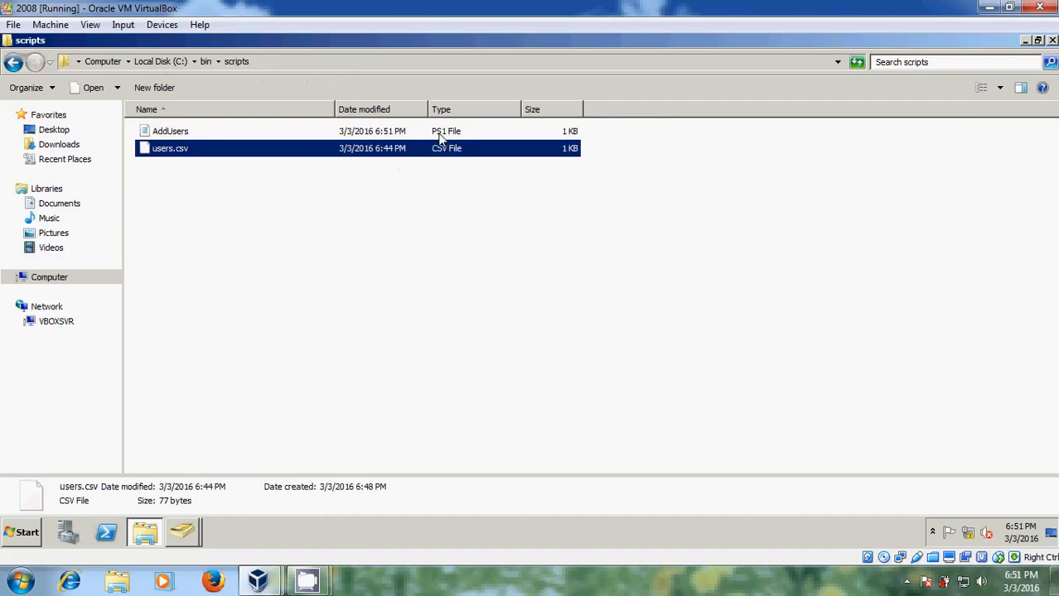
pyautogui.moveTo(453, 141)
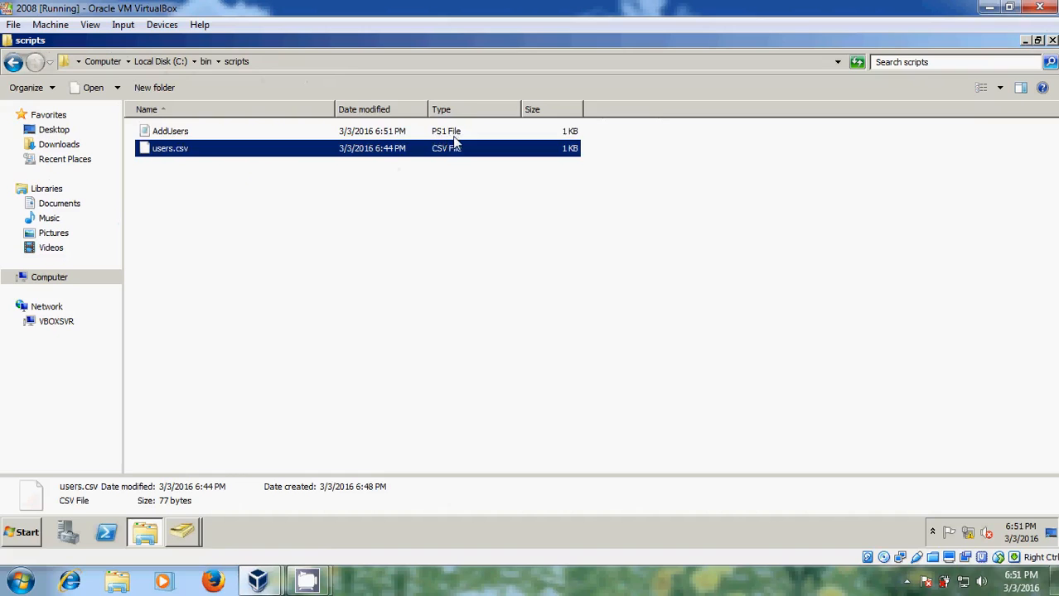
pyautogui.moveTo(245, 247)
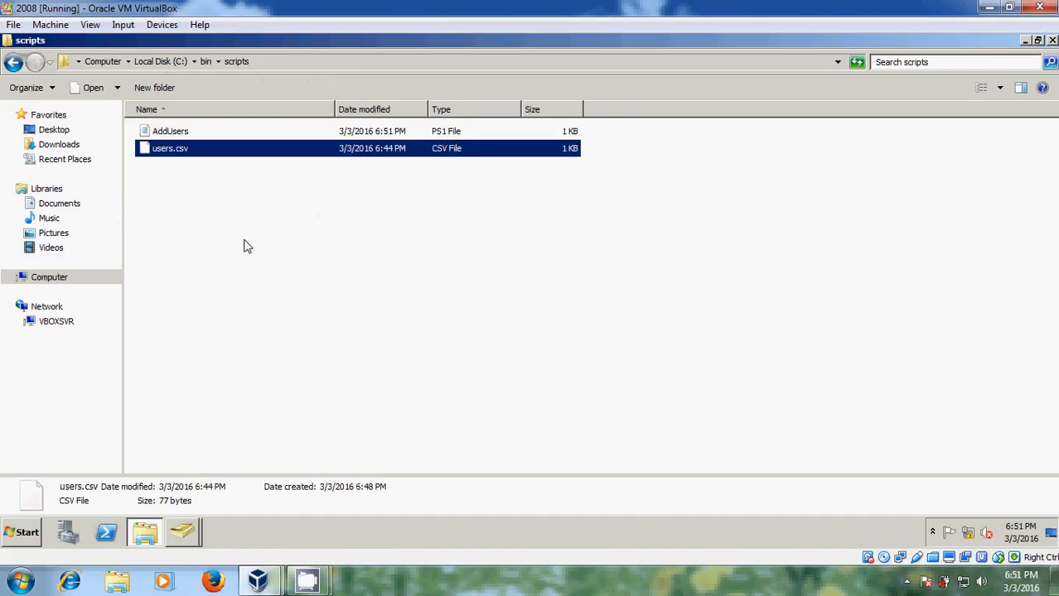
# Step: Run AddUsers from C:\bin\scripts with PowerShell
pyautogui.click(171, 131)
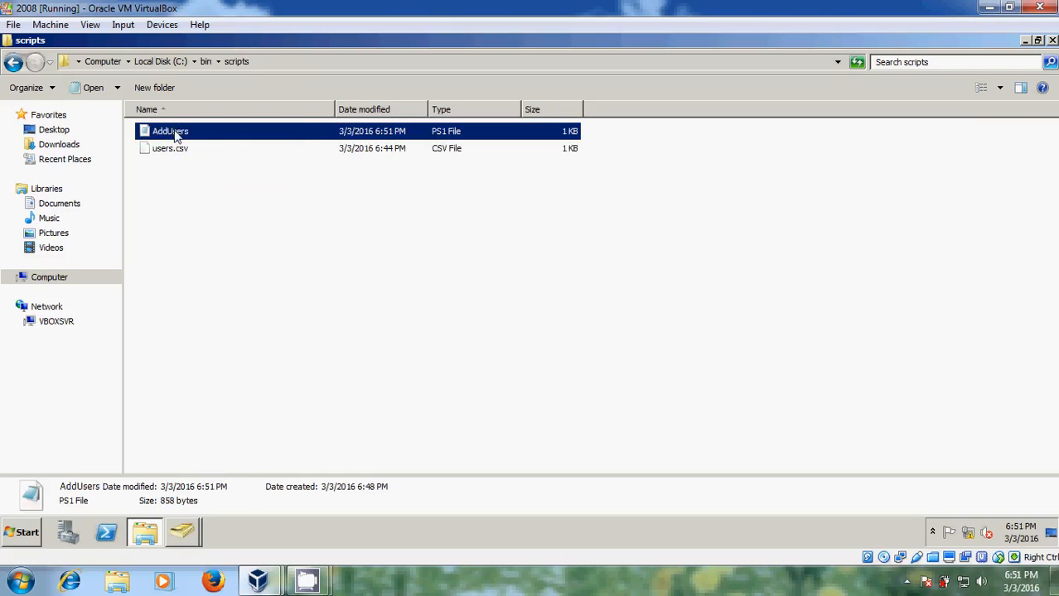
pyautogui.rightClick(170, 131)
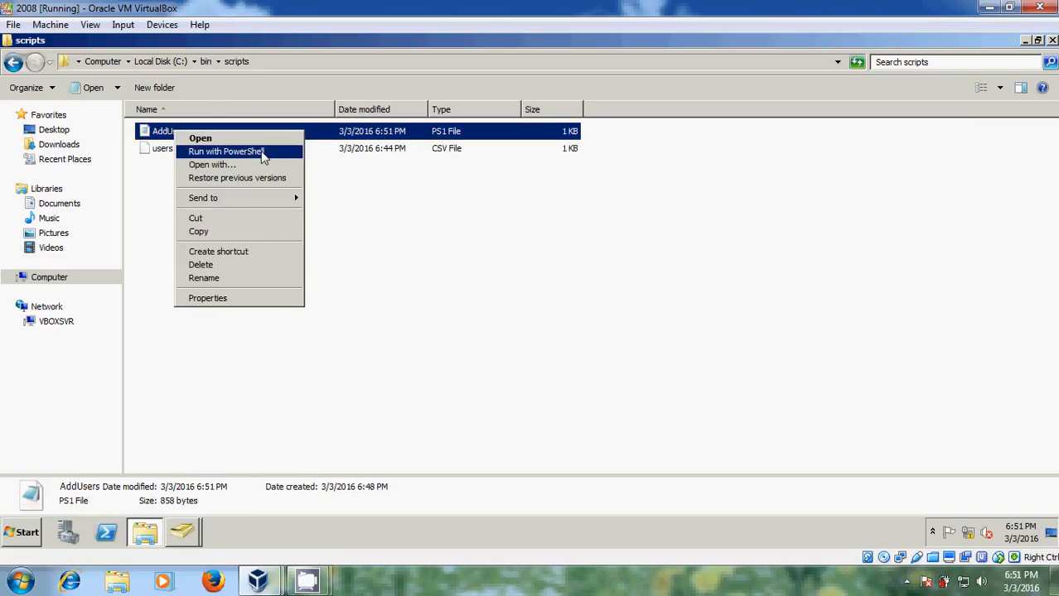
pyautogui.click(225, 152)
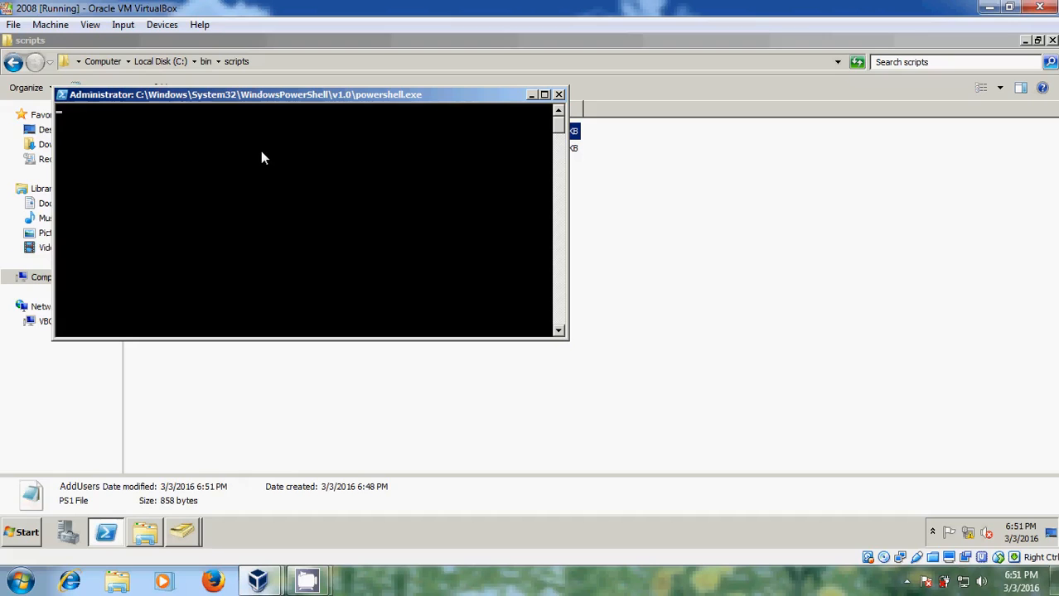
# Step: Show the open Active Directory Users and Computers windows after the PowerShell run ends
pyautogui.click(559, 93)
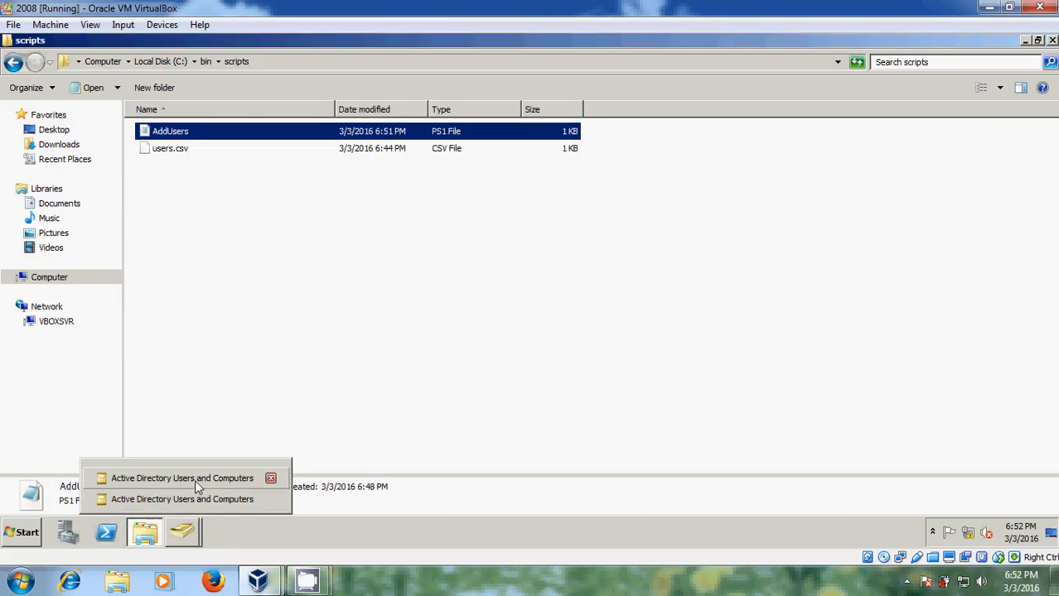
# Step: Close the older ADUC console and the New_users properties, then check the still-empty New_users OU
pyautogui.click(183, 477)
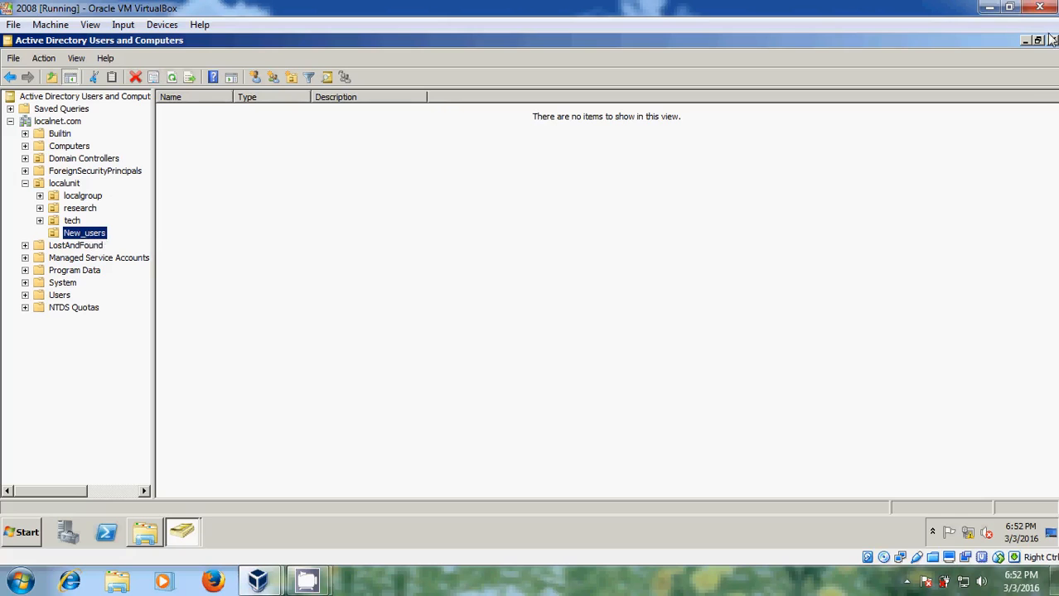
pyautogui.click(1052, 40)
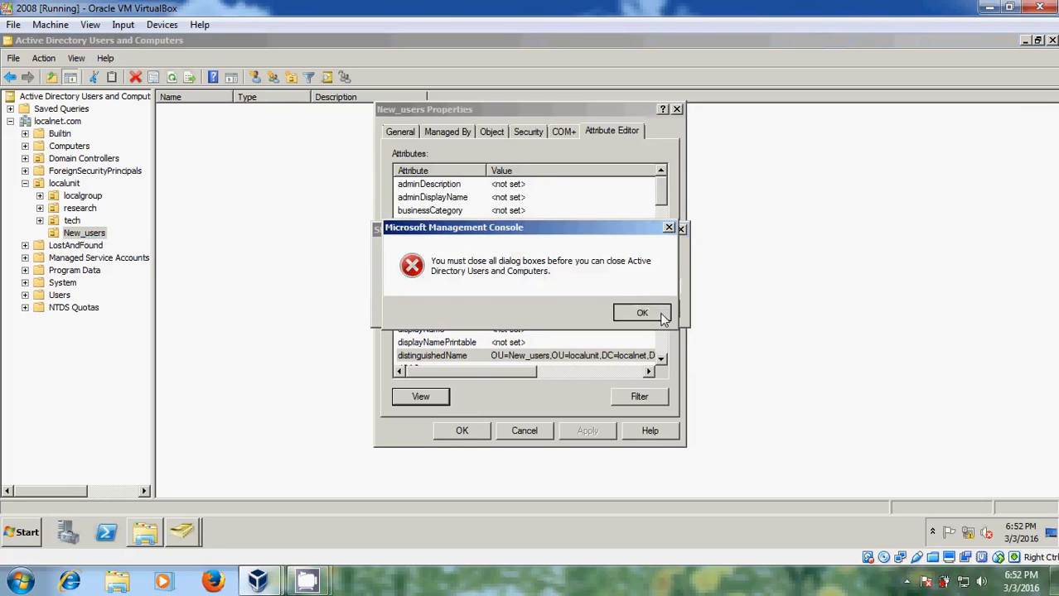
pyautogui.click(643, 313)
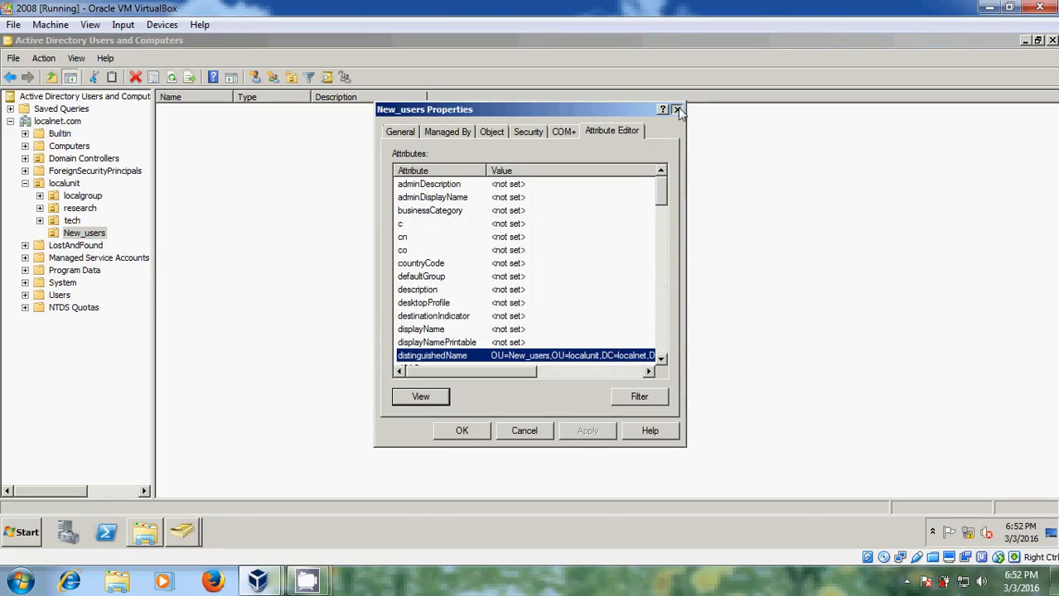
pyautogui.click(678, 110)
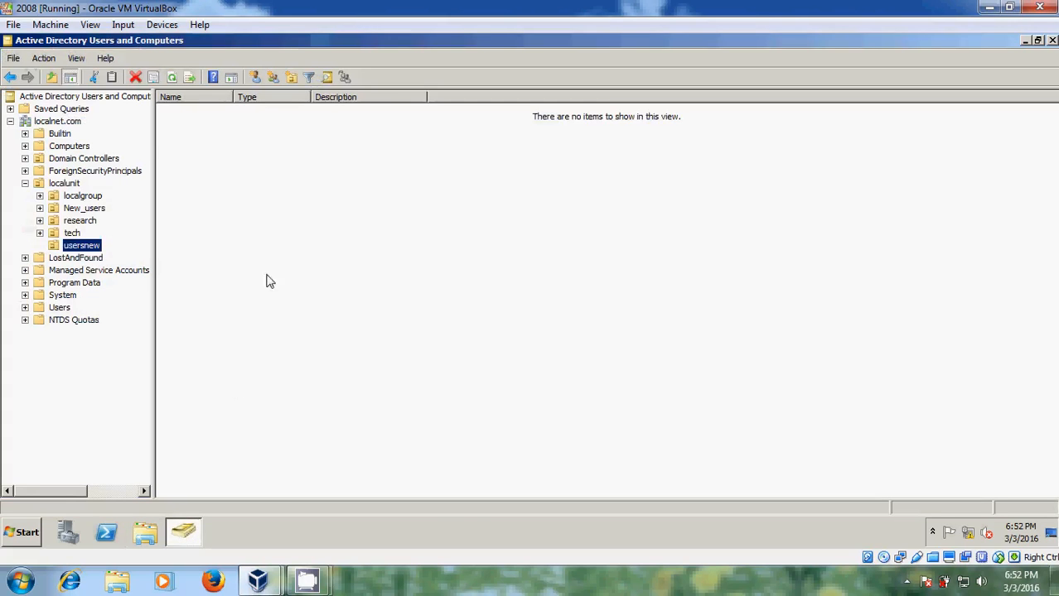
pyautogui.moveTo(92, 256)
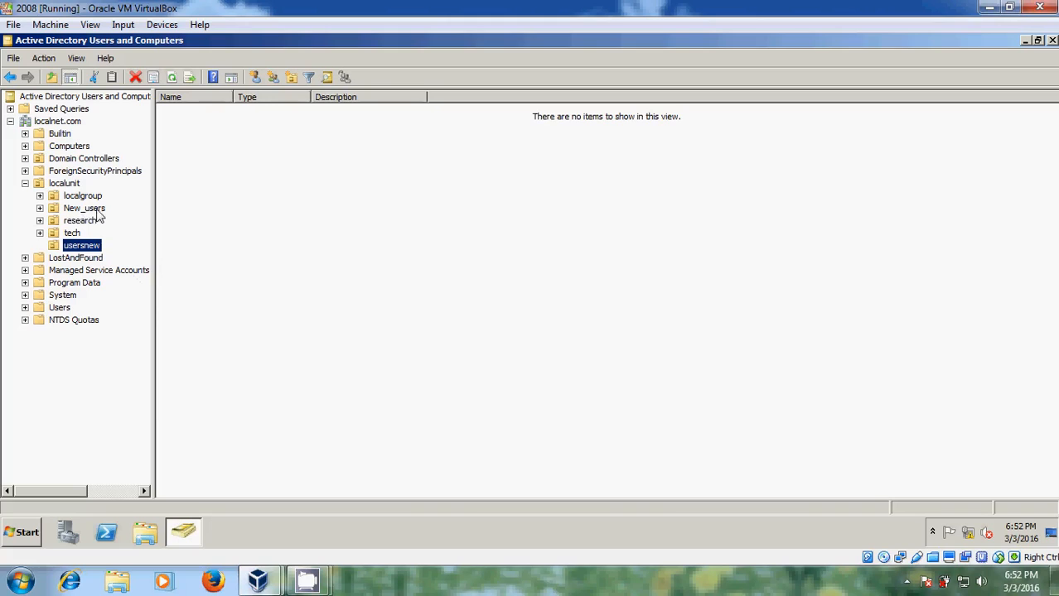
pyautogui.click(83, 209)
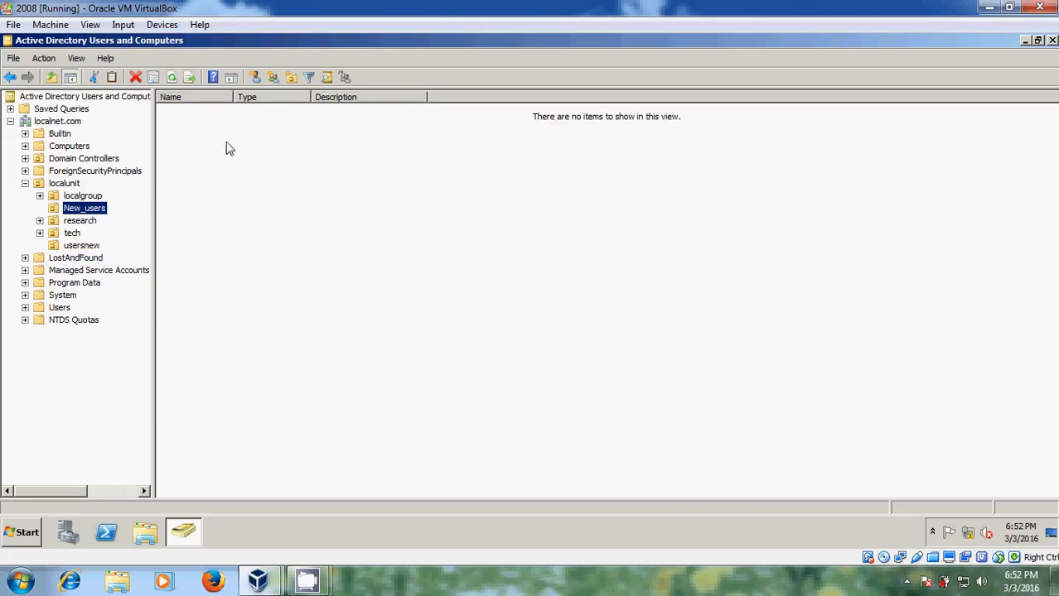
pyautogui.moveTo(398, 257)
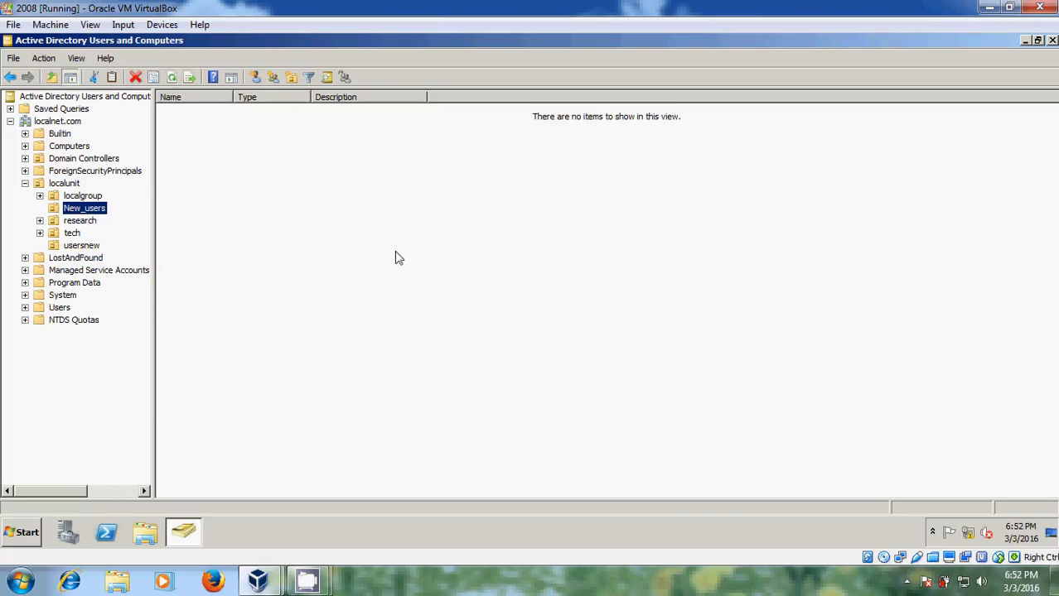
pyautogui.moveTo(252, 221)
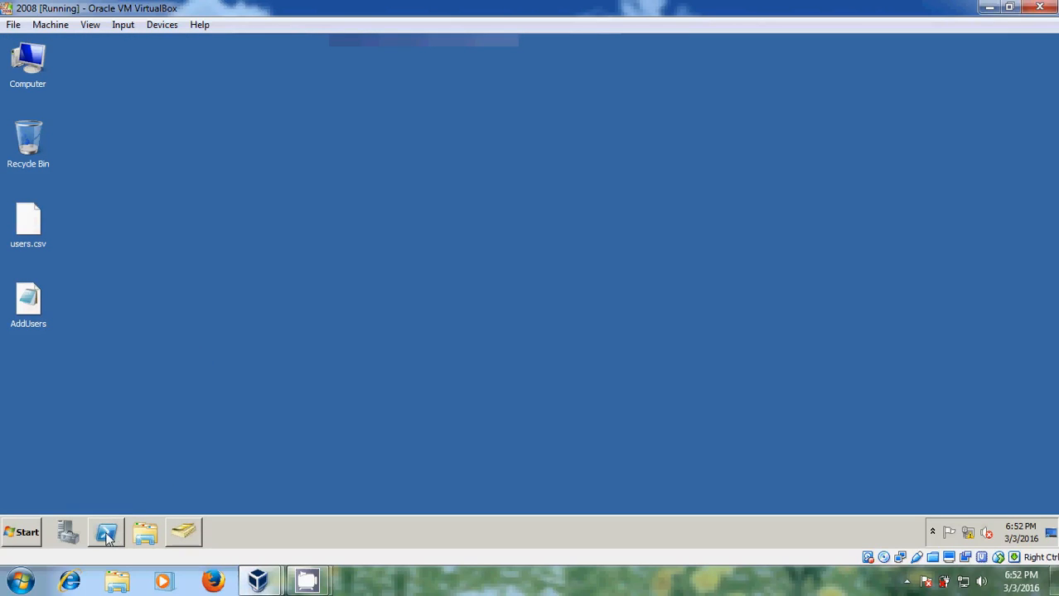
# Step: Start PowerShell, change to C:\bin\scripts and list its contents (AddUsers.ps1, users.csv)
pyautogui.click(106, 533)
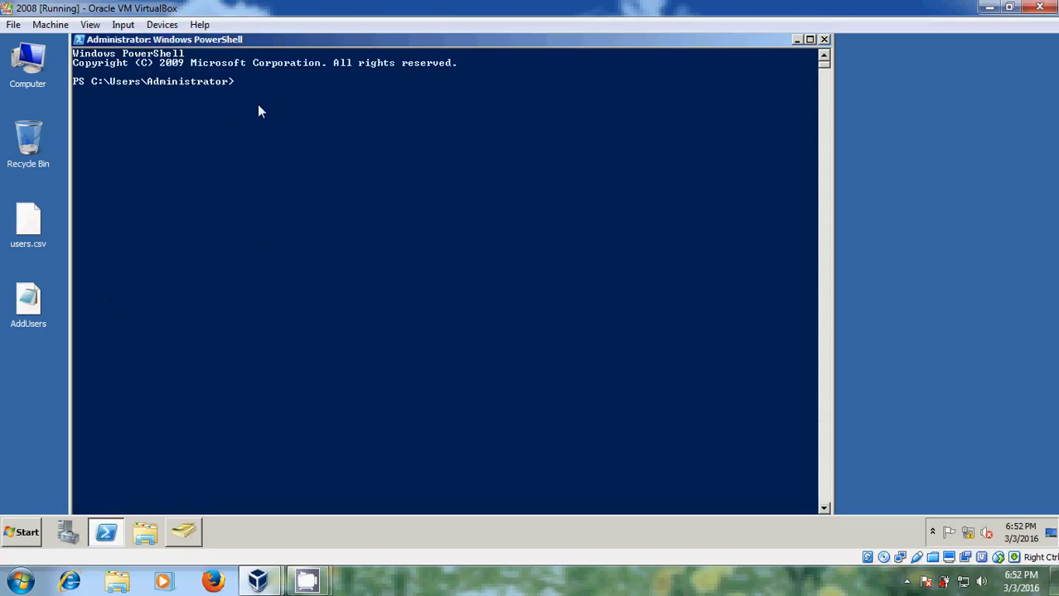
pyautogui.write('cd')
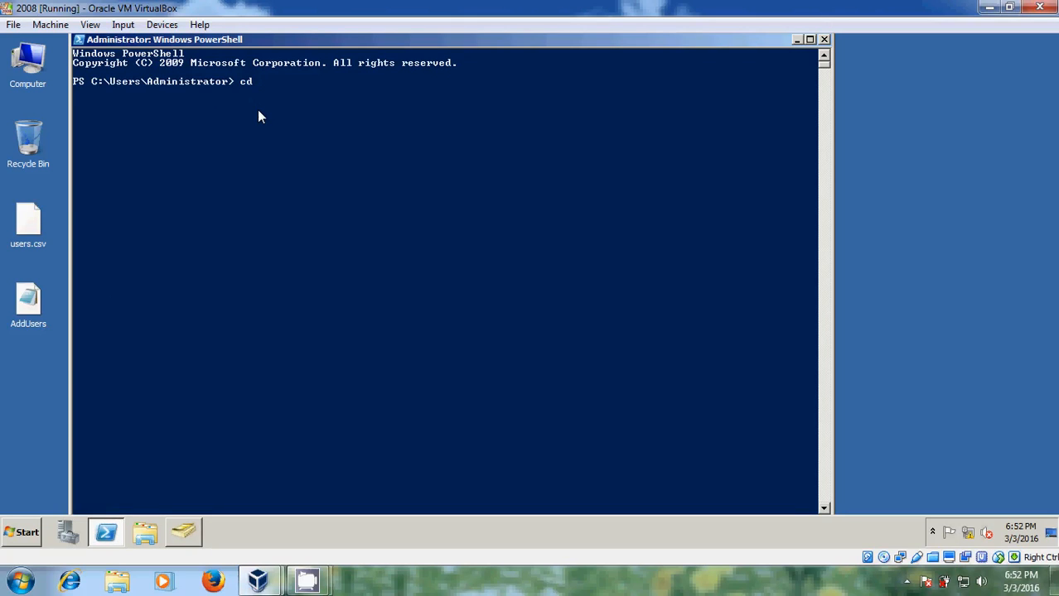
pyautogui.write('C:')
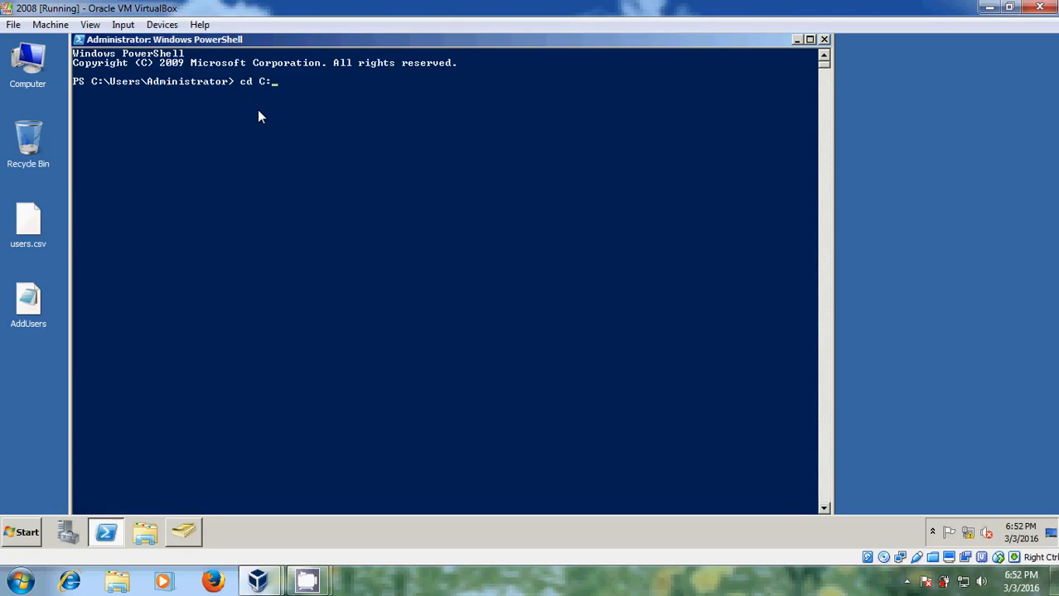
pyautogui.write('\\')
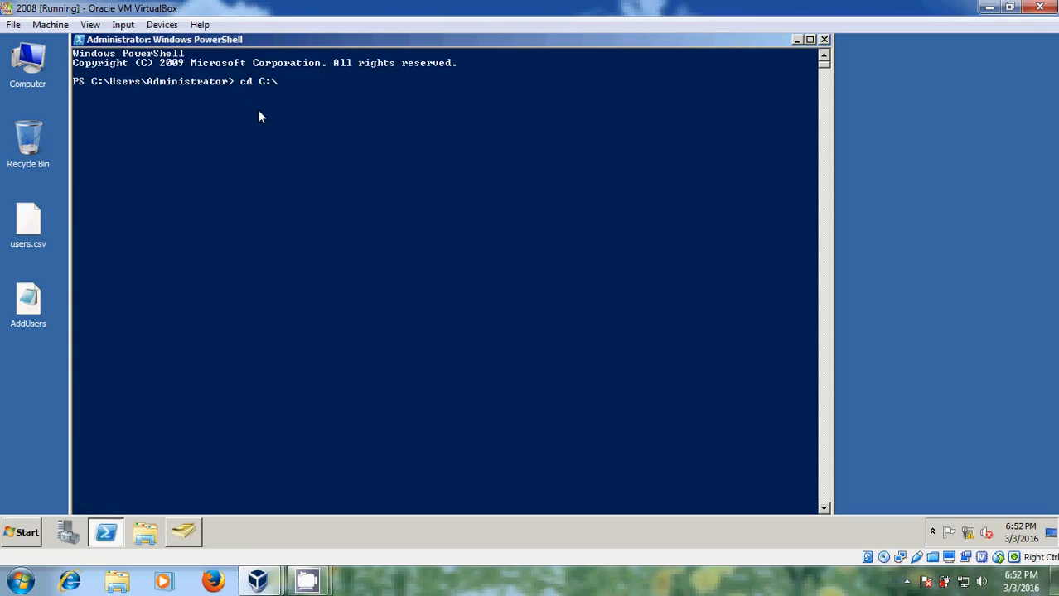
pyautogui.write('bin')
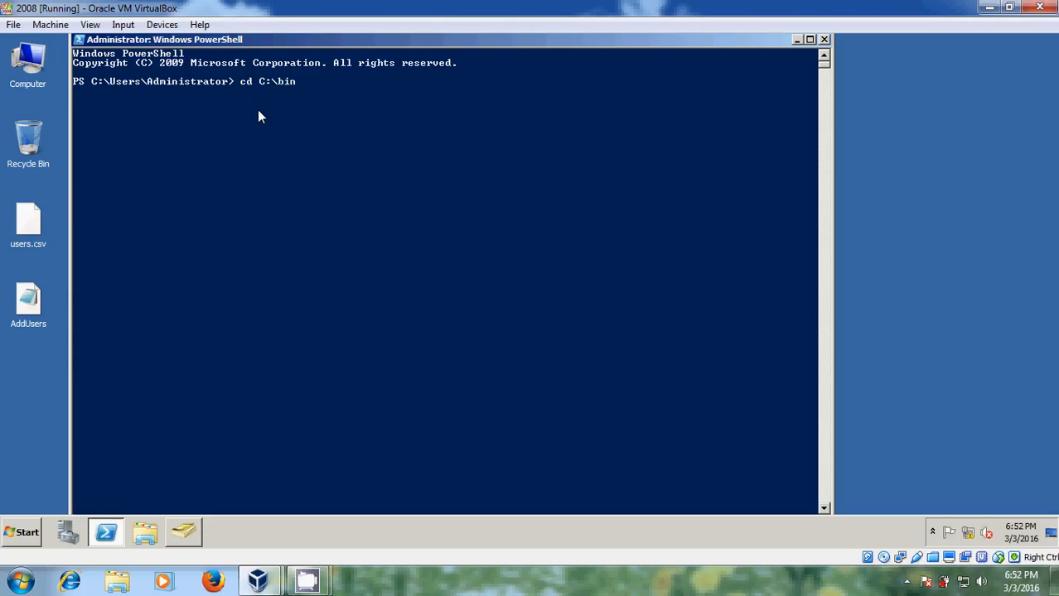
pyautogui.write('\\')
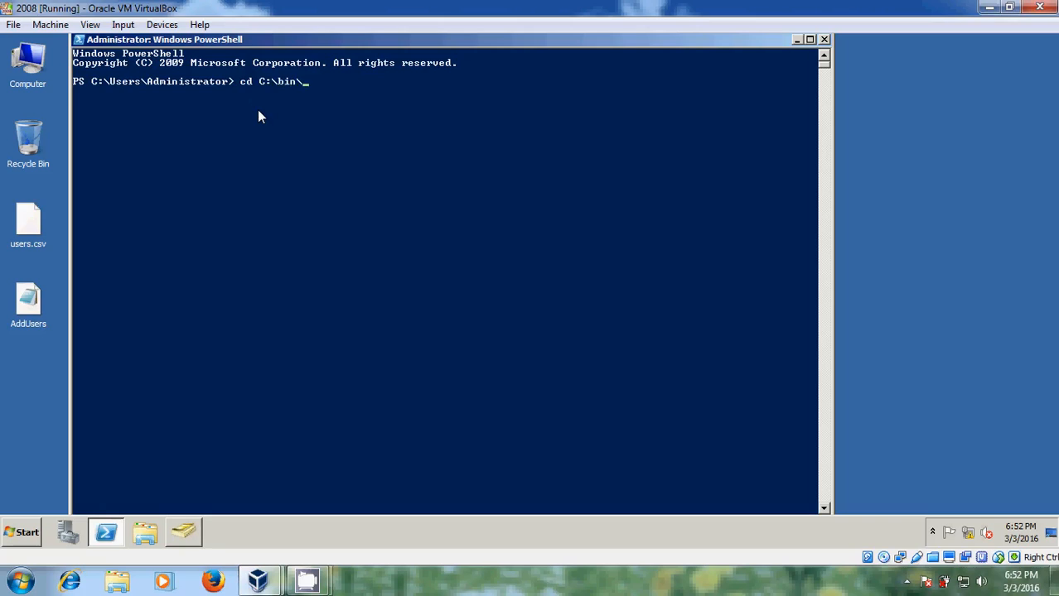
pyautogui.write('scr')
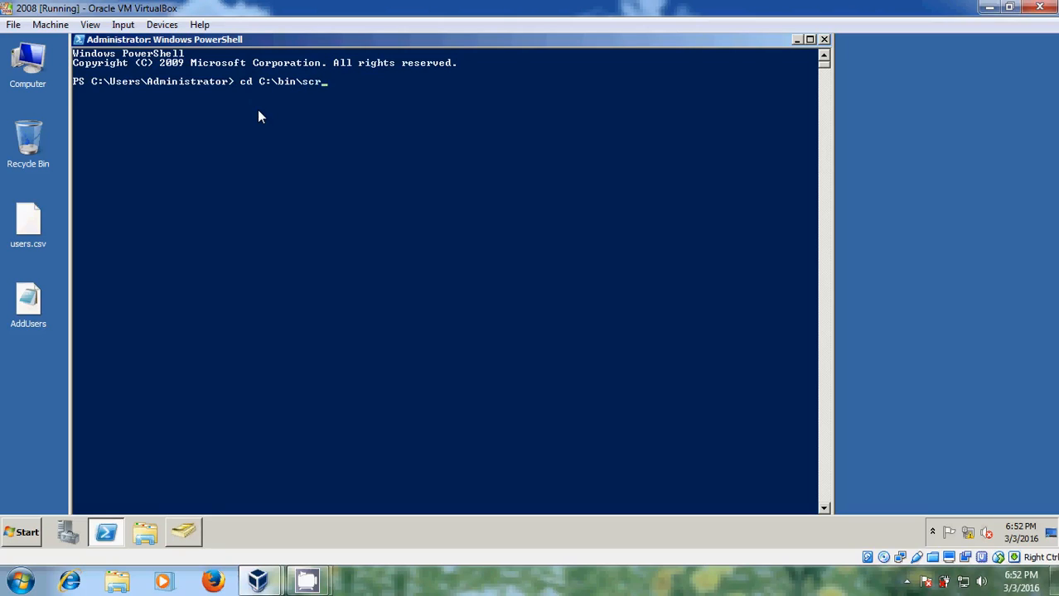
pyautogui.write('ipts')
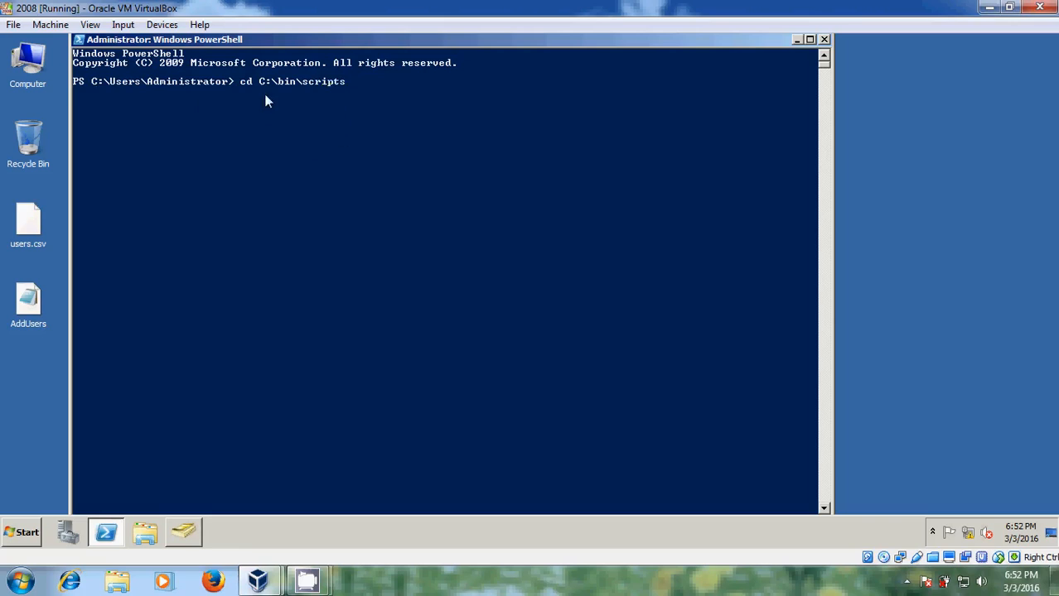
pyautogui.moveTo(371, 116)
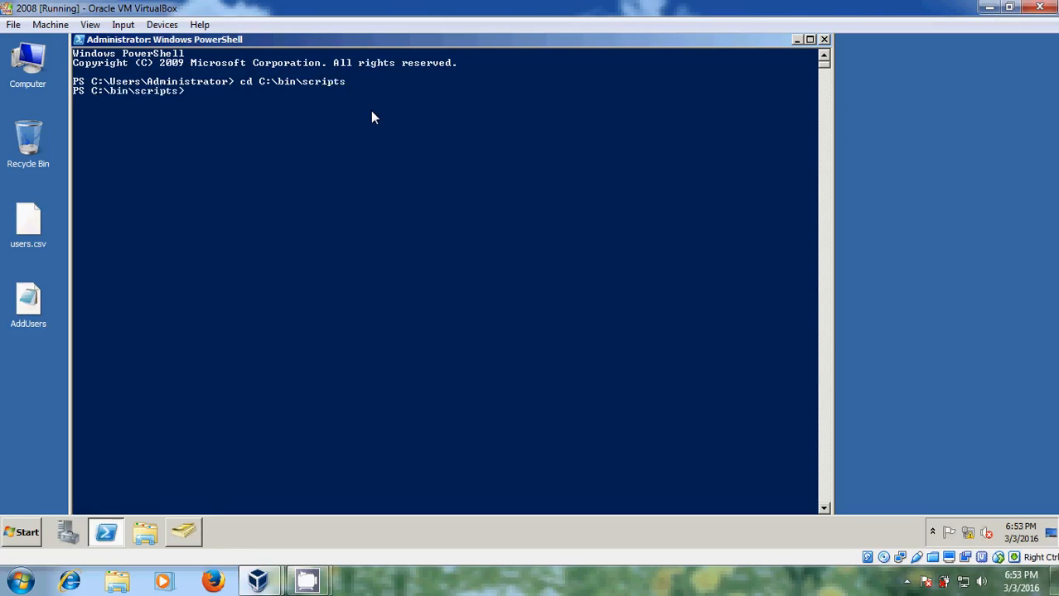
pyautogui.write('dir')
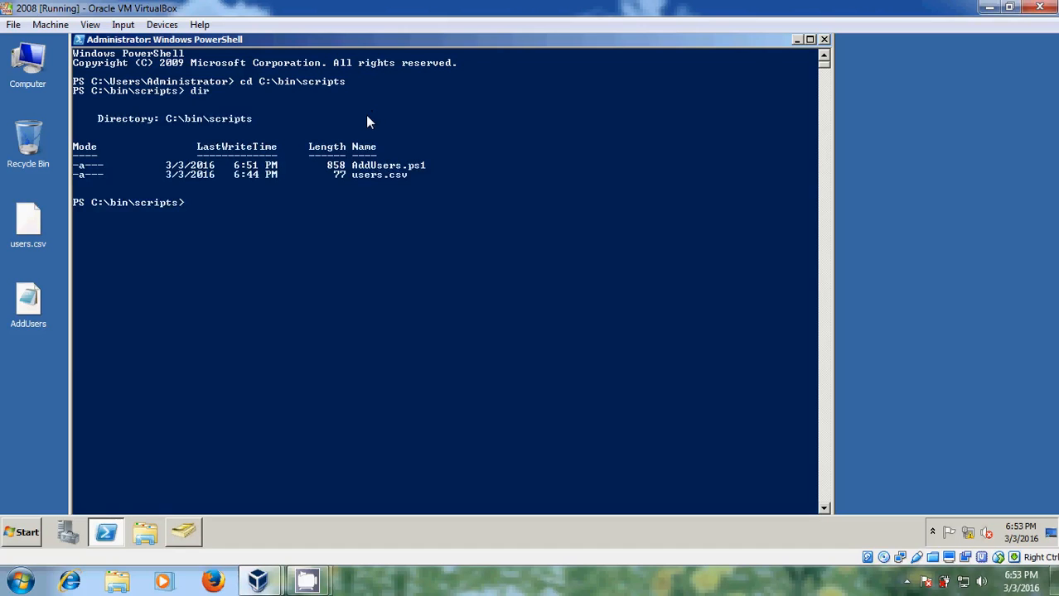
pyautogui.moveTo(421, 180)
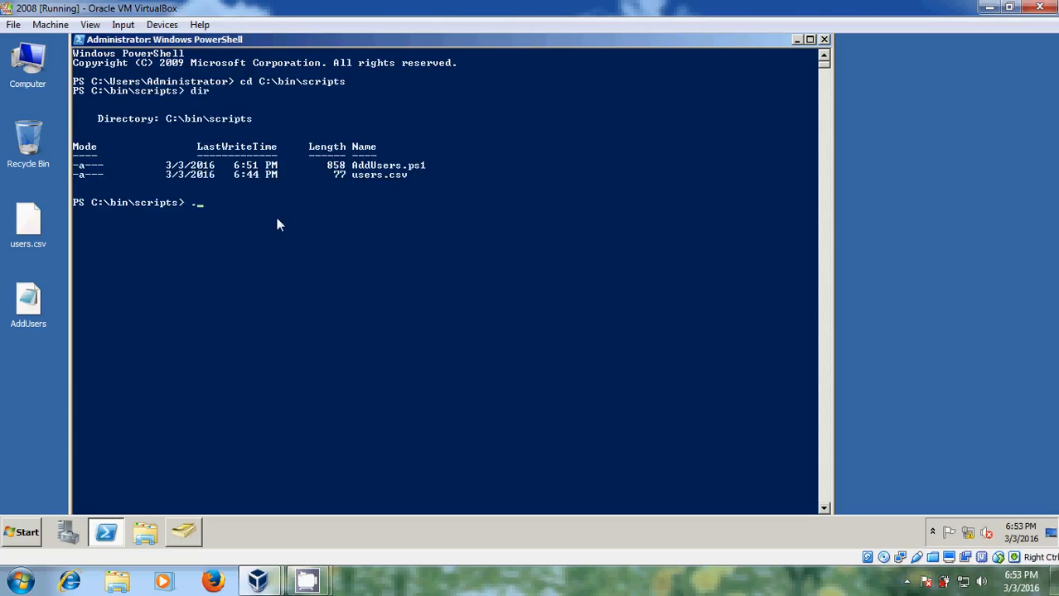
# Step: Enter .\AddUsers.ps1 at the scripts prompt to run the script
pyautogui.write('.\\')
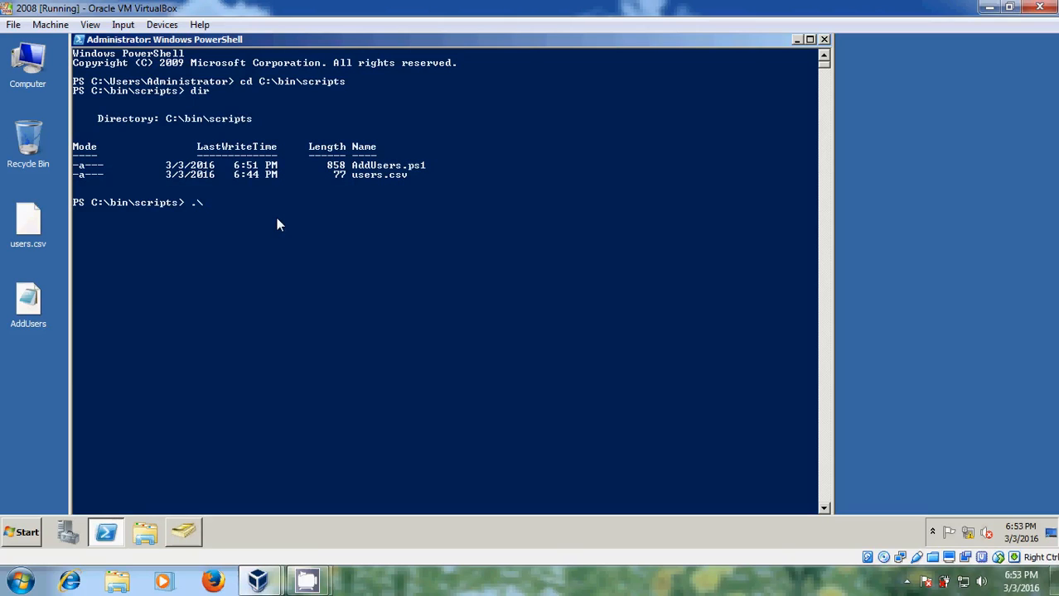
pyautogui.write('Ad')
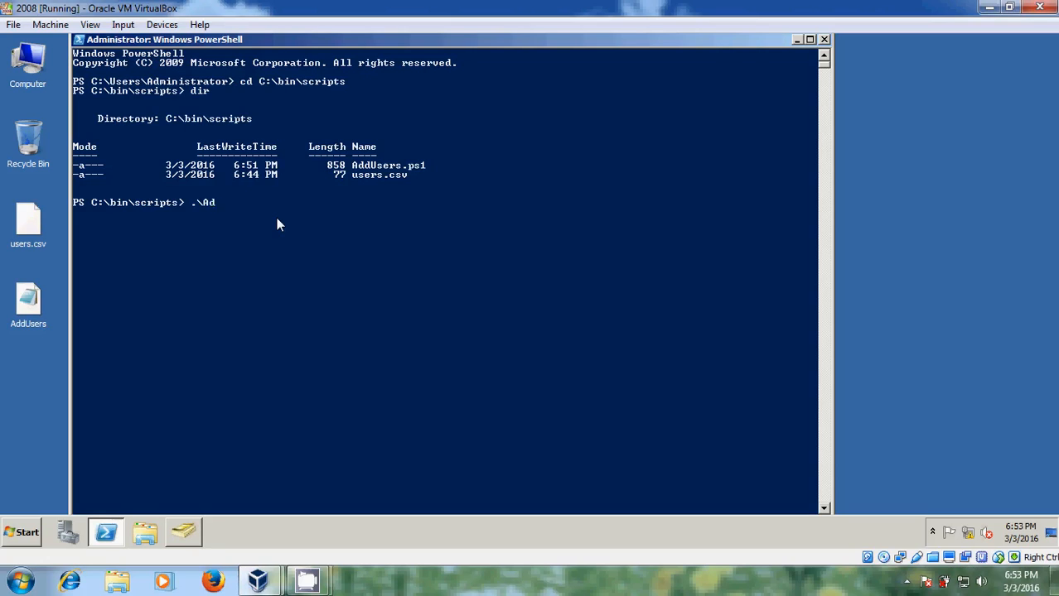
pyautogui.write('dUser')
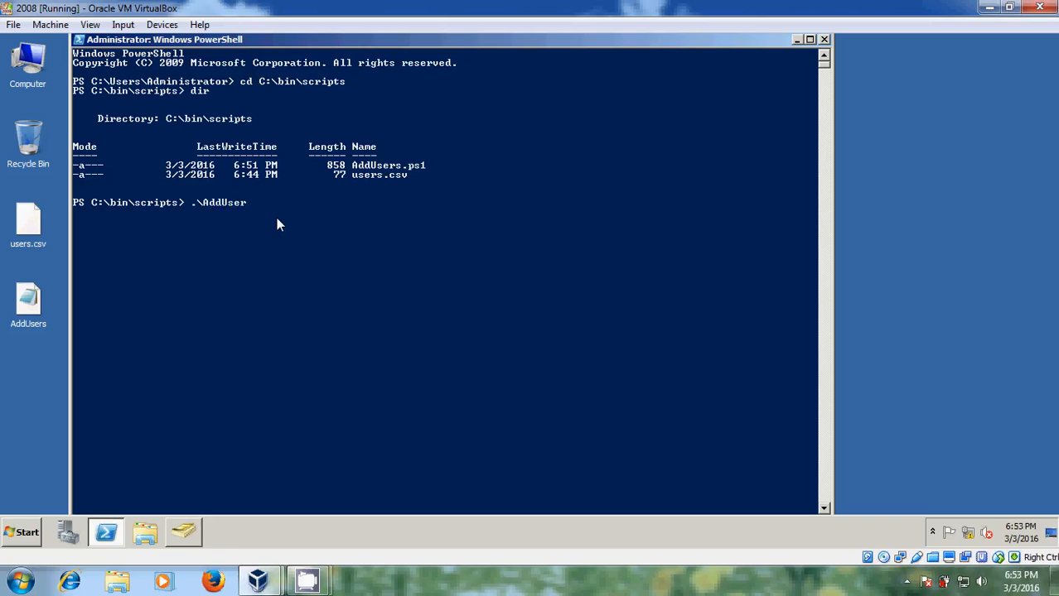
pyautogui.write('s.')
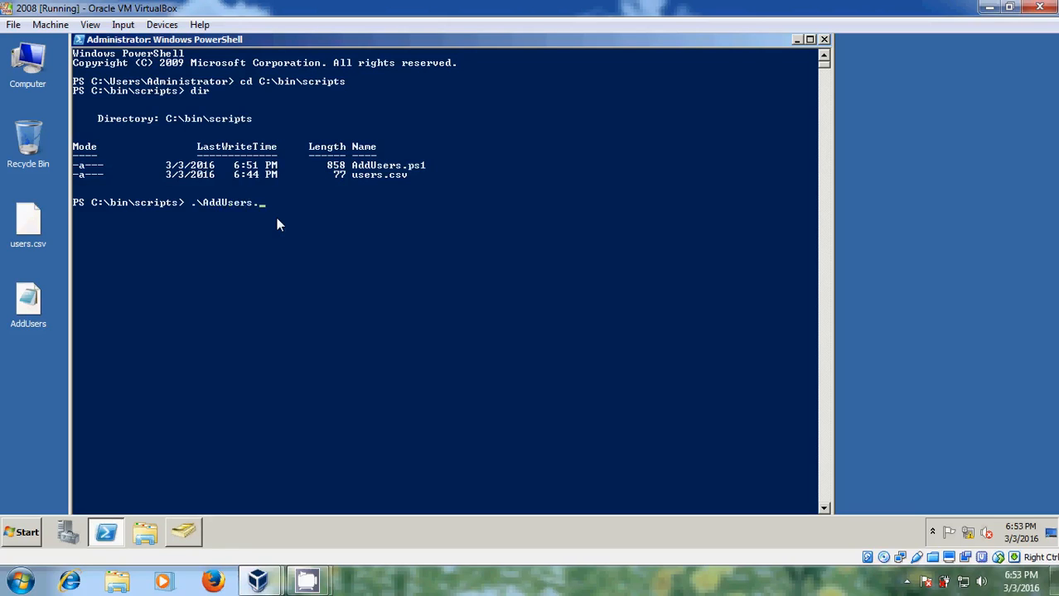
pyautogui.write('ps1')
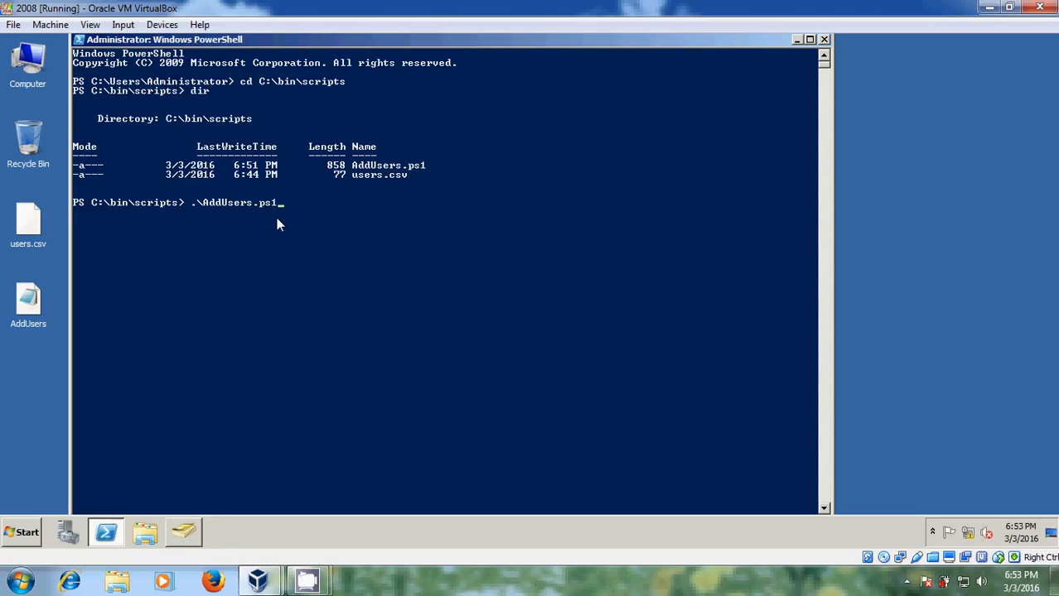
pyautogui.moveTo(365, 177)
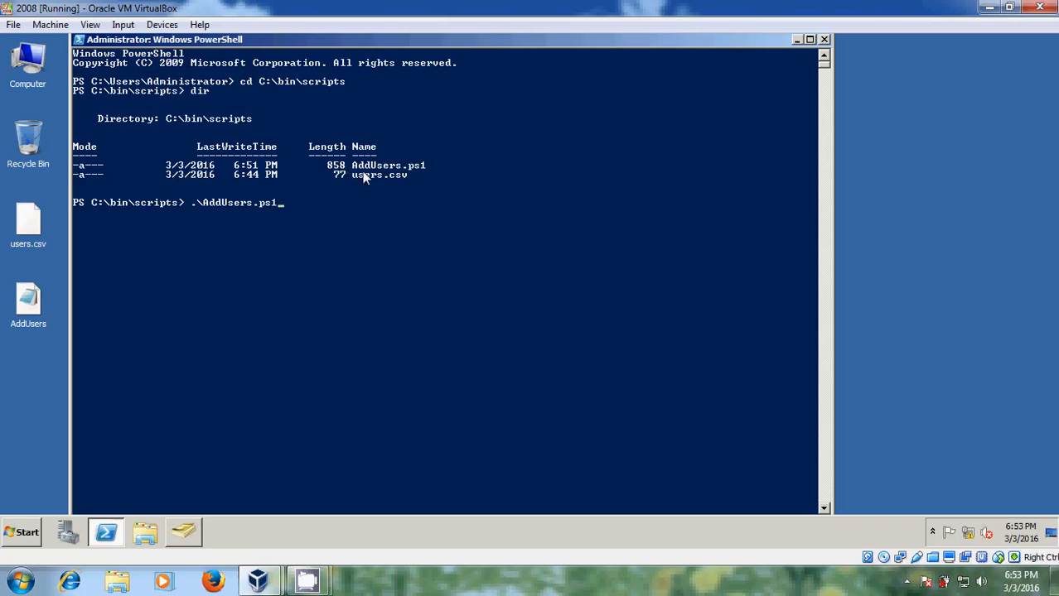
pyautogui.moveTo(413, 259)
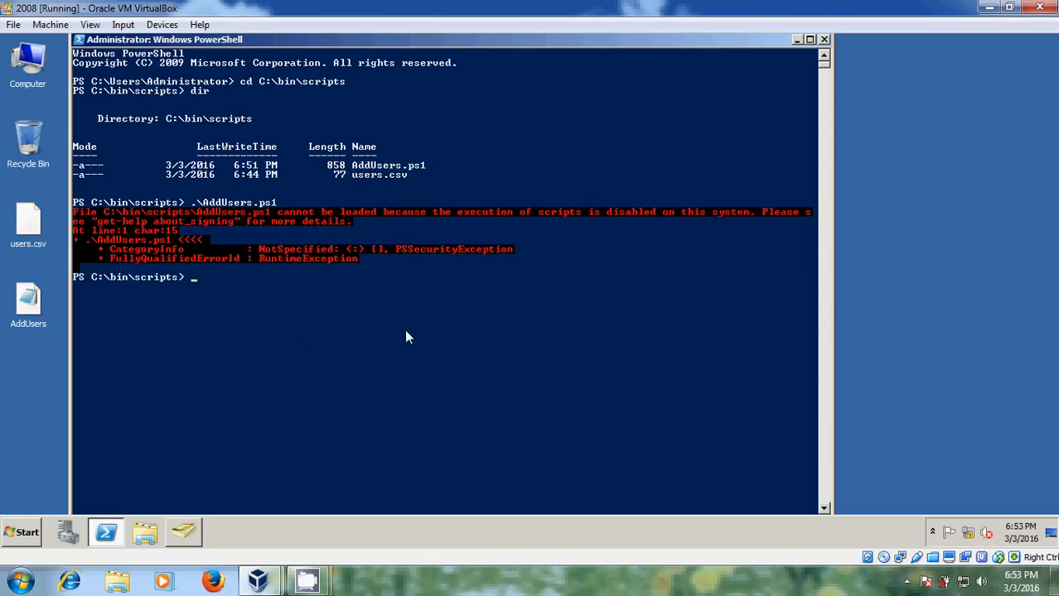
pyautogui.moveTo(344, 226)
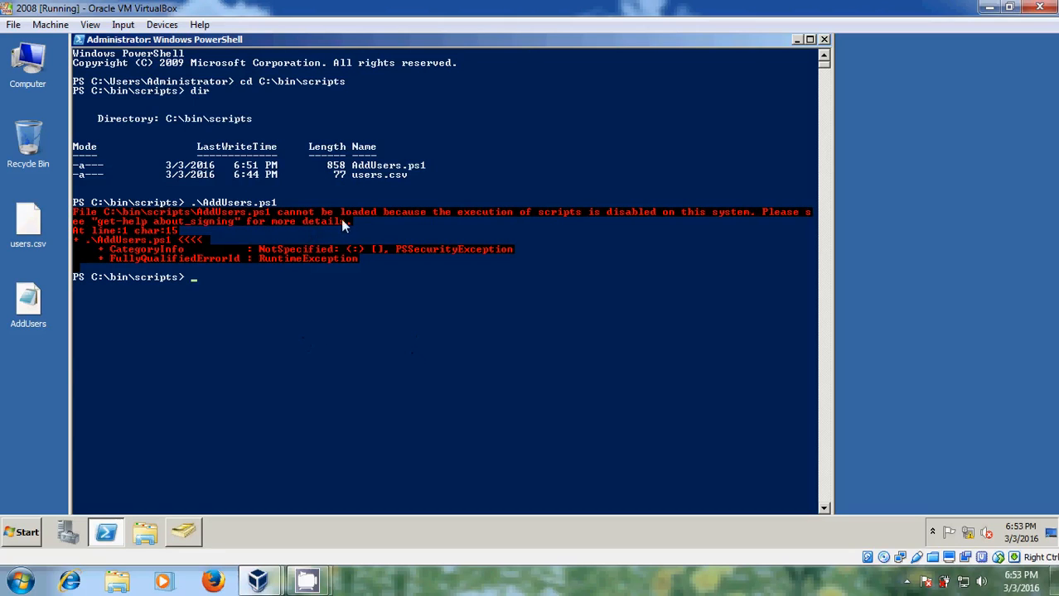
pyautogui.moveTo(602, 229)
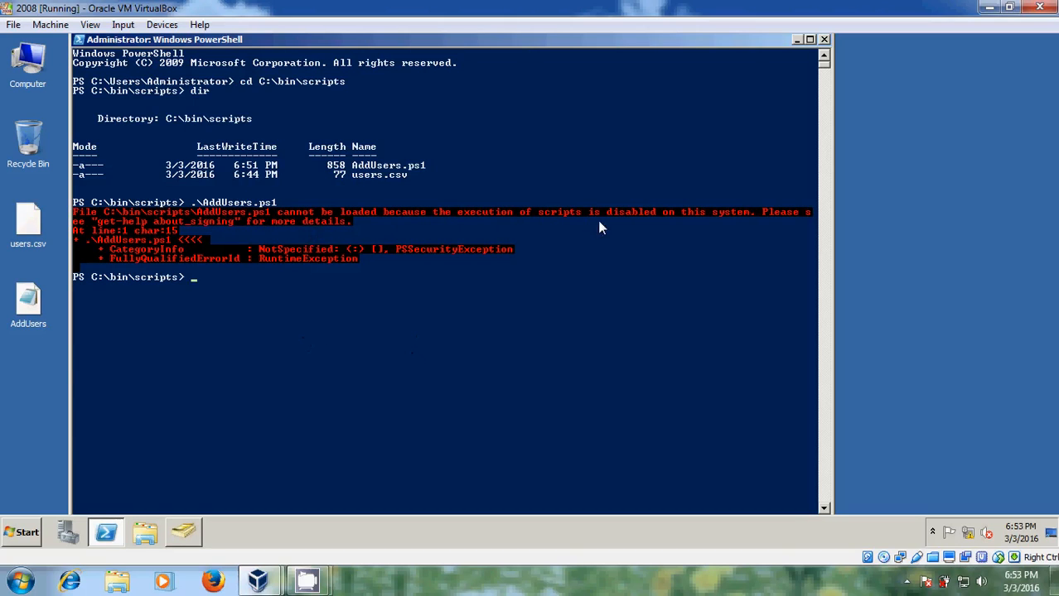
pyautogui.moveTo(729, 235)
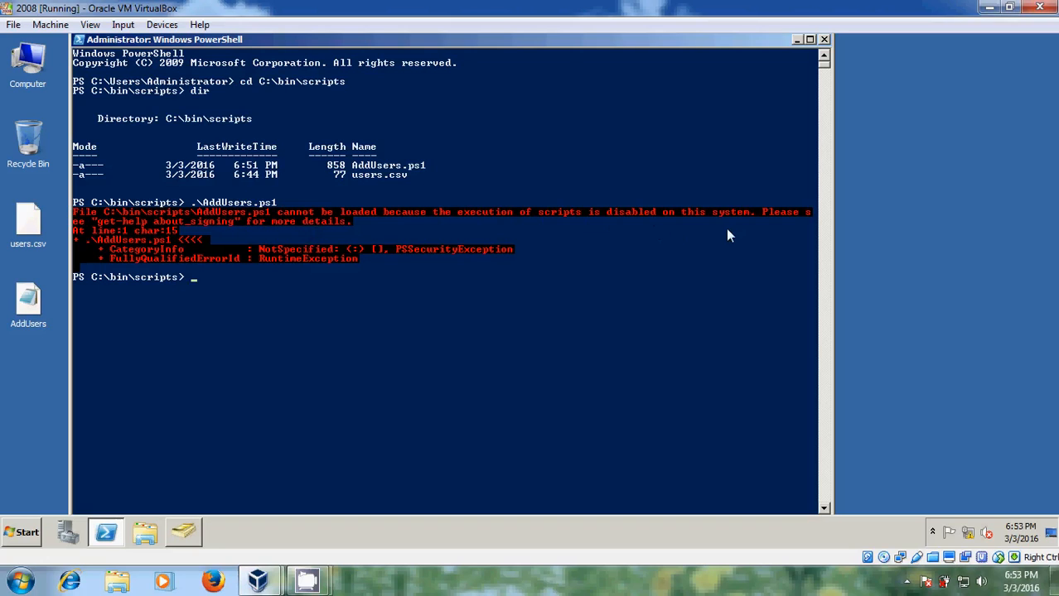
pyautogui.moveTo(687, 259)
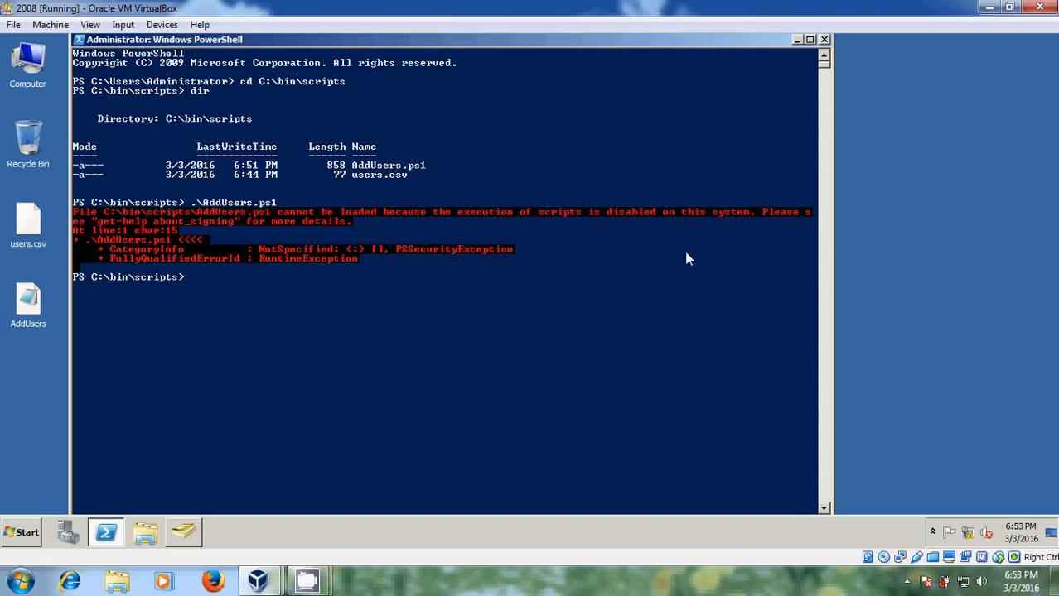
pyautogui.moveTo(245, 316)
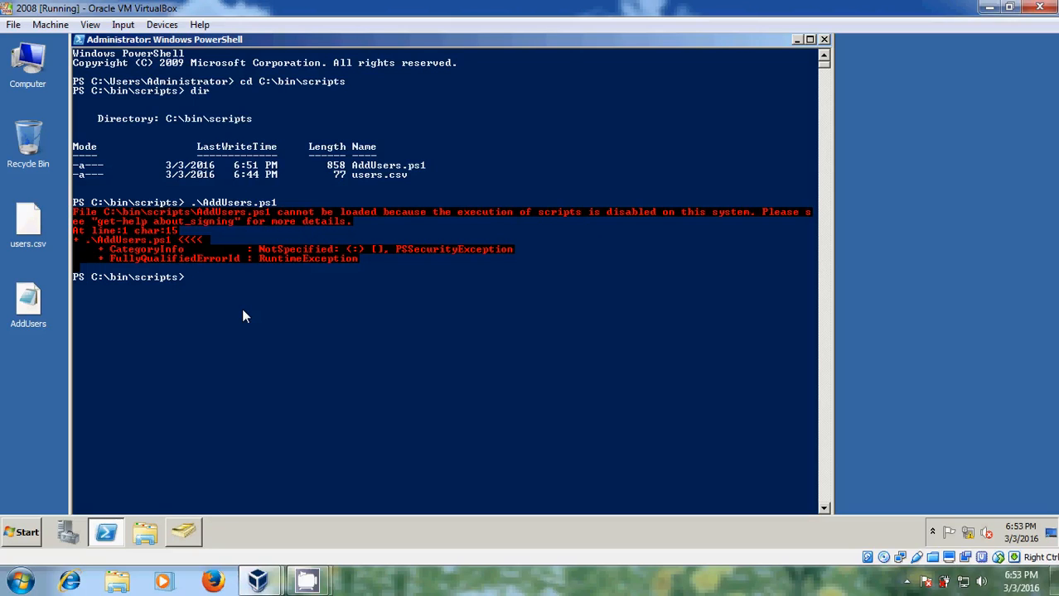
# Step: Run Get-ExecutionPolicy, which reports the policy as Restricted
pyautogui.write('Get')
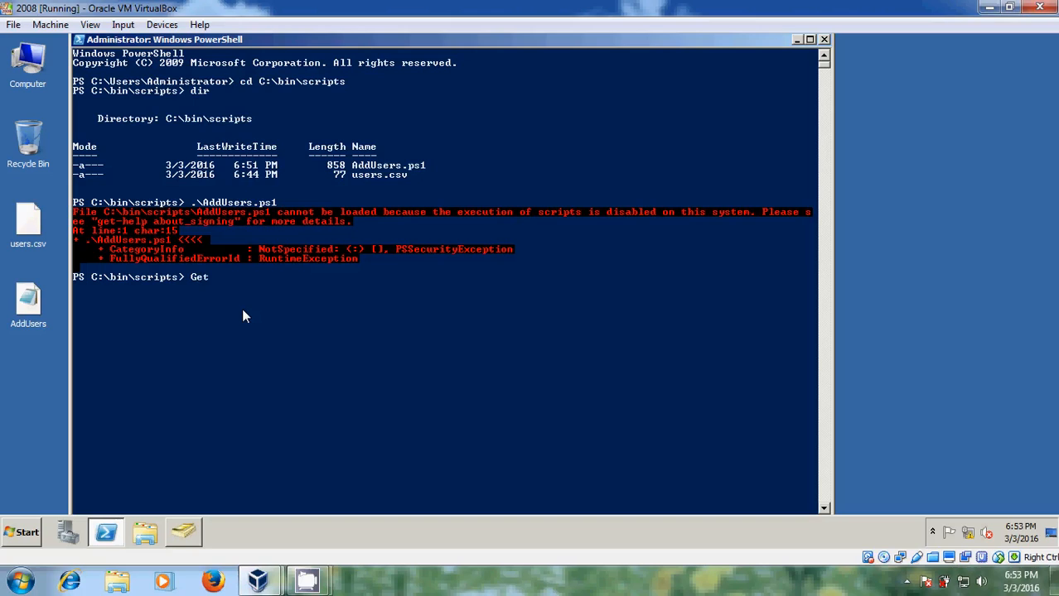
pyautogui.write('-')
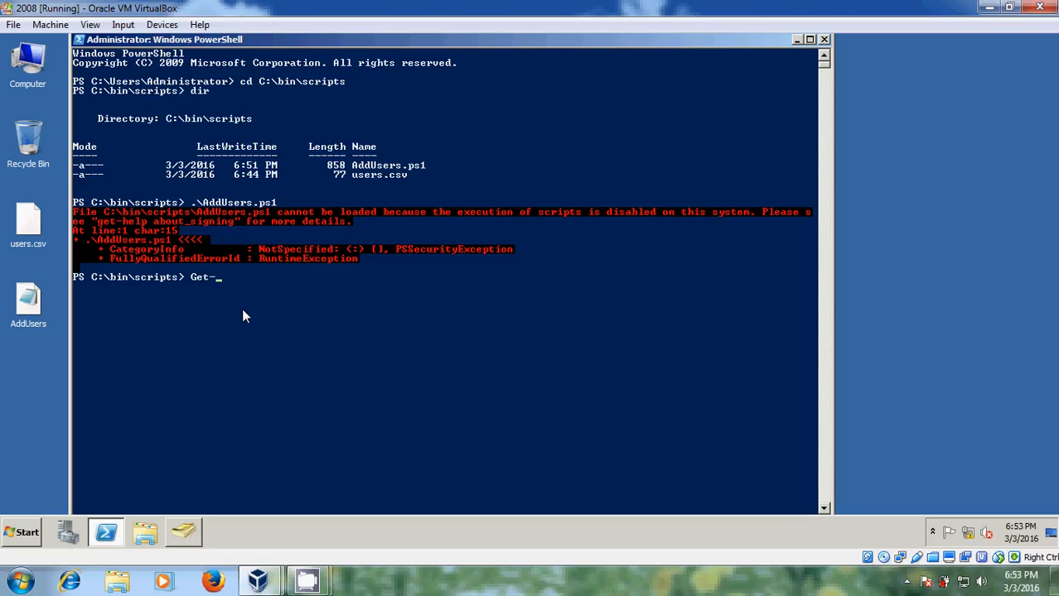
pyautogui.write('Execu')
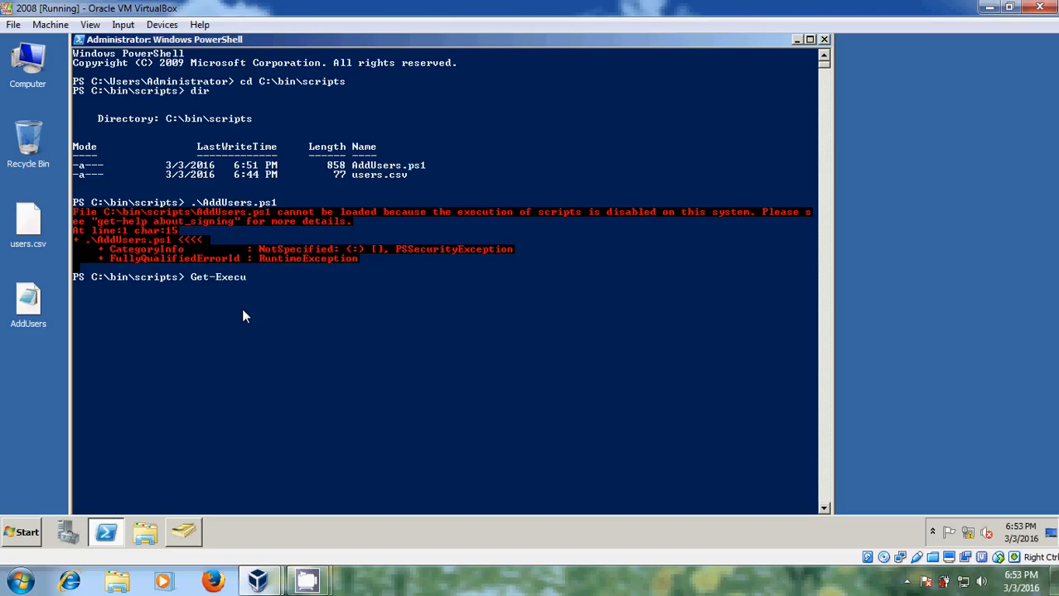
pyautogui.write('tionPolicy')
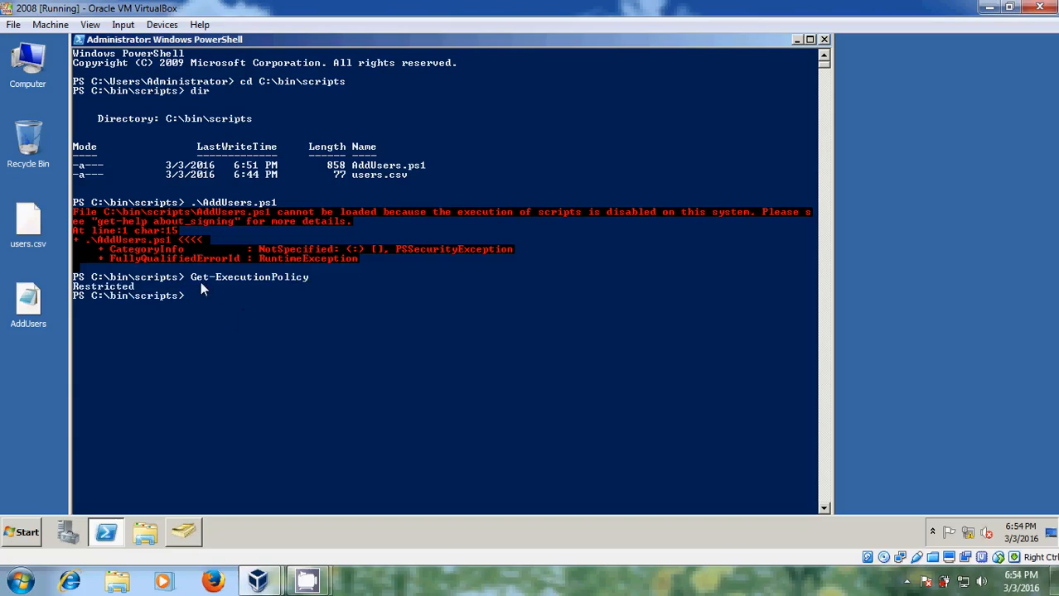
pyautogui.moveTo(185, 315)
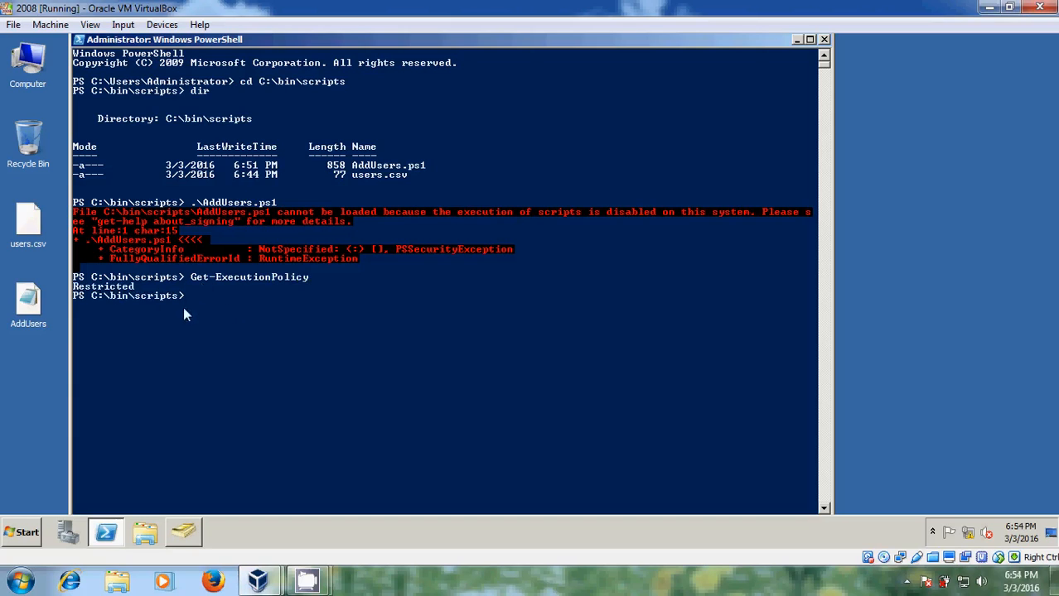
pyautogui.moveTo(136, 488)
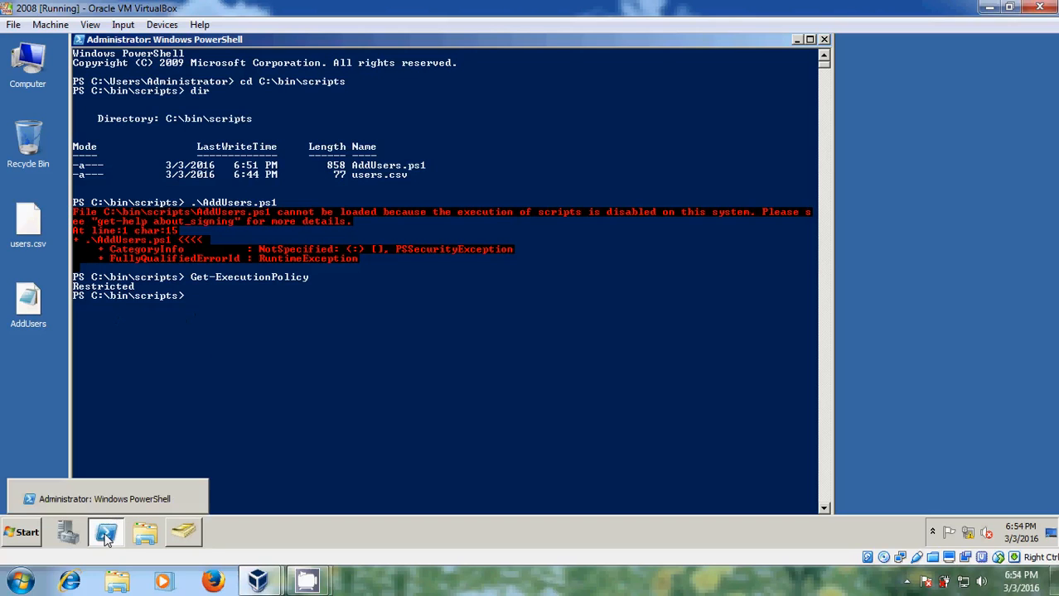
# Step: Launch a second PowerShell console with administrator rights from the taskbar icon
pyautogui.rightClick(106, 533)
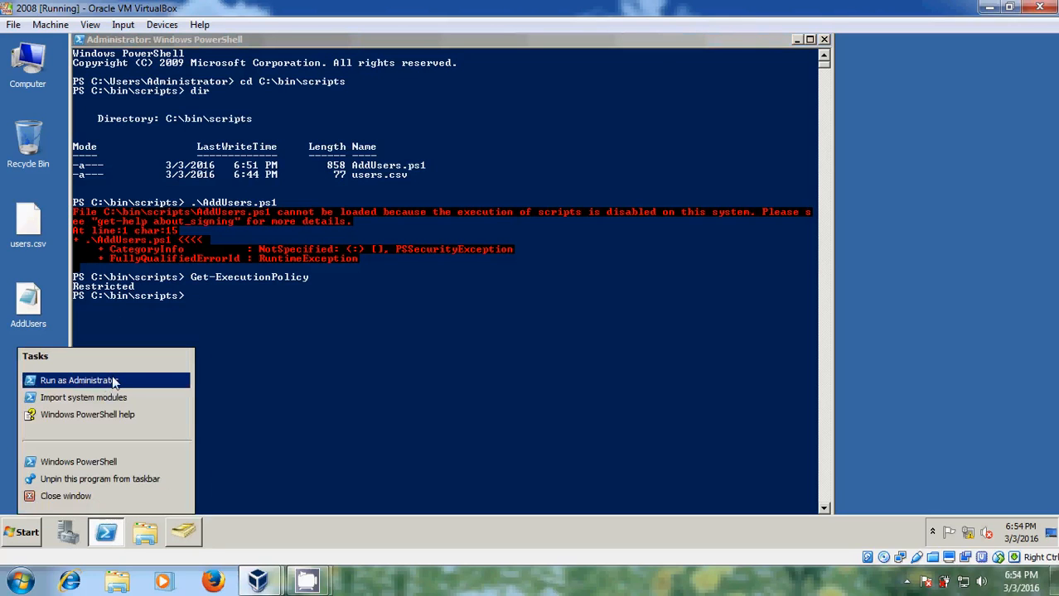
pyautogui.click(76, 379)
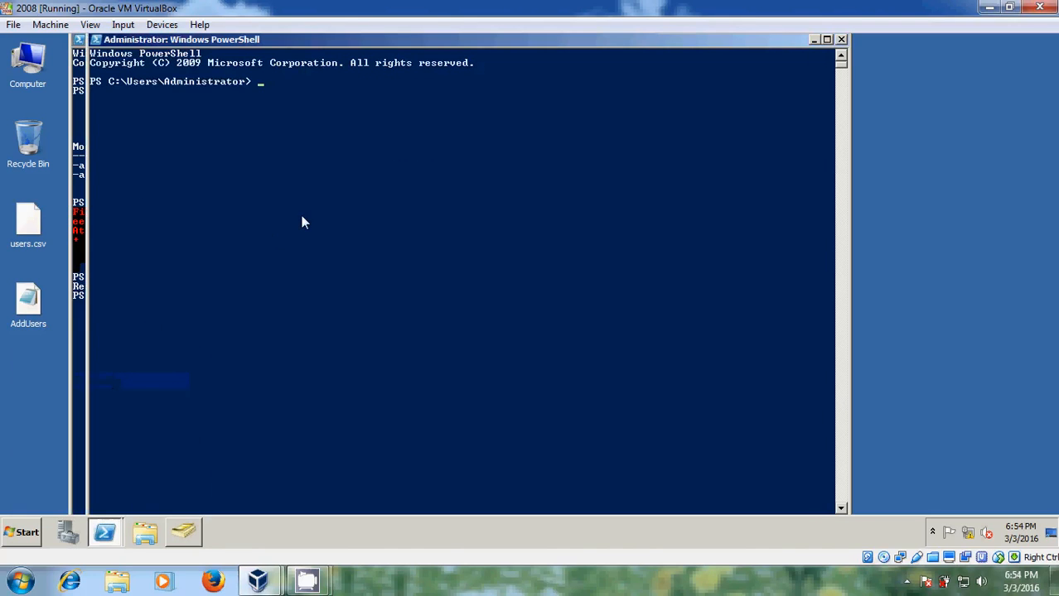
# Step: Run set-ExecutionPolicy remotesigned and confirm the policy change with y
pyautogui.write('s')
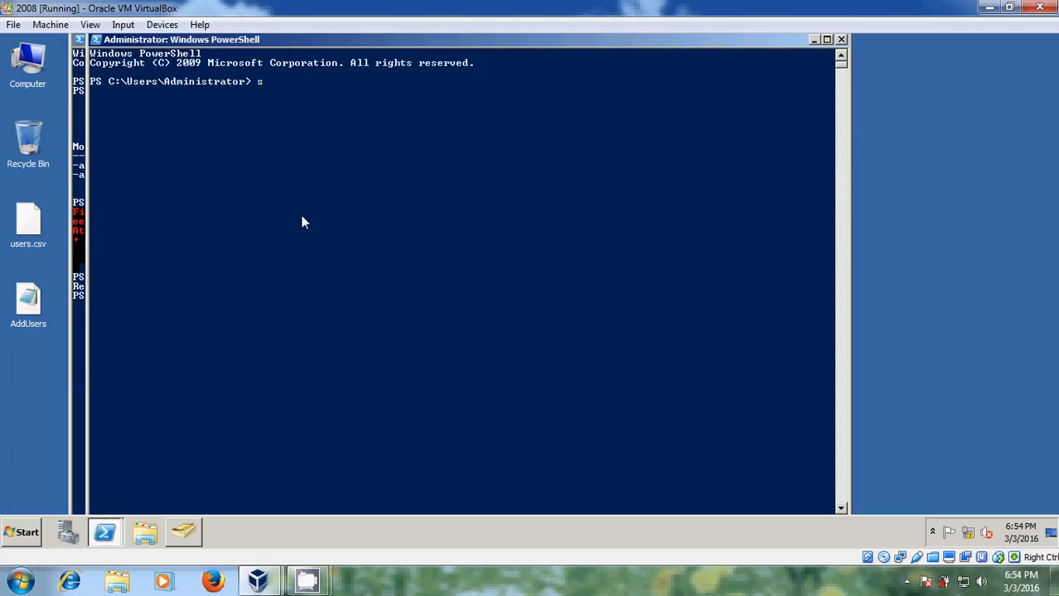
pyautogui.write('et')
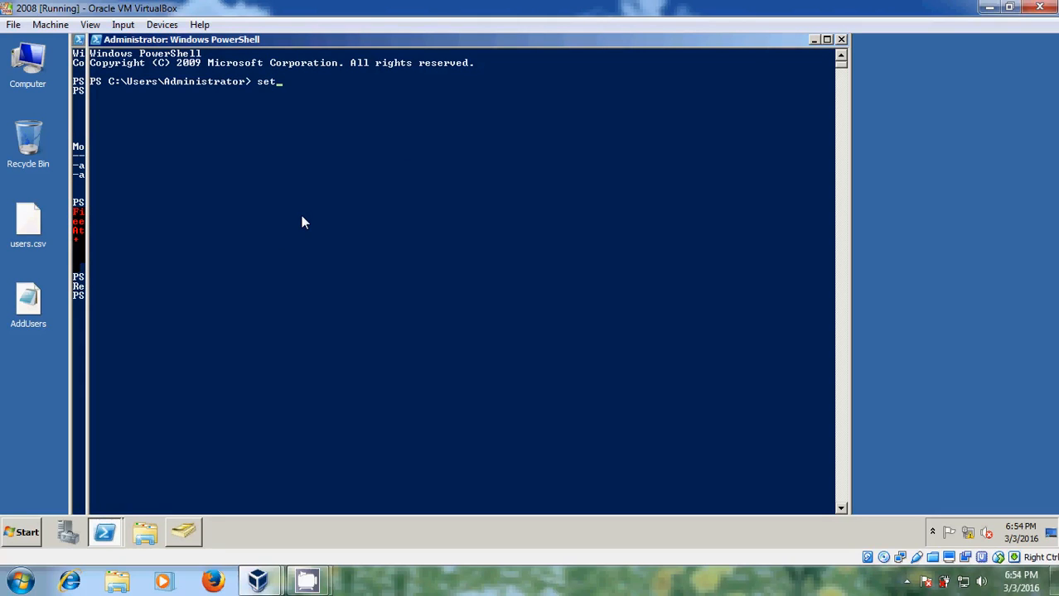
pyautogui.write('-')
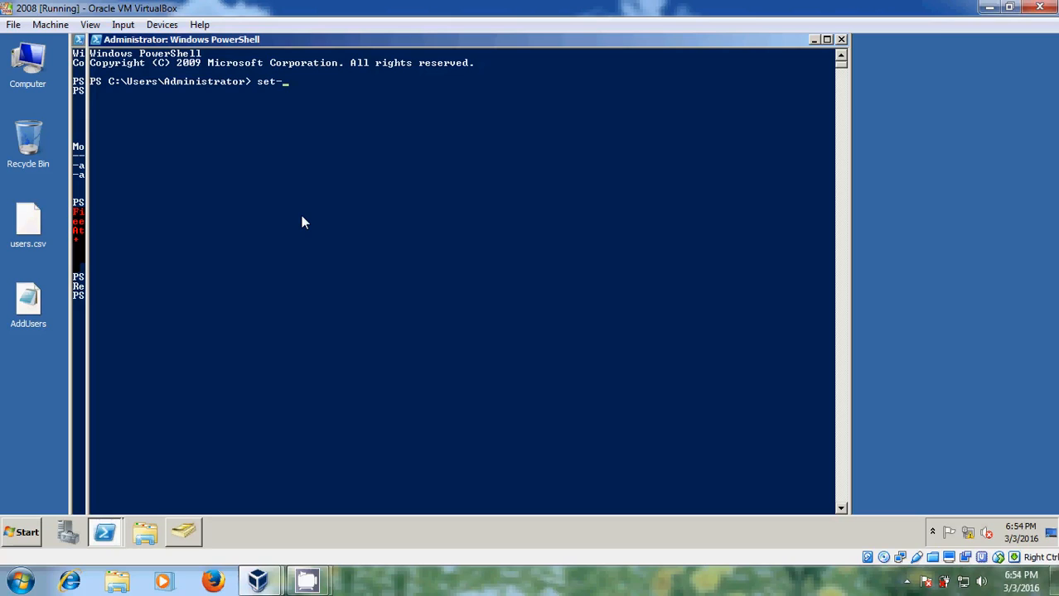
pyautogui.write('Exec')
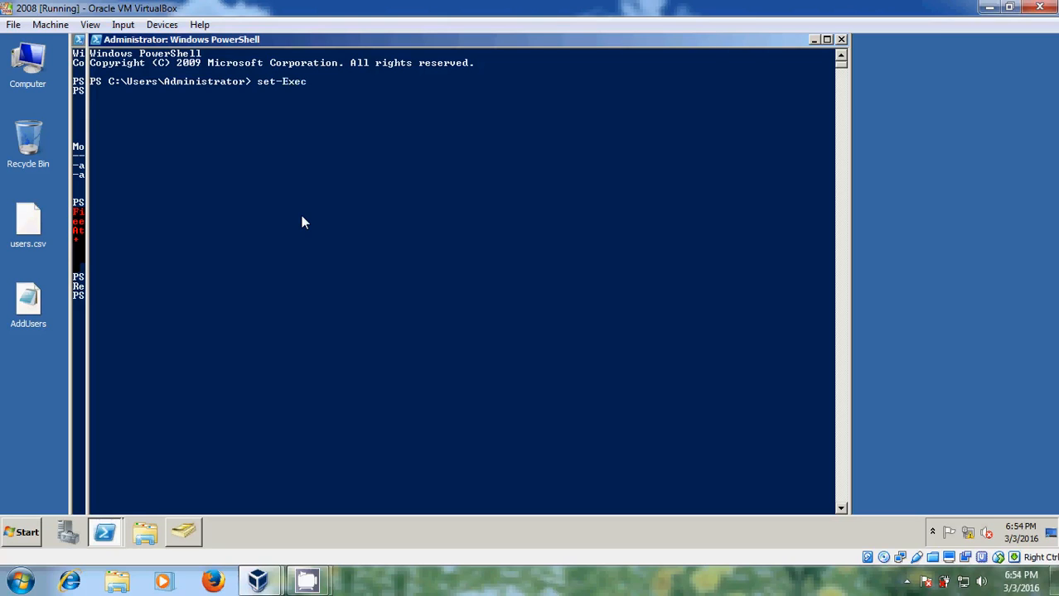
pyautogui.write('ution')
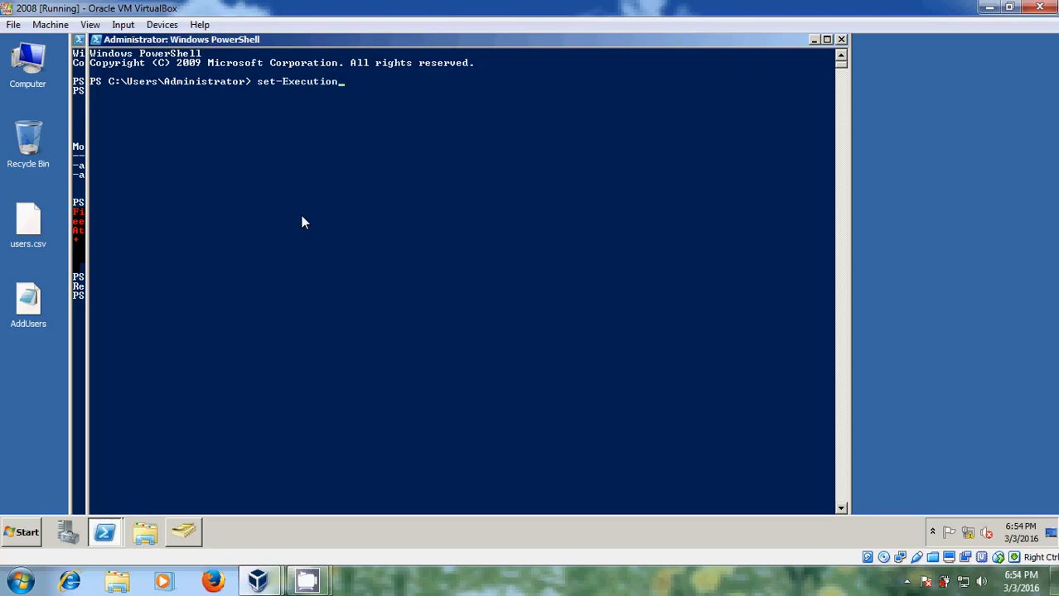
pyautogui.write('Poli')
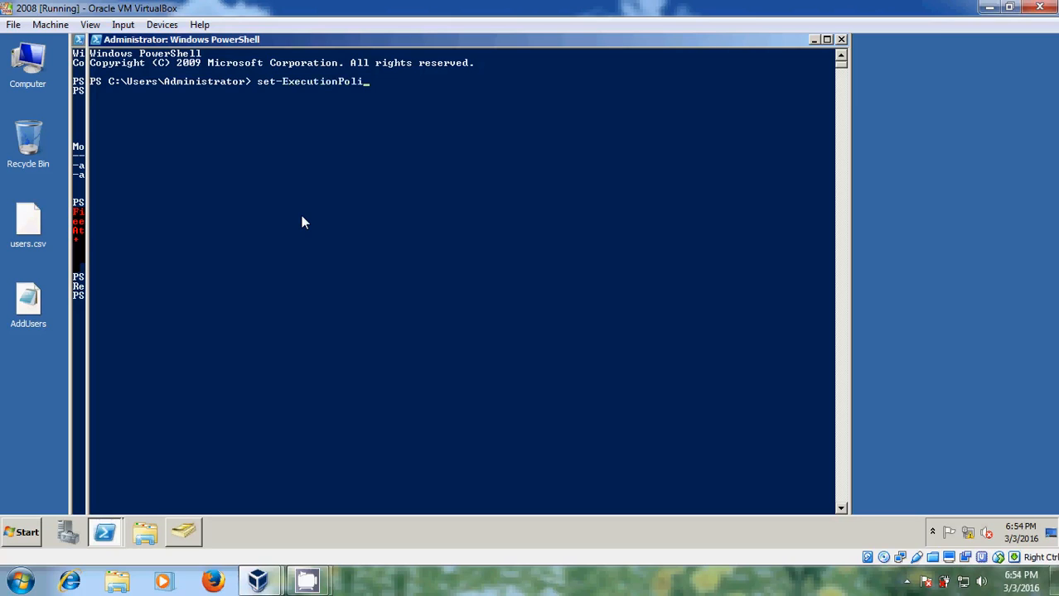
pyautogui.write('cy')
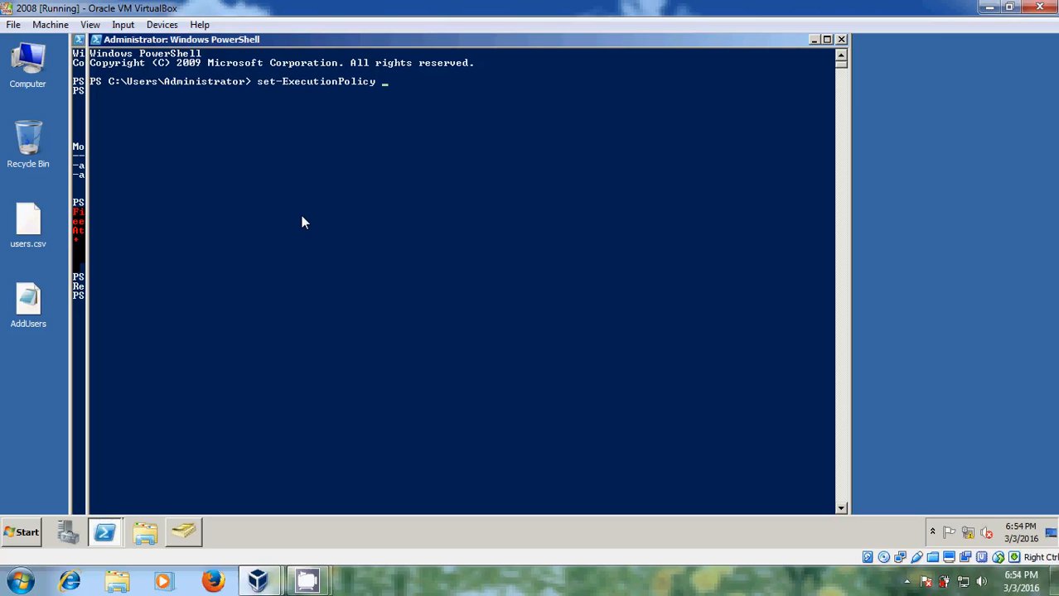
pyautogui.write('remote')
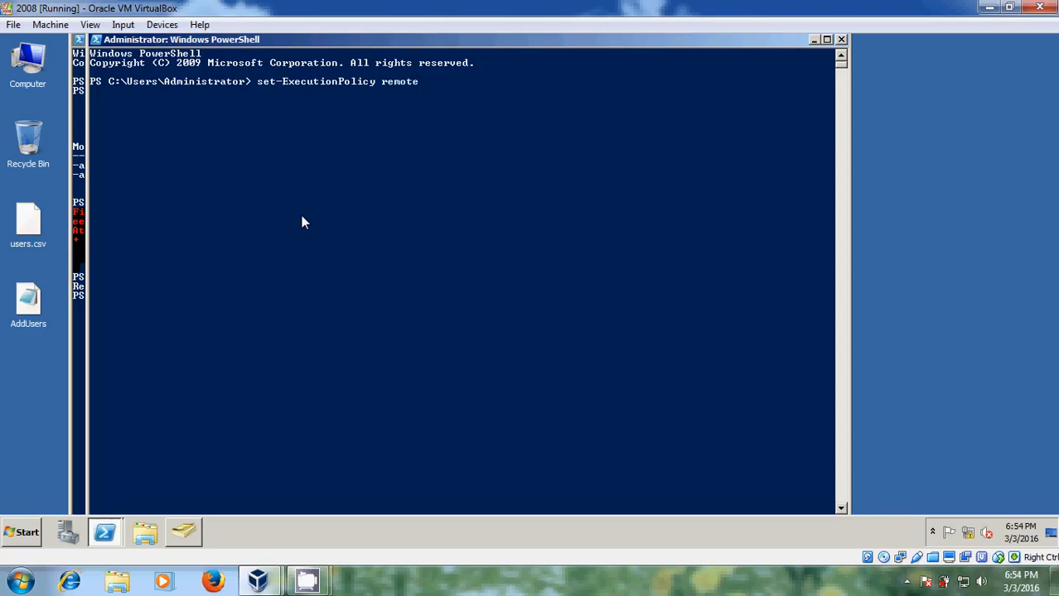
pyautogui.write('sign')
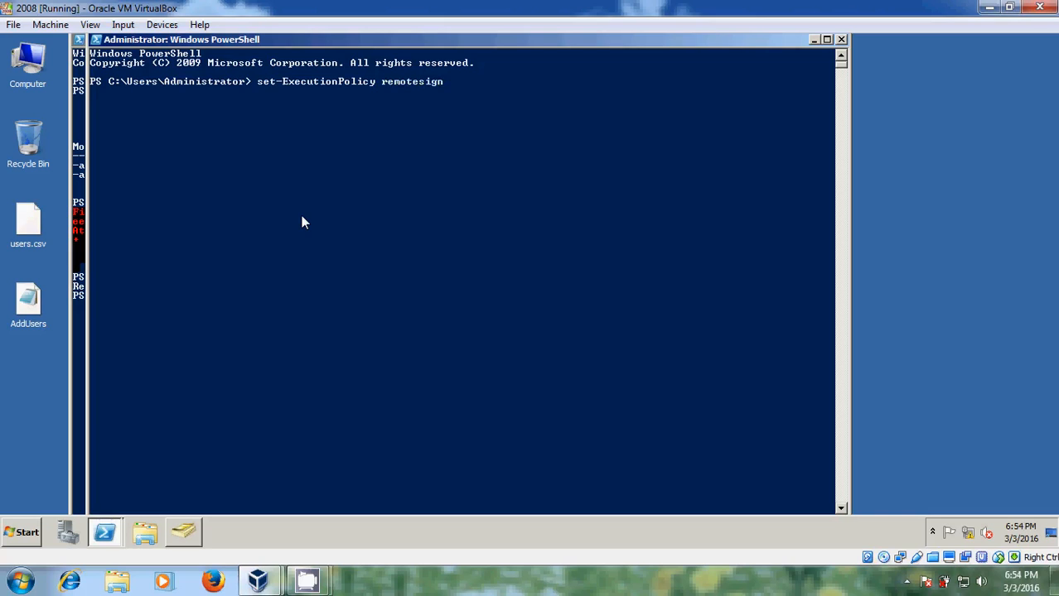
pyautogui.write('ed')
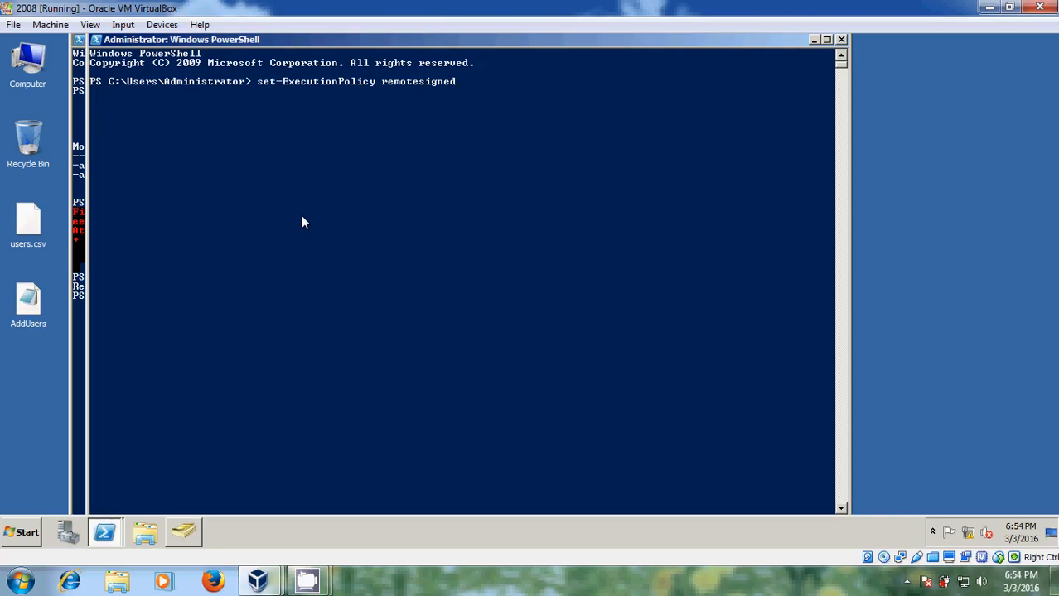
pyautogui.press('enter')
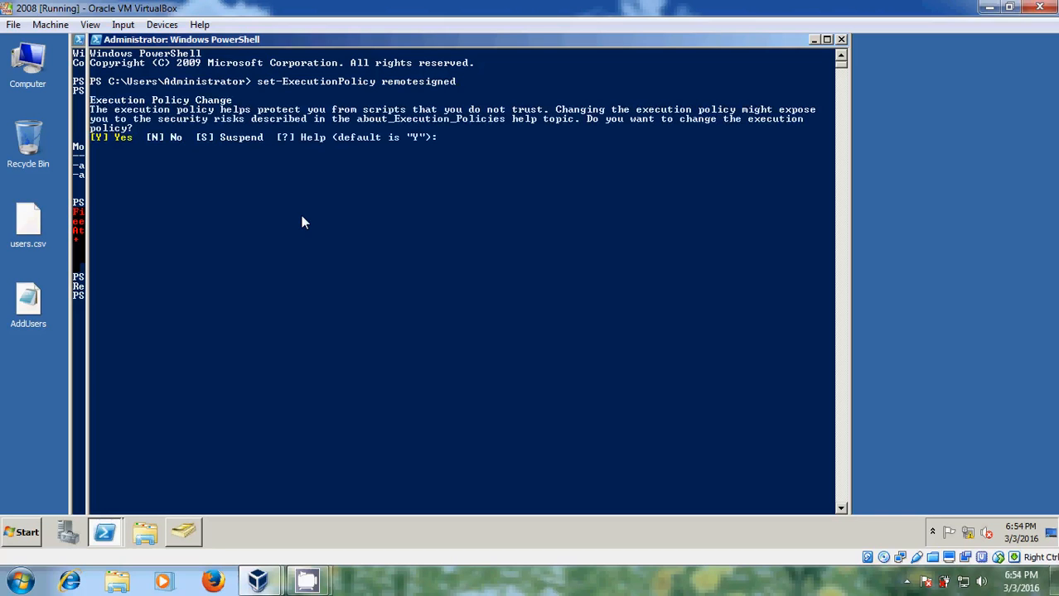
pyautogui.moveTo(239, 130)
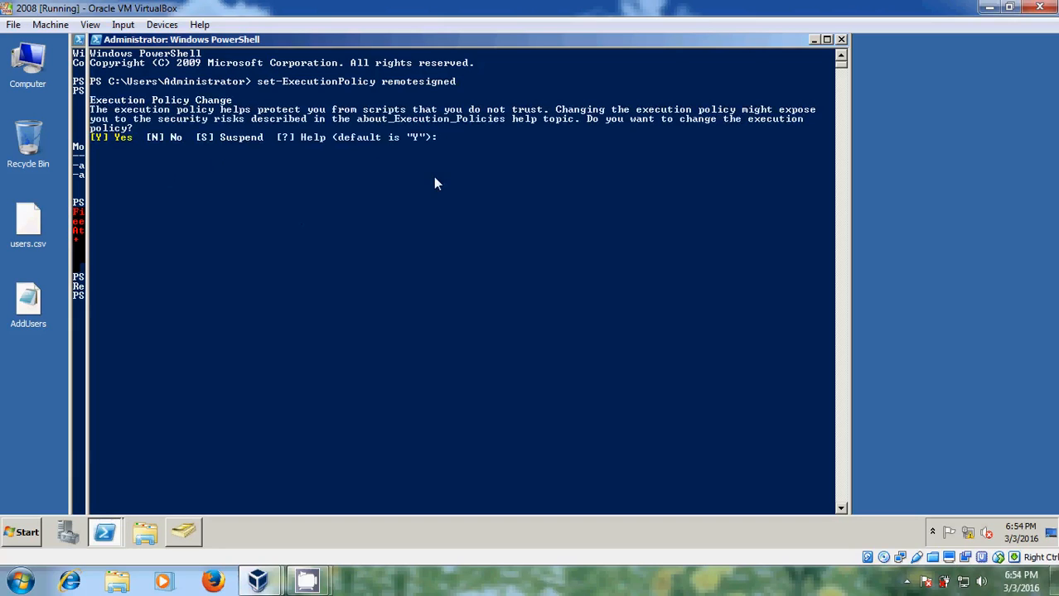
pyautogui.write('y')
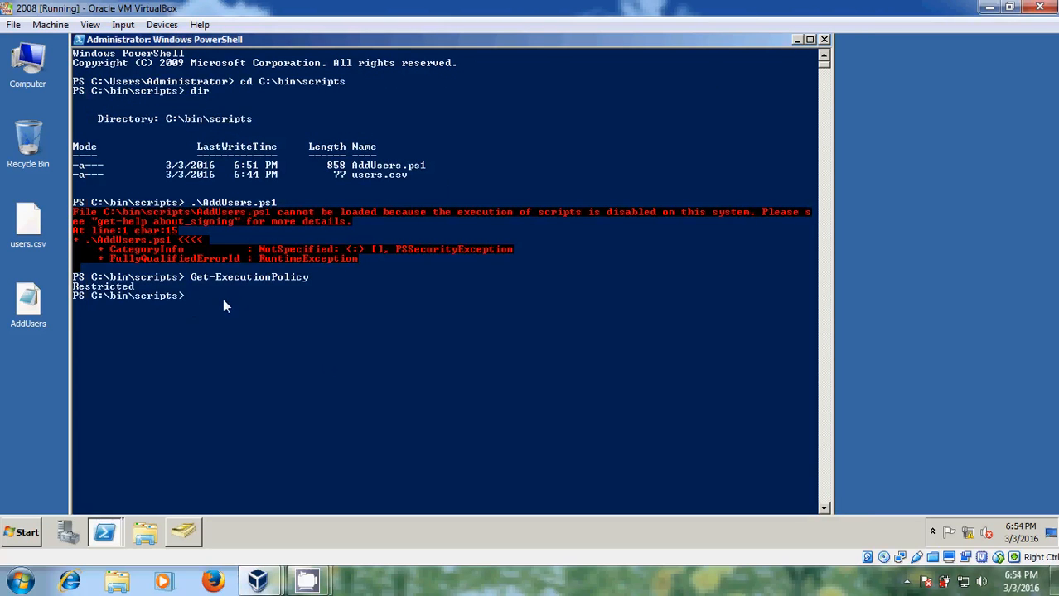
# Step: Recall Get-ExecutionPolicy and run .\AddUsers.ps1 again from C:\bin\scripts
pyautogui.write('Get-ExecutionPolicy')
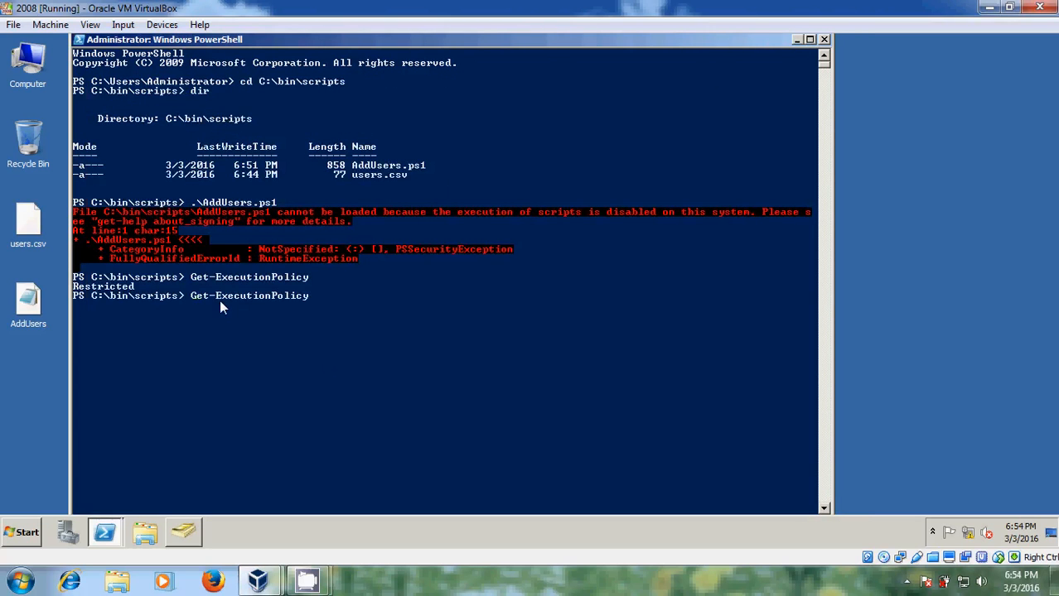
pyautogui.write('.\\AddUsers.ps1')
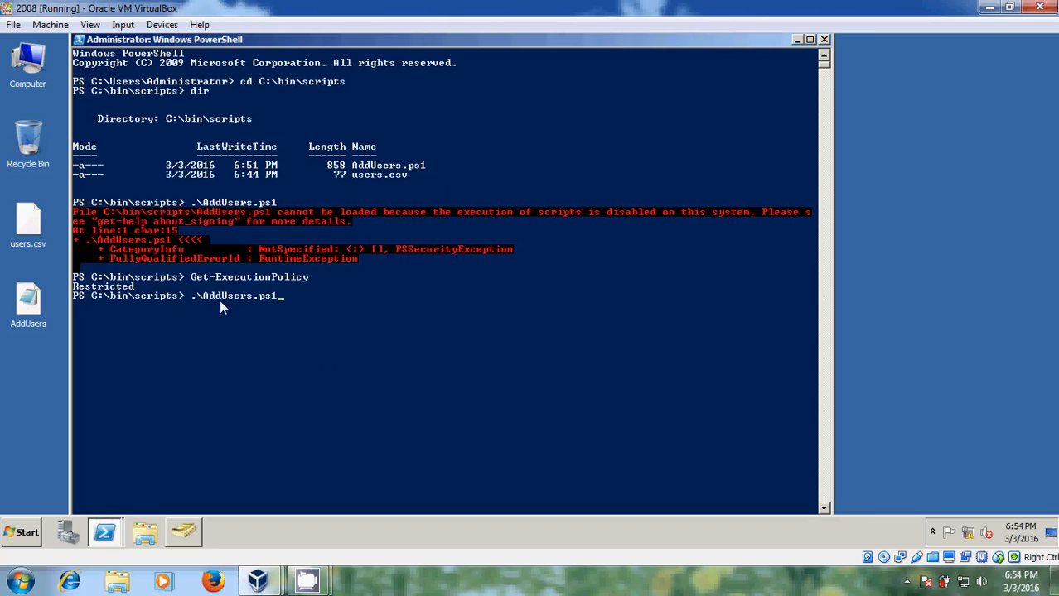
pyautogui.moveTo(229, 321)
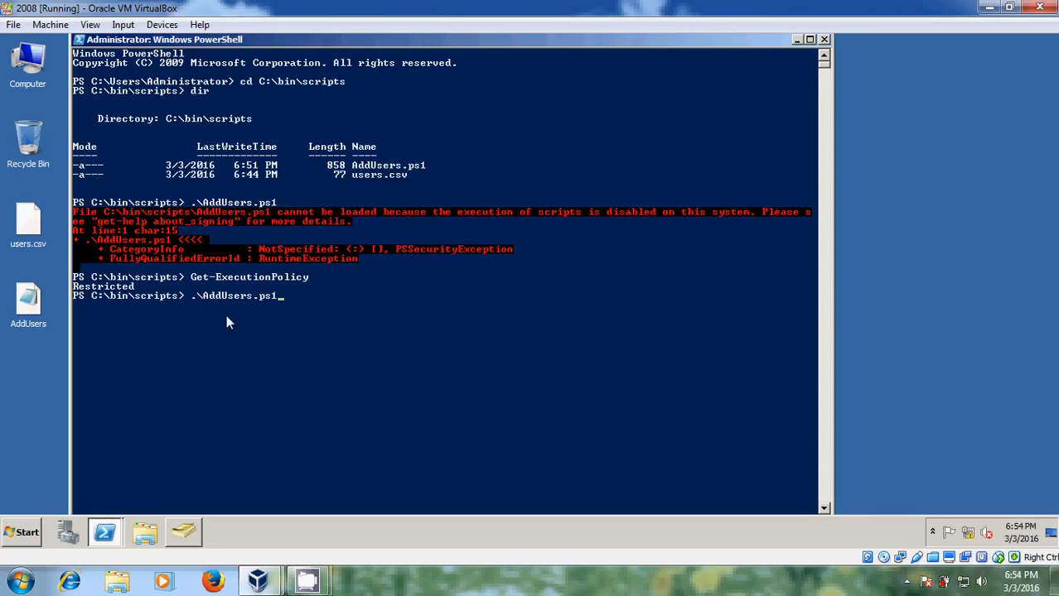
pyautogui.moveTo(338, 359)
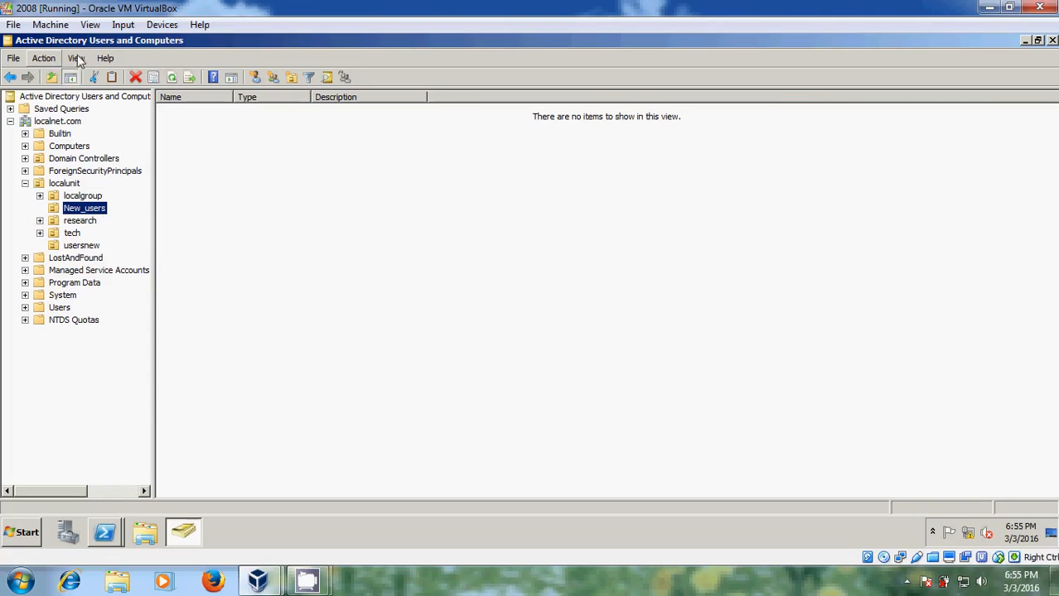
pyautogui.moveTo(75, 219)
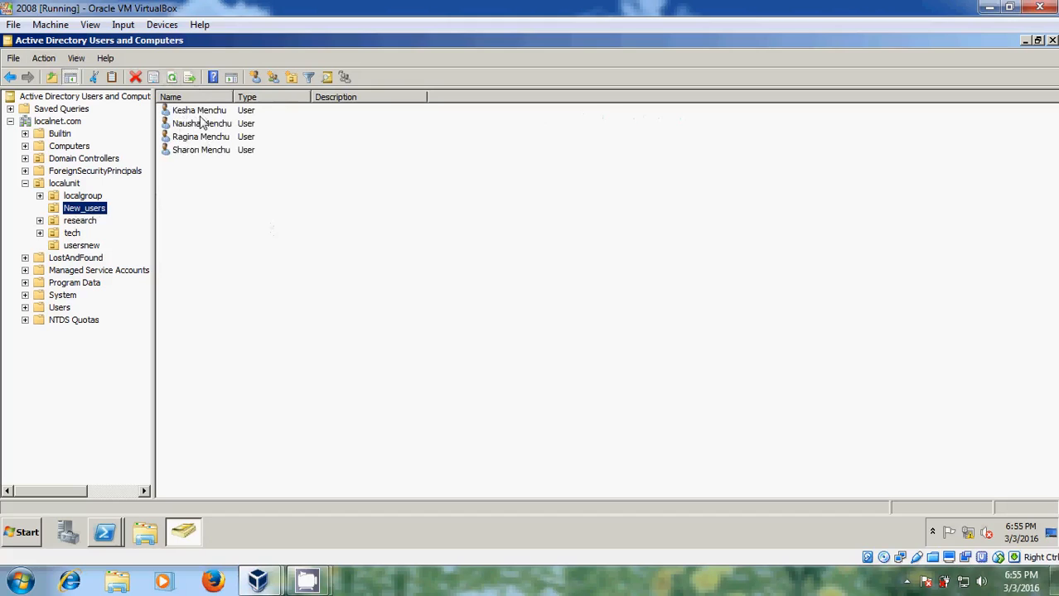
pyautogui.moveTo(209, 179)
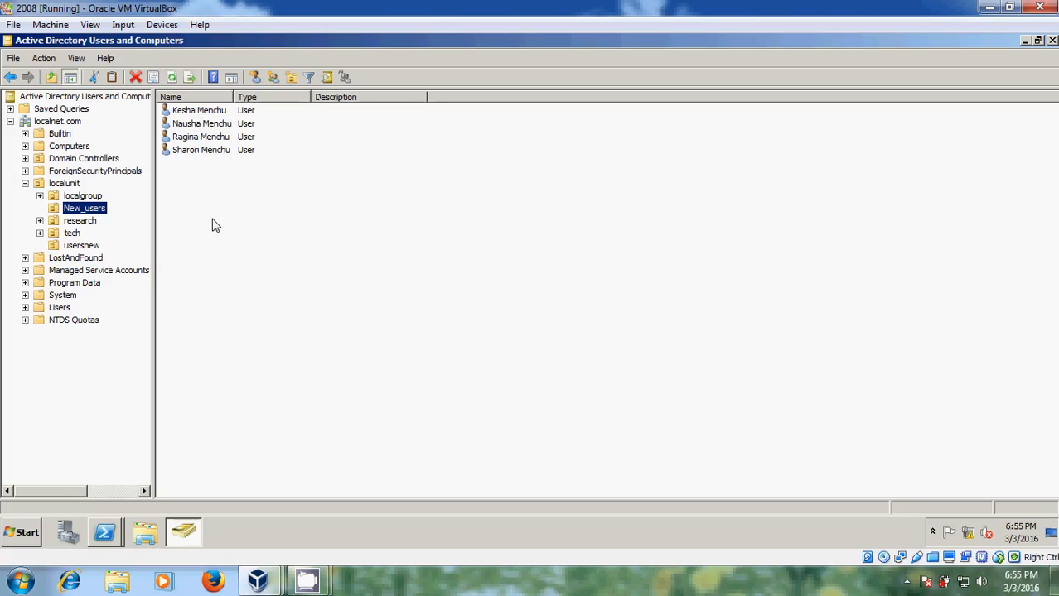
pyautogui.moveTo(187, 156)
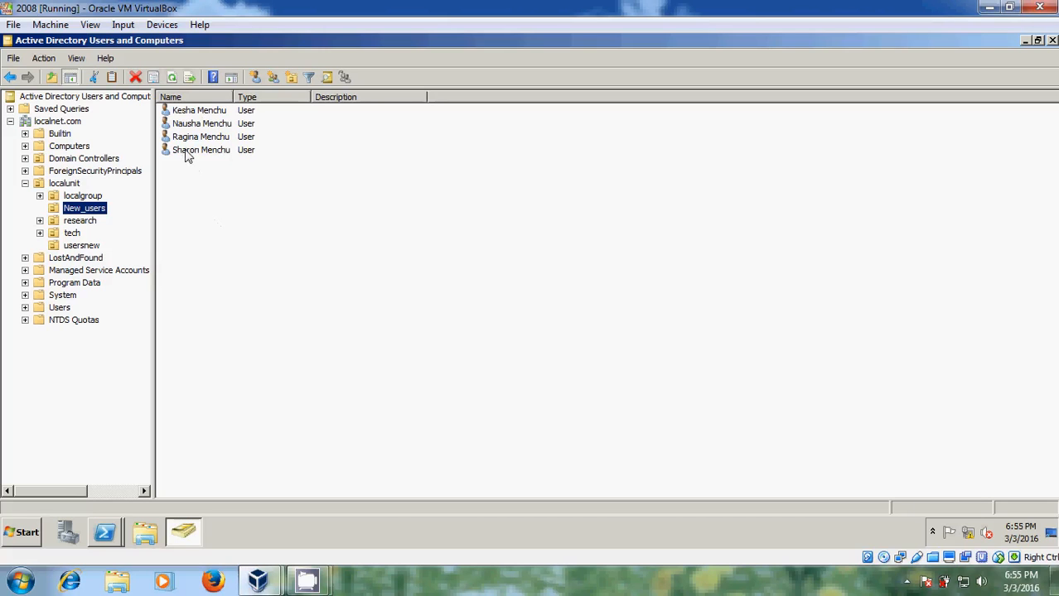
pyautogui.doubleClick(202, 149)
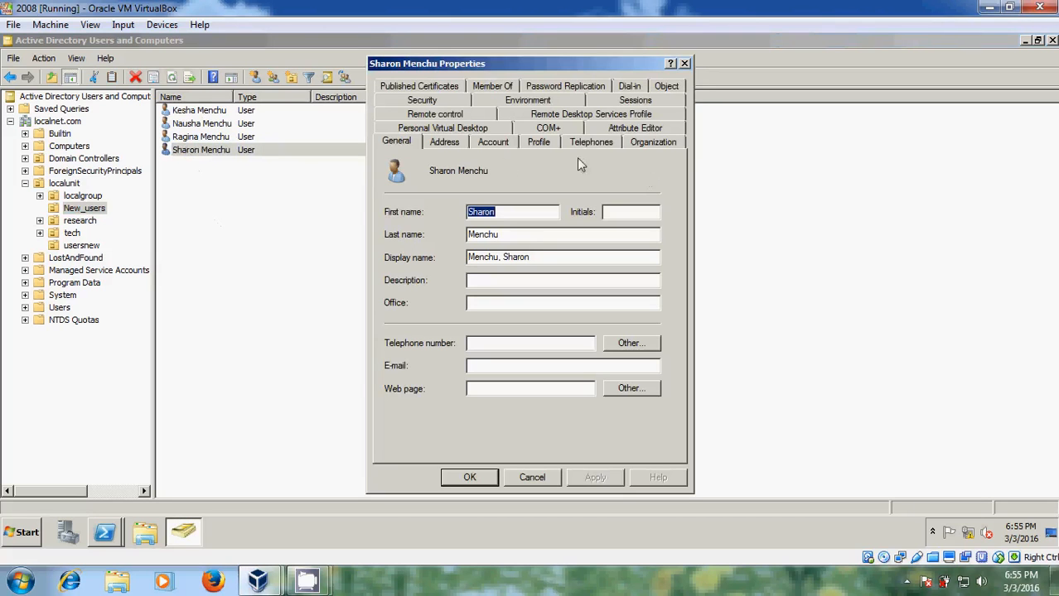
pyautogui.click(494, 142)
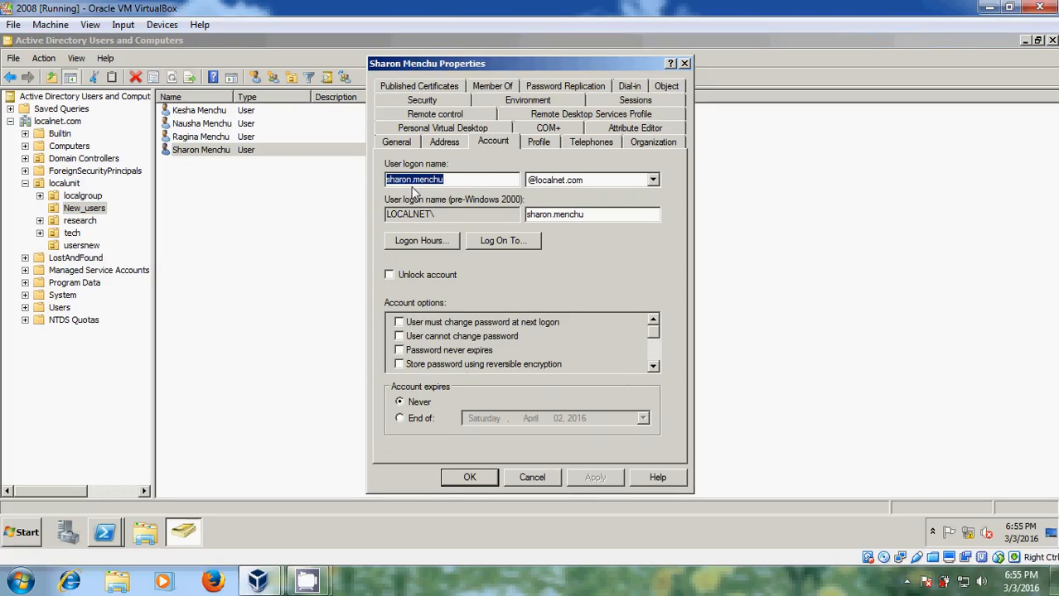
pyautogui.moveTo(353, 179)
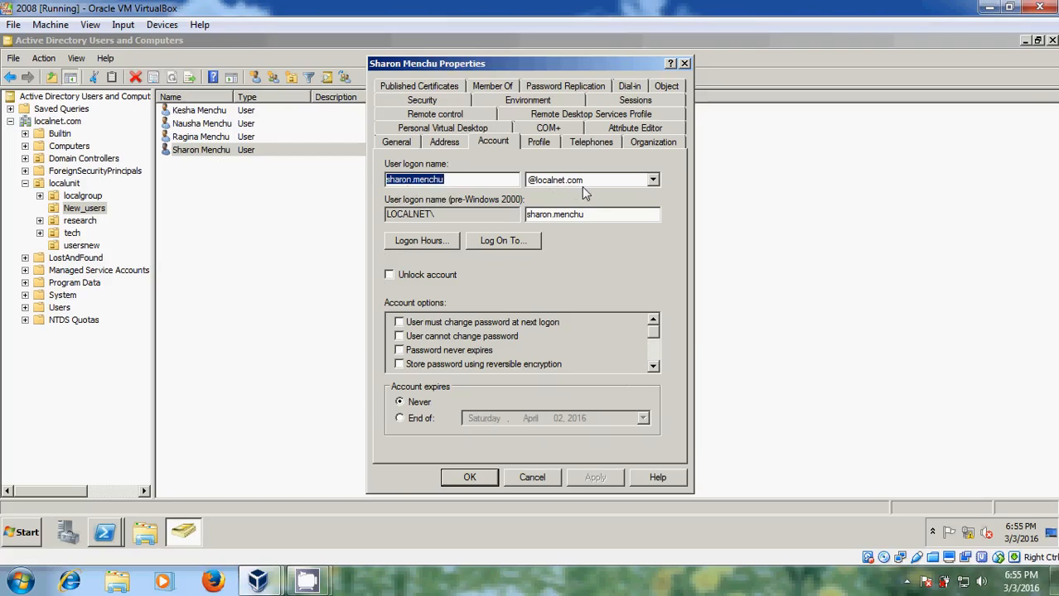
pyautogui.moveTo(691, 66)
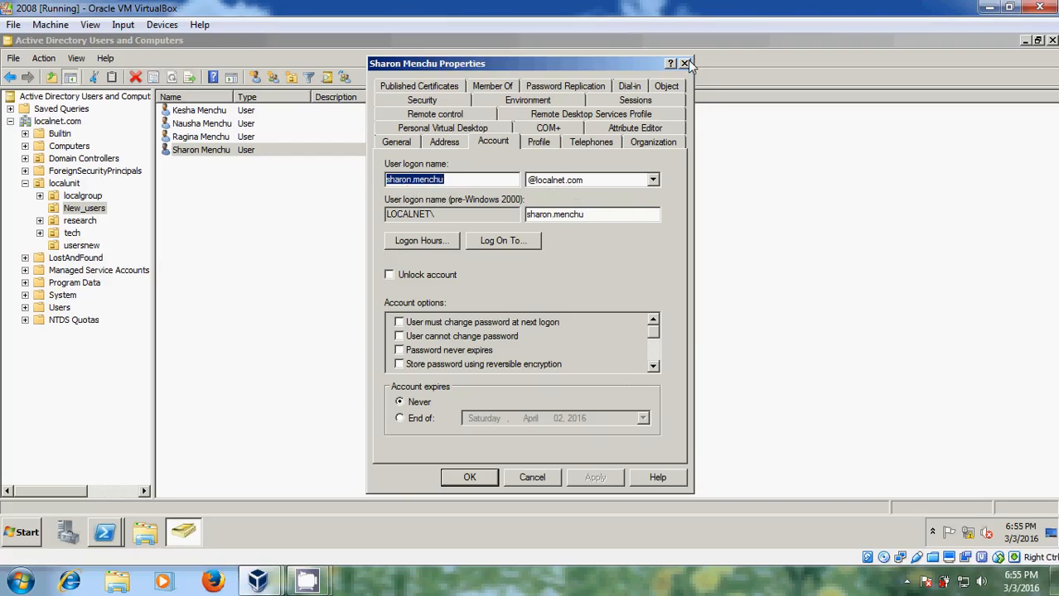
pyautogui.click(684, 63)
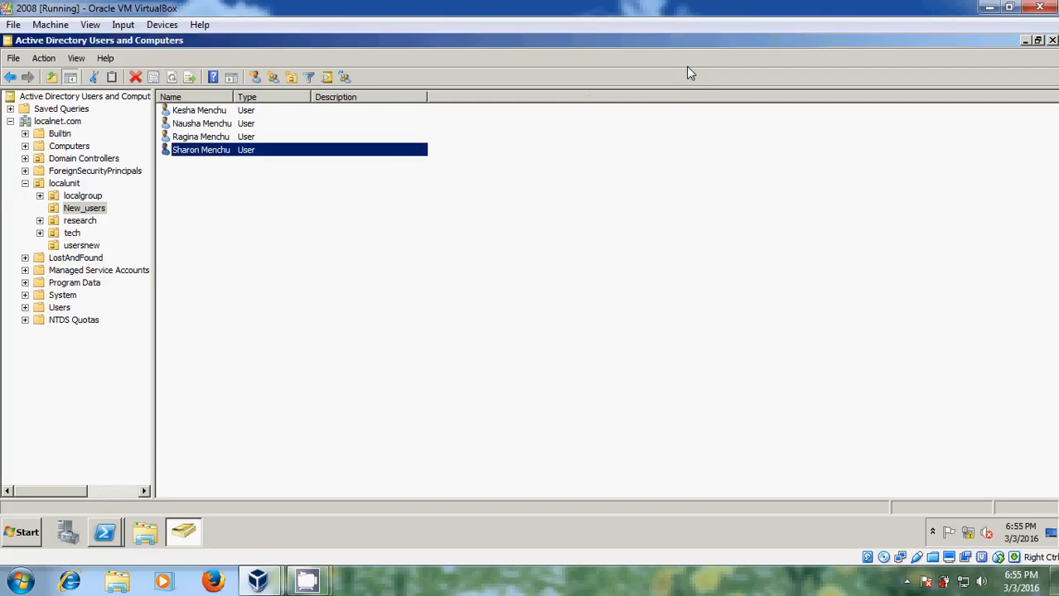
pyautogui.moveTo(682, 249)
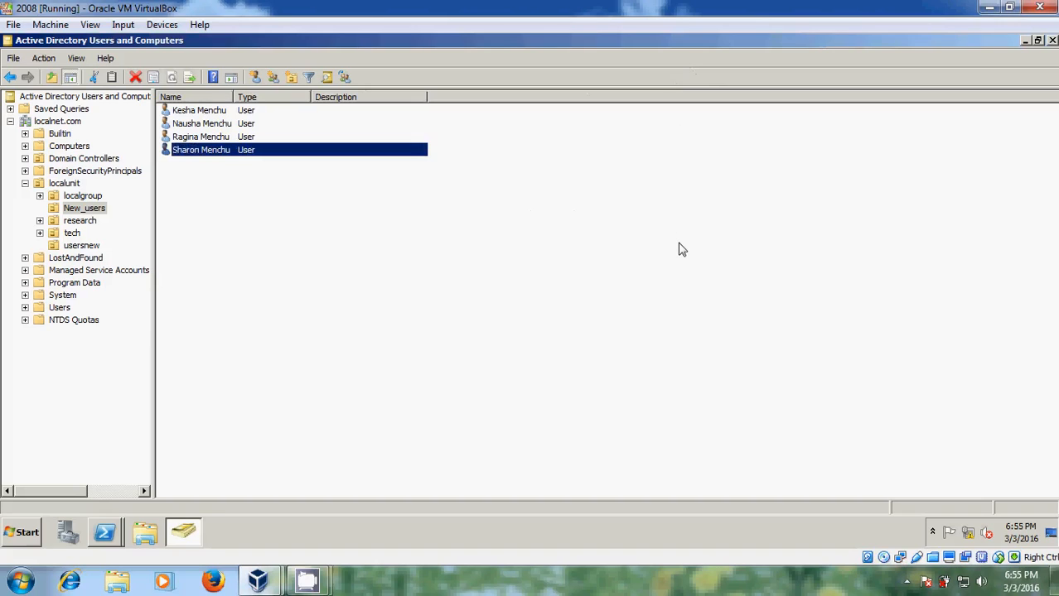
pyautogui.moveTo(497, 265)
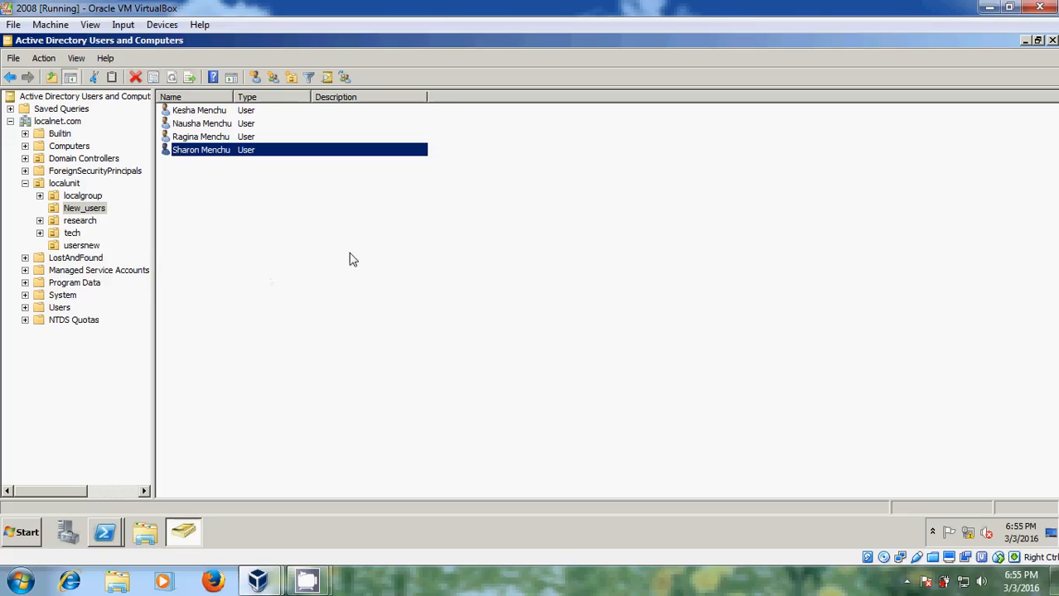
pyautogui.moveTo(290, 225)
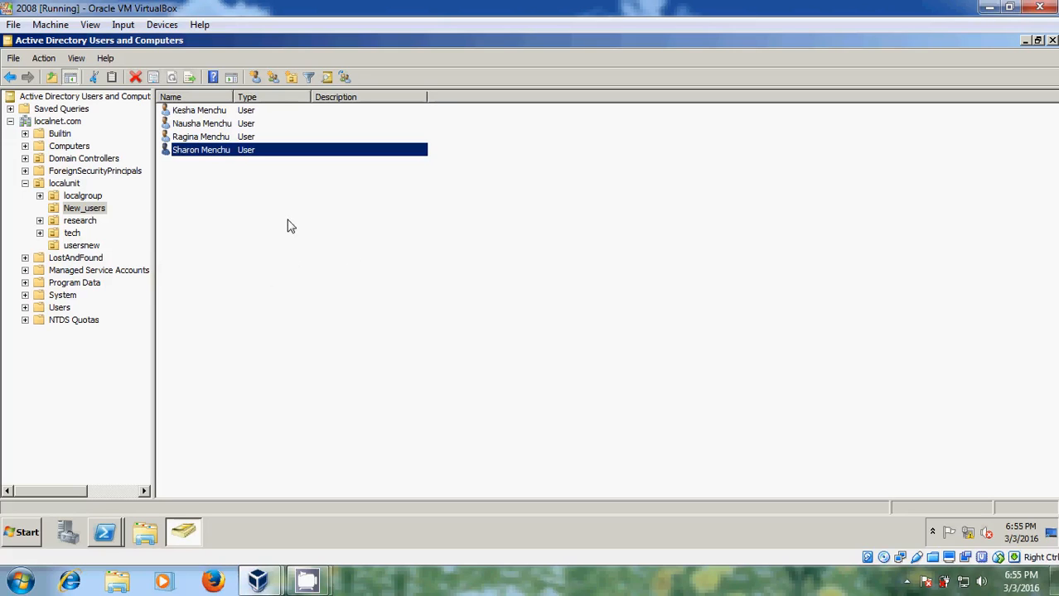
pyautogui.moveTo(291, 250)
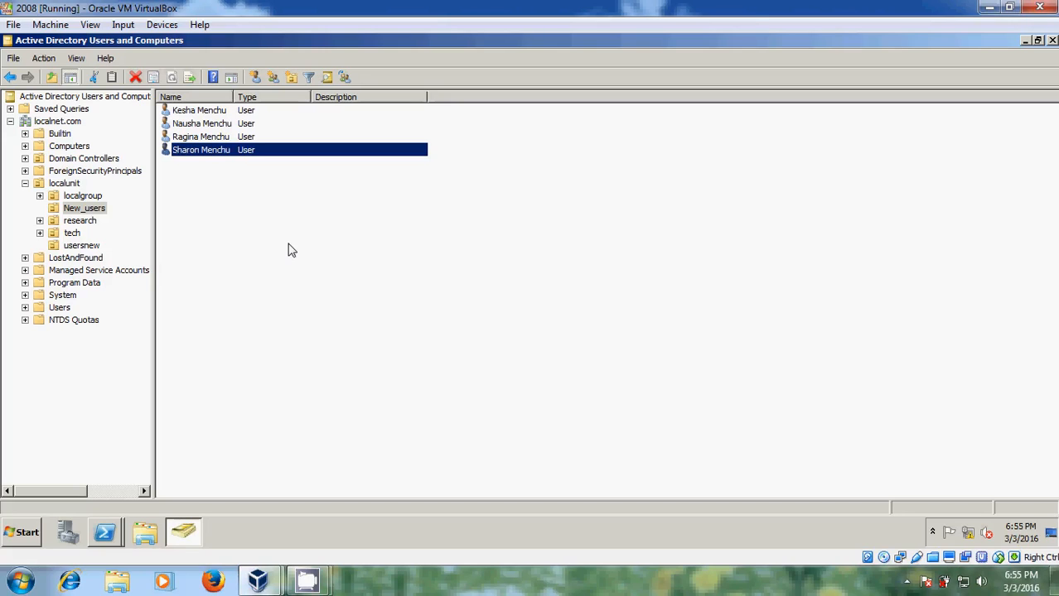
pyautogui.moveTo(978, 196)
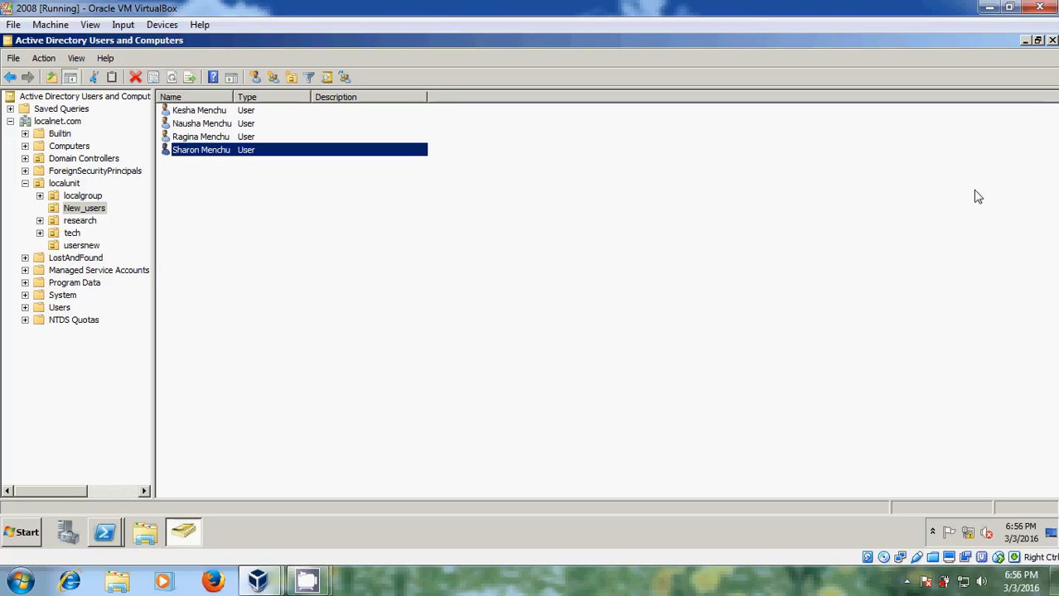
pyautogui.moveTo(993, 128)
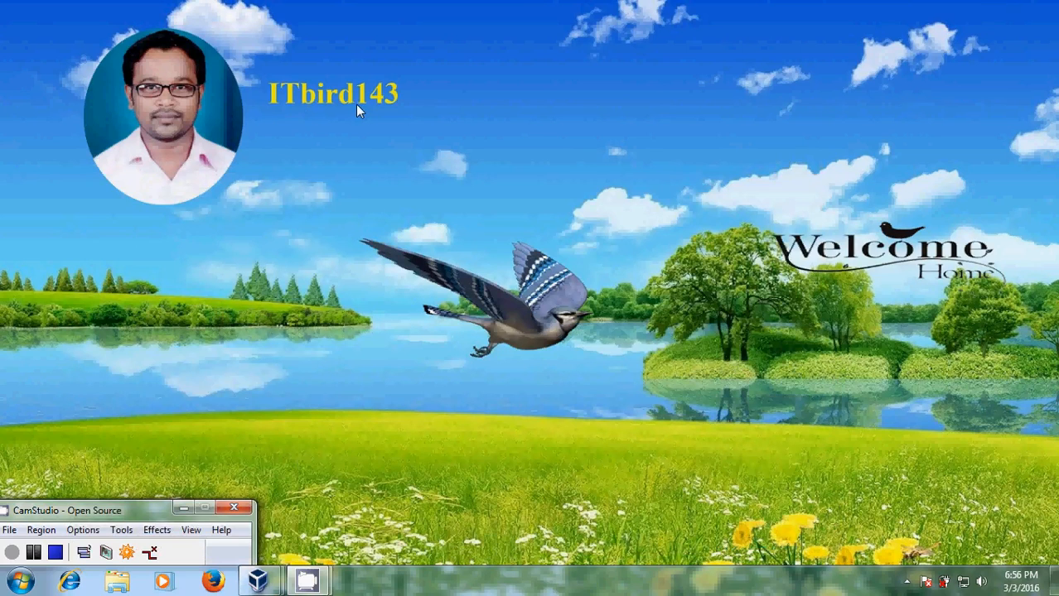
pyautogui.moveTo(401, 348)
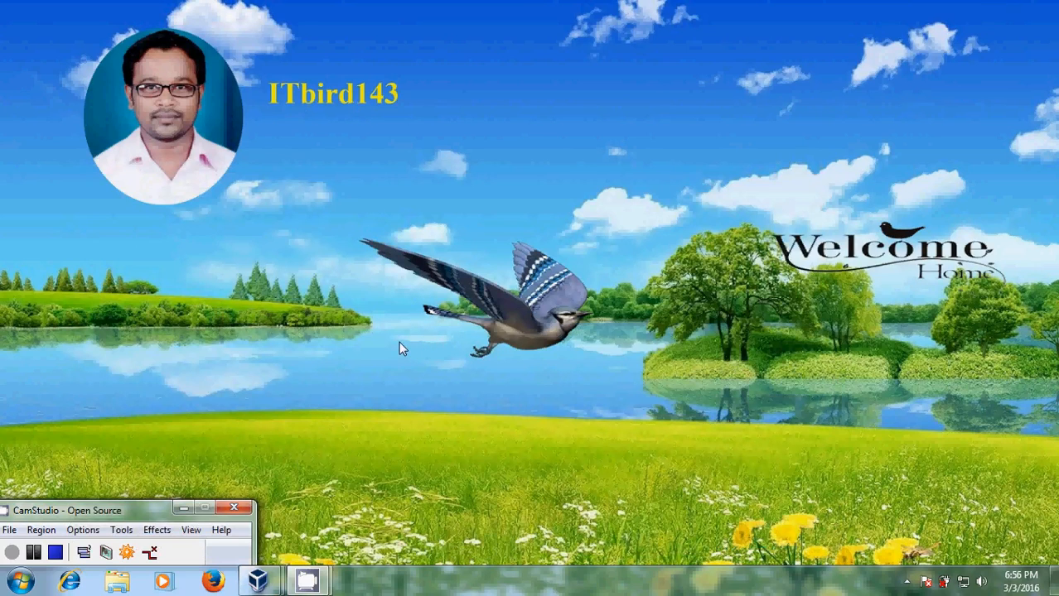